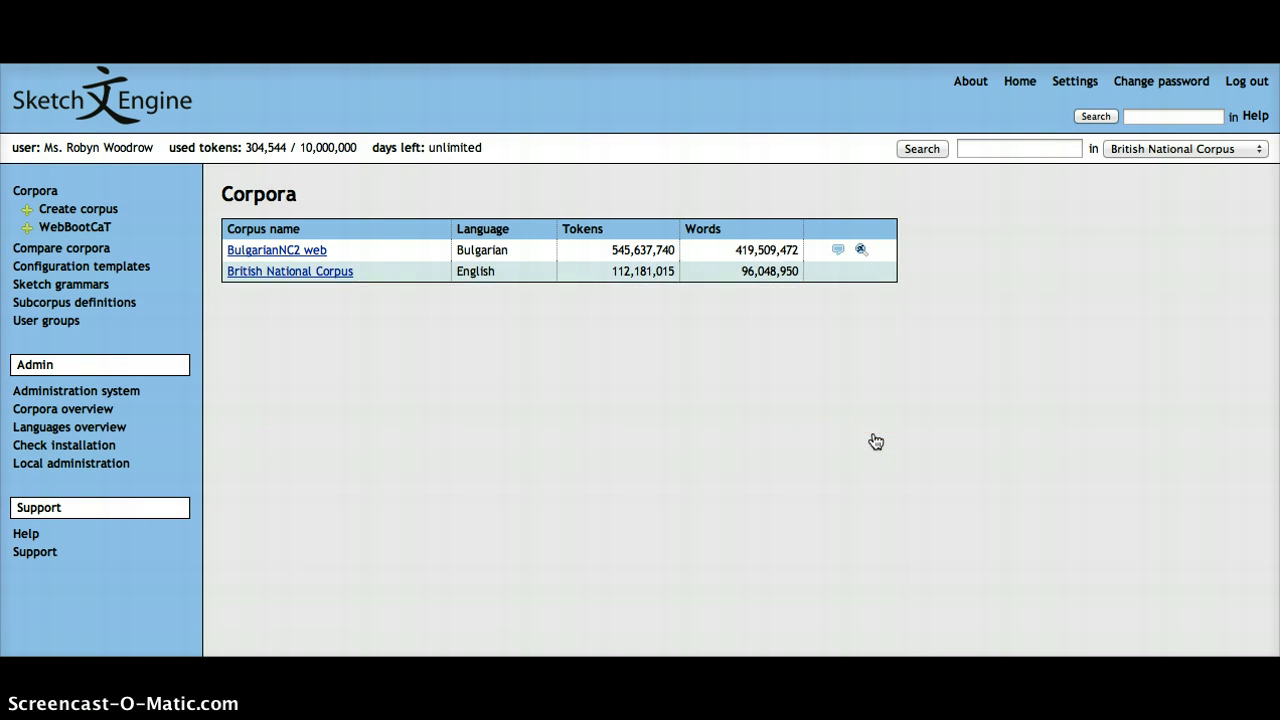
Open the British National Corpus from the corpora list to reach its concordance form.
{"action": "left_click", "coordinate": [848, 428]}
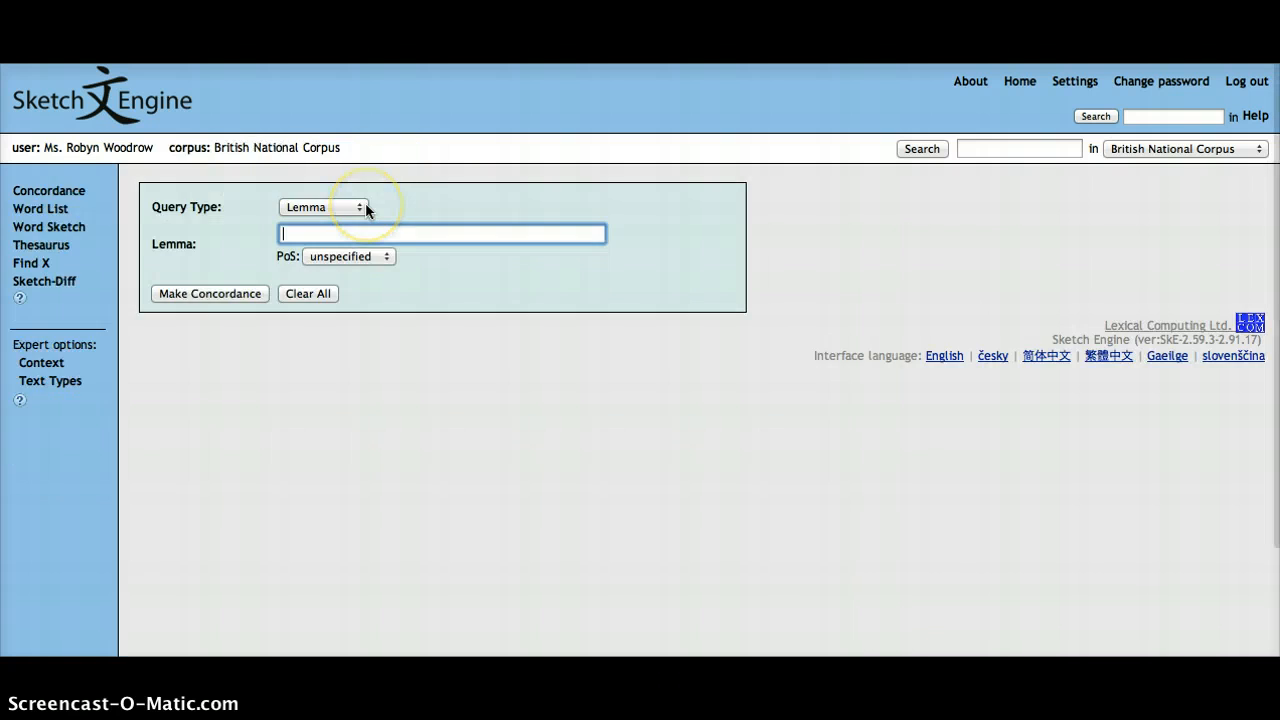
{"action": "mouse_move", "coordinate": [148, 218]}
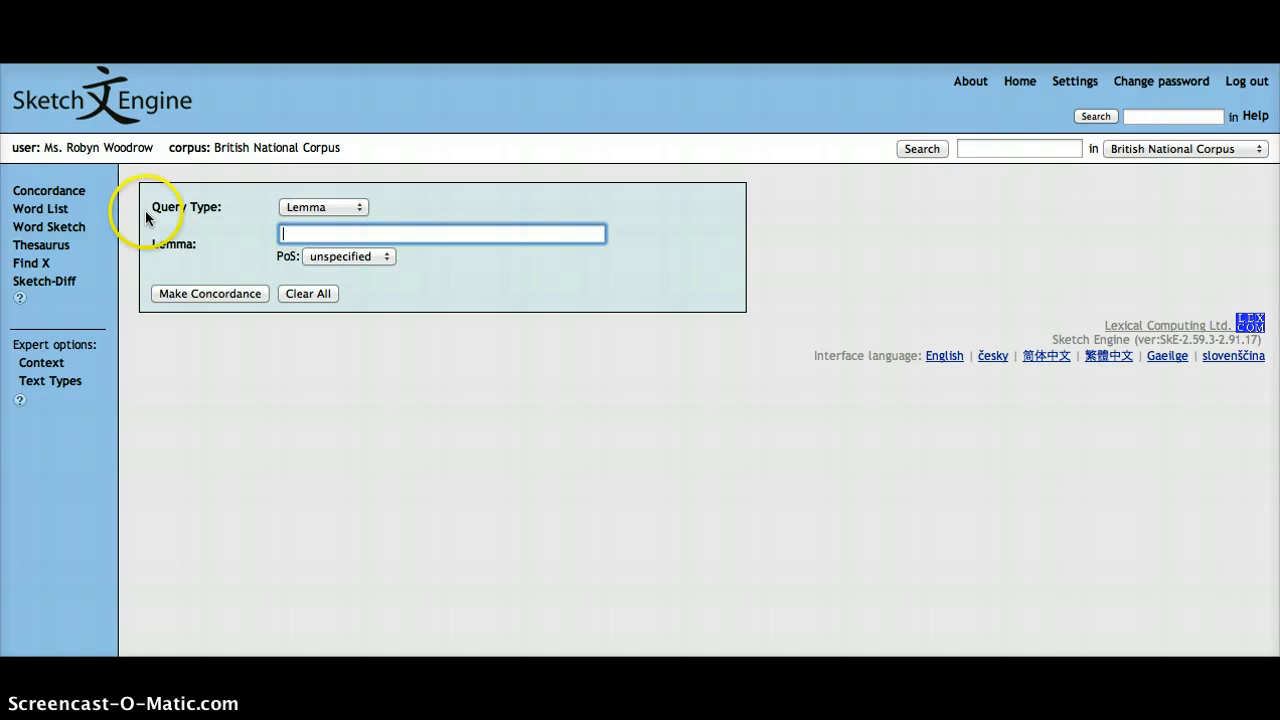
{"action": "mouse_move", "coordinate": [48, 208]}
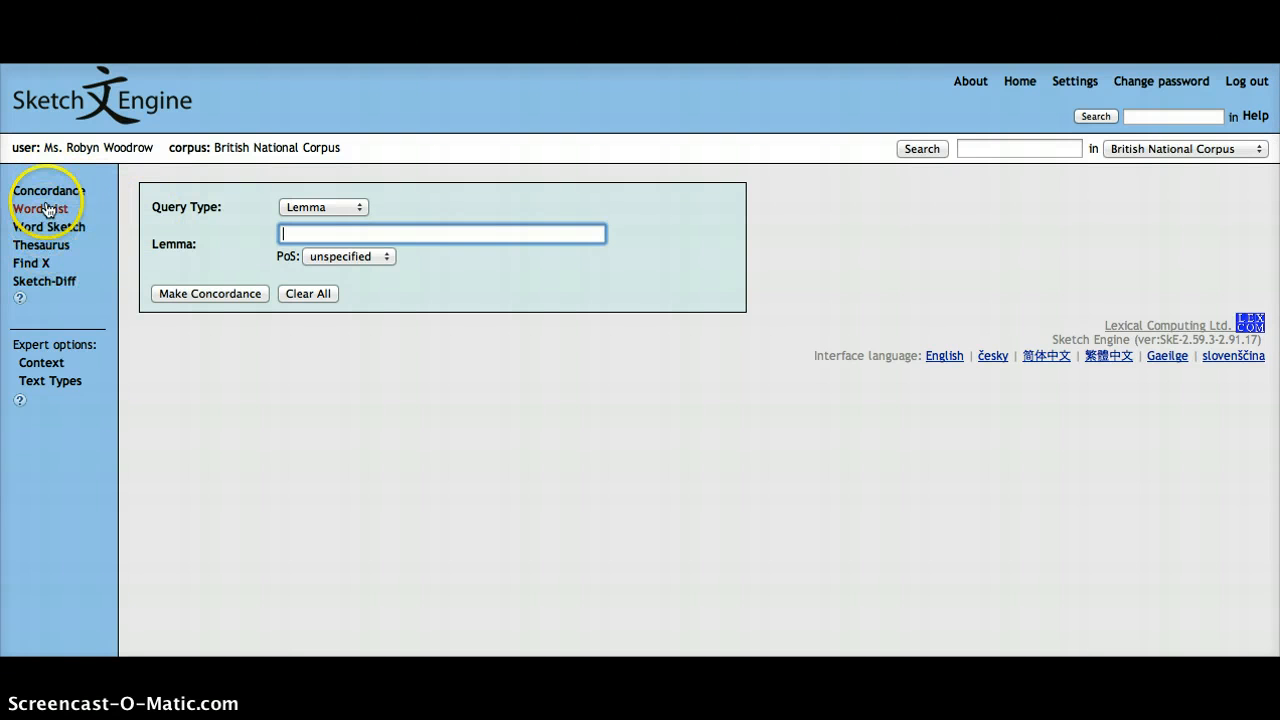
{"action": "mouse_move", "coordinate": [48, 190]}
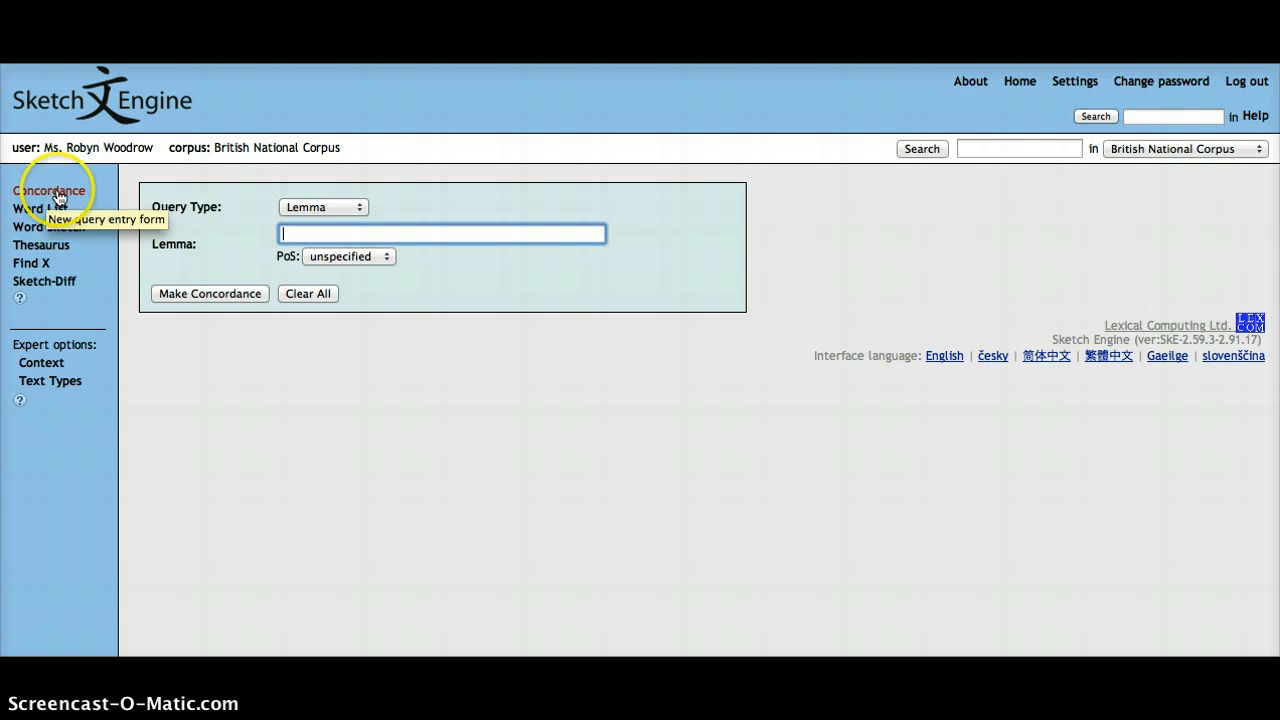
{"action": "mouse_move", "coordinate": [164, 268]}
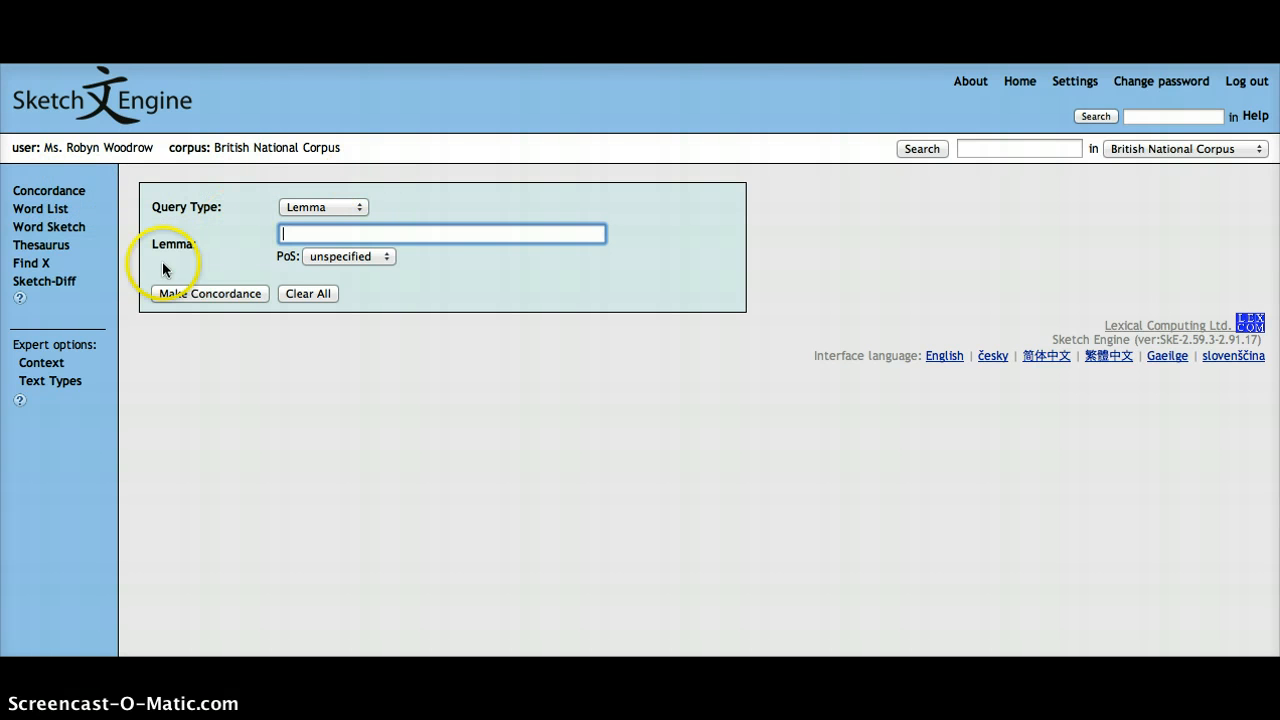
Expand the Context and Text Types expert options and look through the available filters.
{"action": "left_click", "coordinate": [40, 362]}
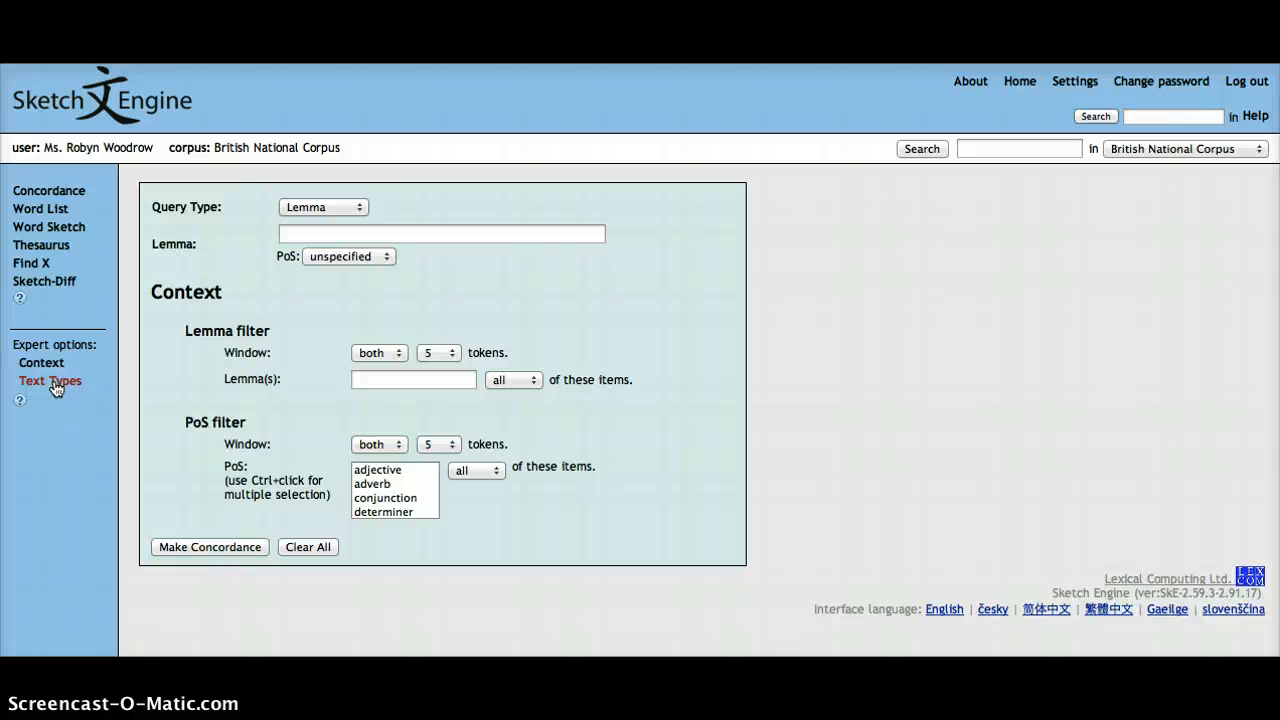
{"action": "left_click", "coordinate": [48, 380]}
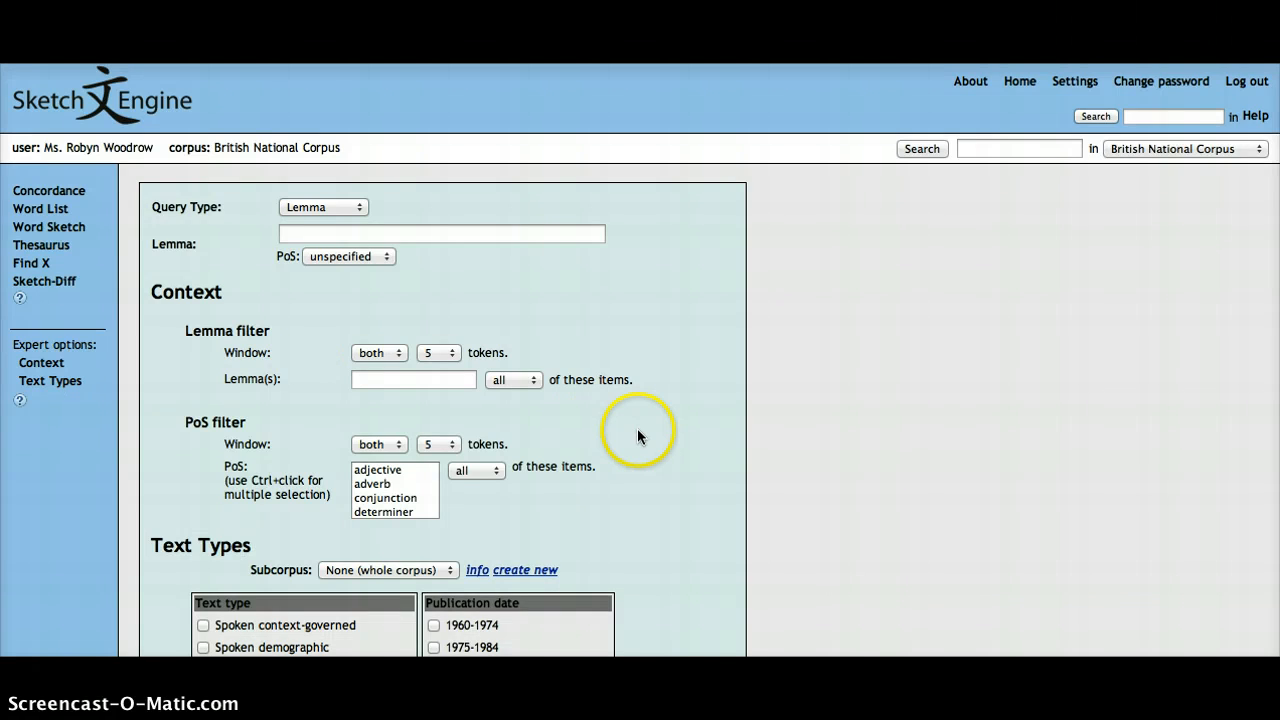
{"action": "scroll", "scroll_direction": "down", "scroll_amount": 3}
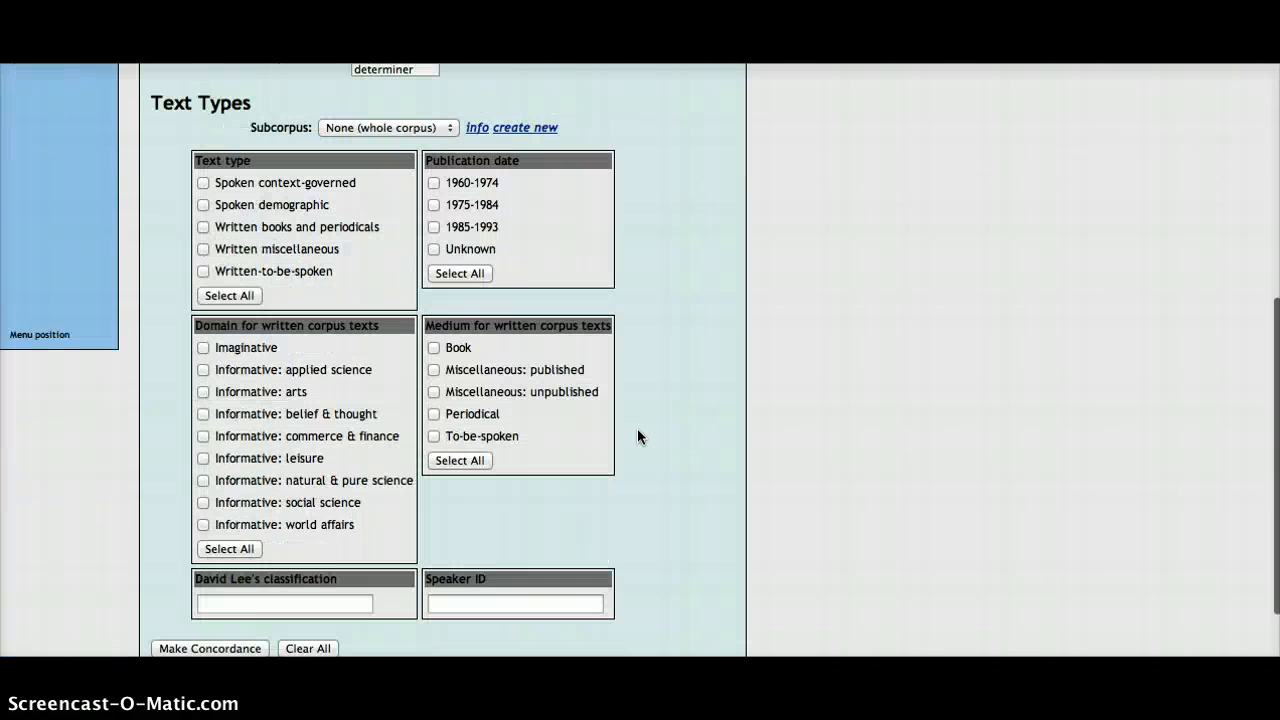
{"action": "scroll", "scroll_direction": "up", "scroll_amount": 3}
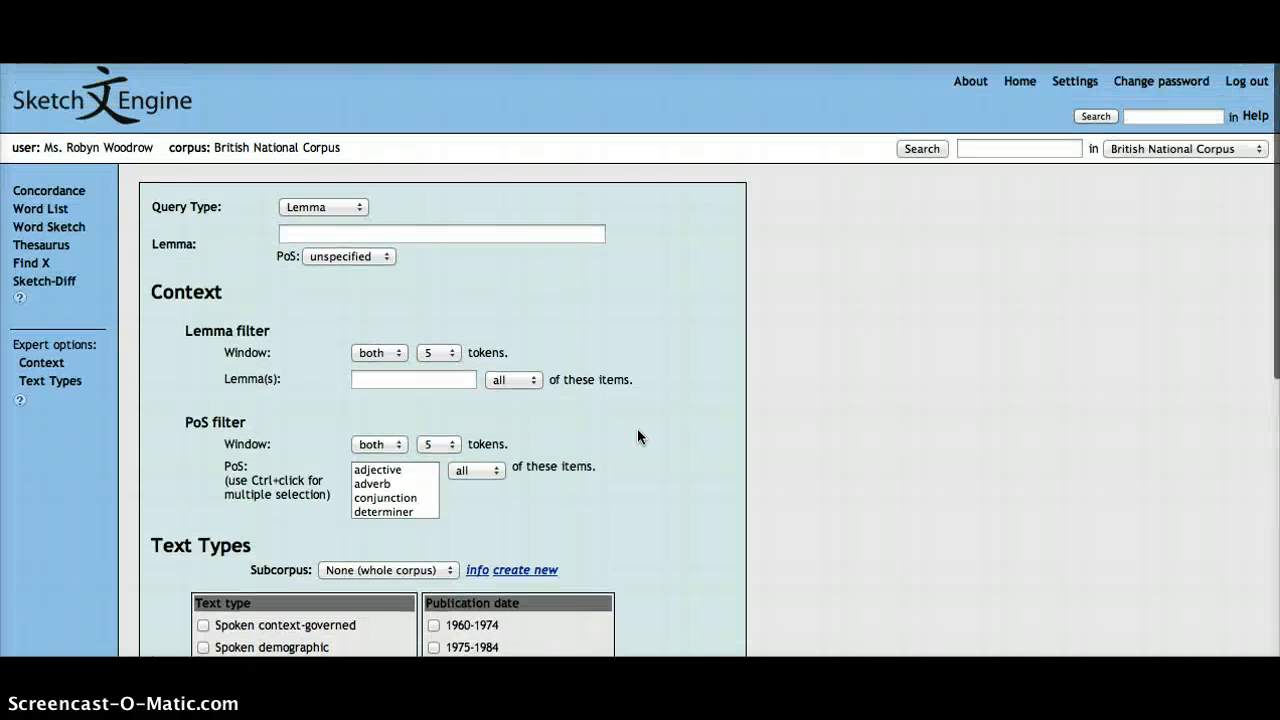
Enter lemma 'think' with part of speech set to verb in the concordance query.
{"action": "type", "text": "think"}
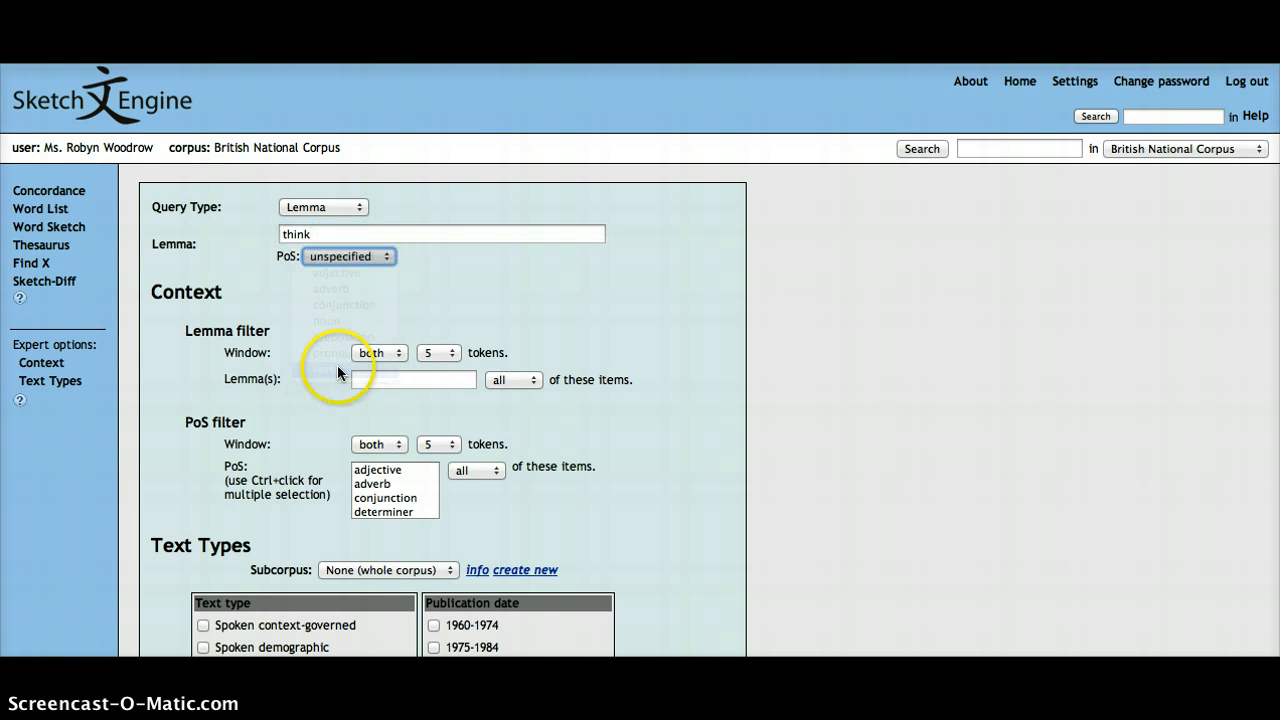
{"action": "left_click", "coordinate": [348, 256]}
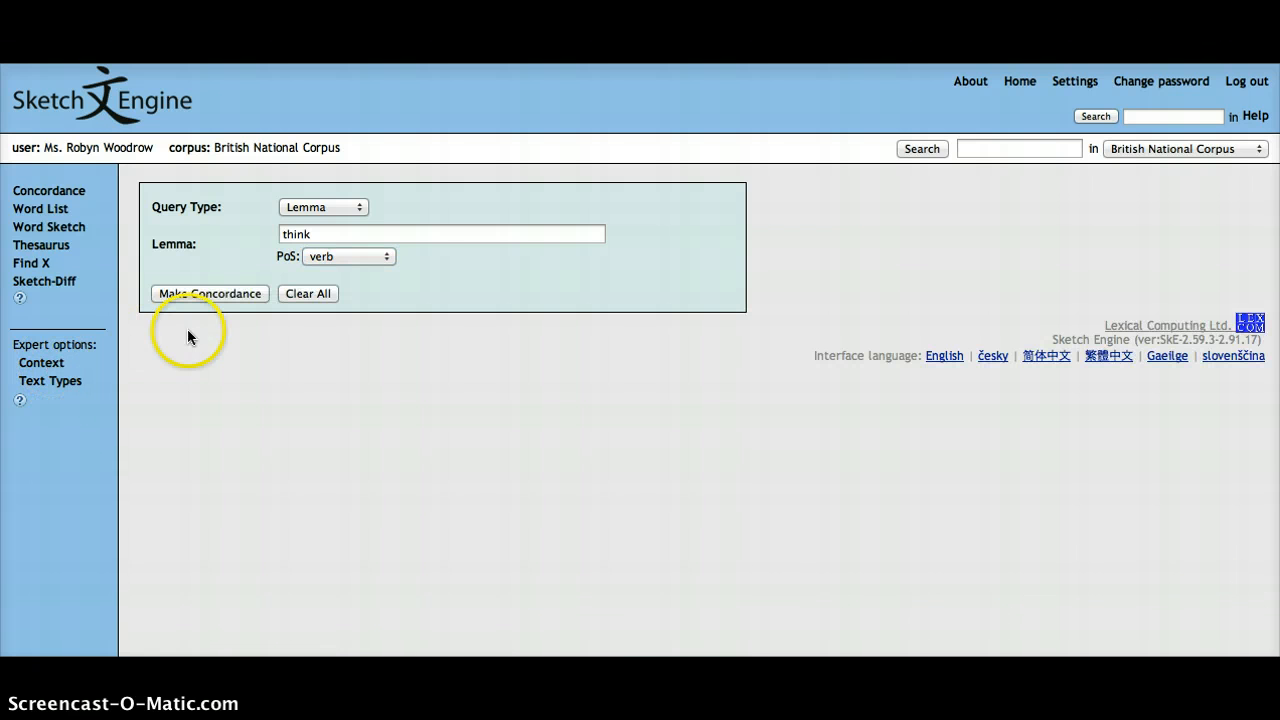
Run the concordance for verb 'think' (145,372 hits) and view the first line's wider context.
{"action": "left_click", "coordinate": [208, 292]}
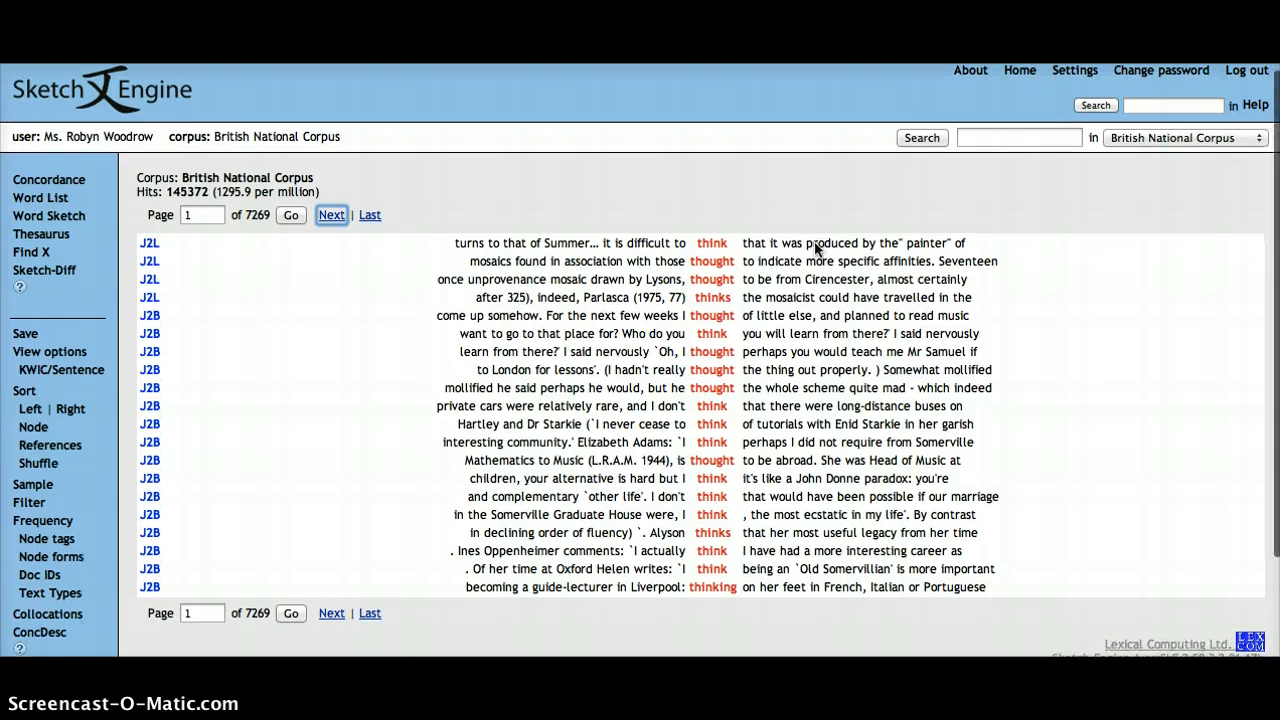
{"action": "mouse_move", "coordinate": [704, 196]}
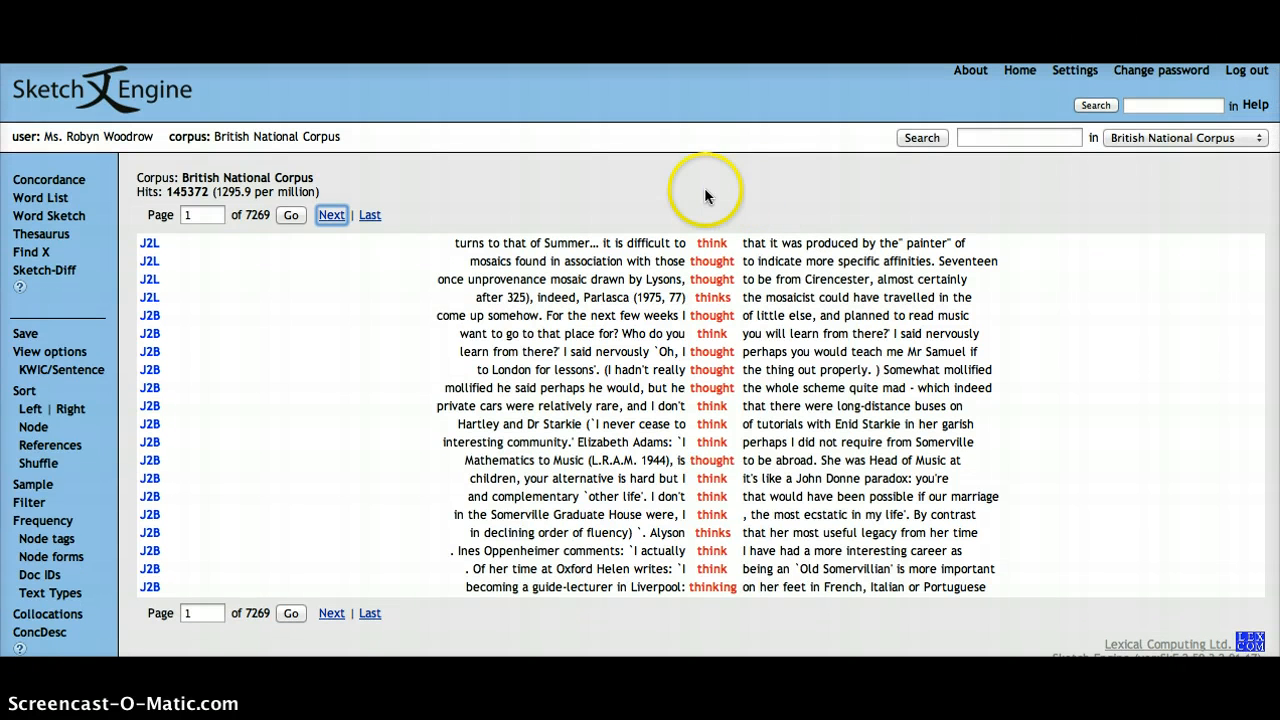
{"action": "mouse_move", "coordinate": [712, 212]}
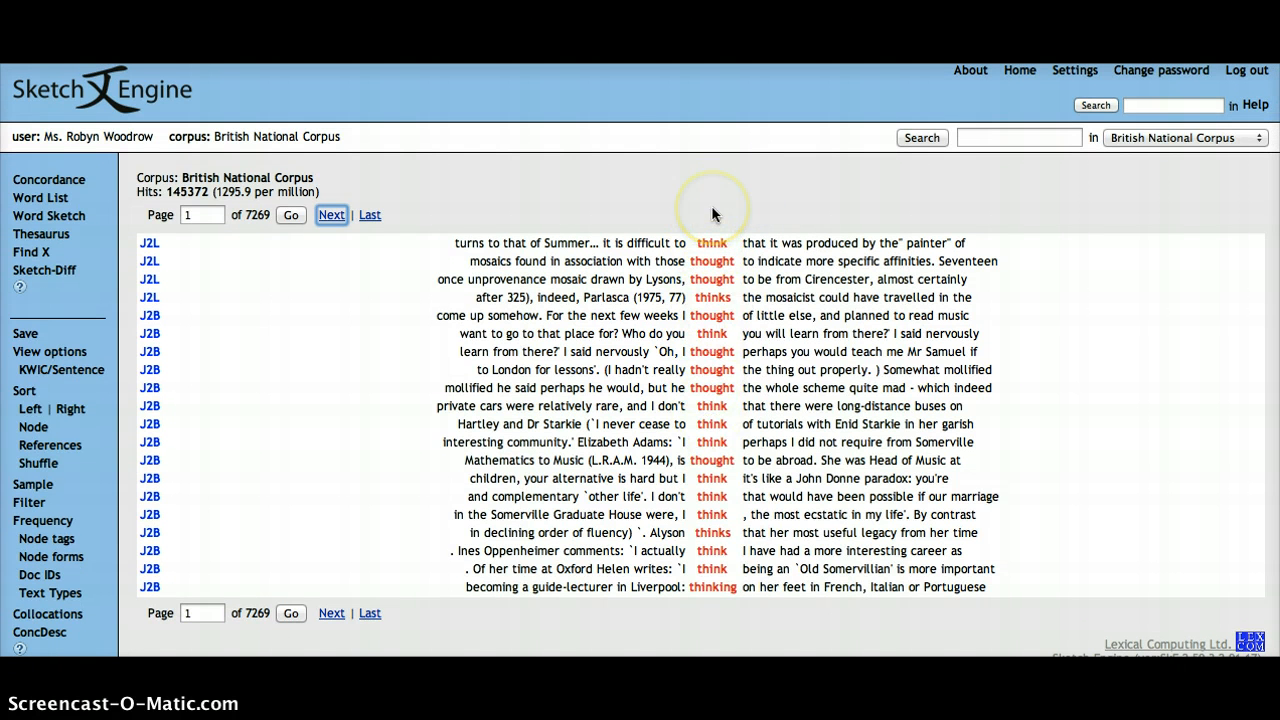
{"action": "mouse_move", "coordinate": [148, 250]}
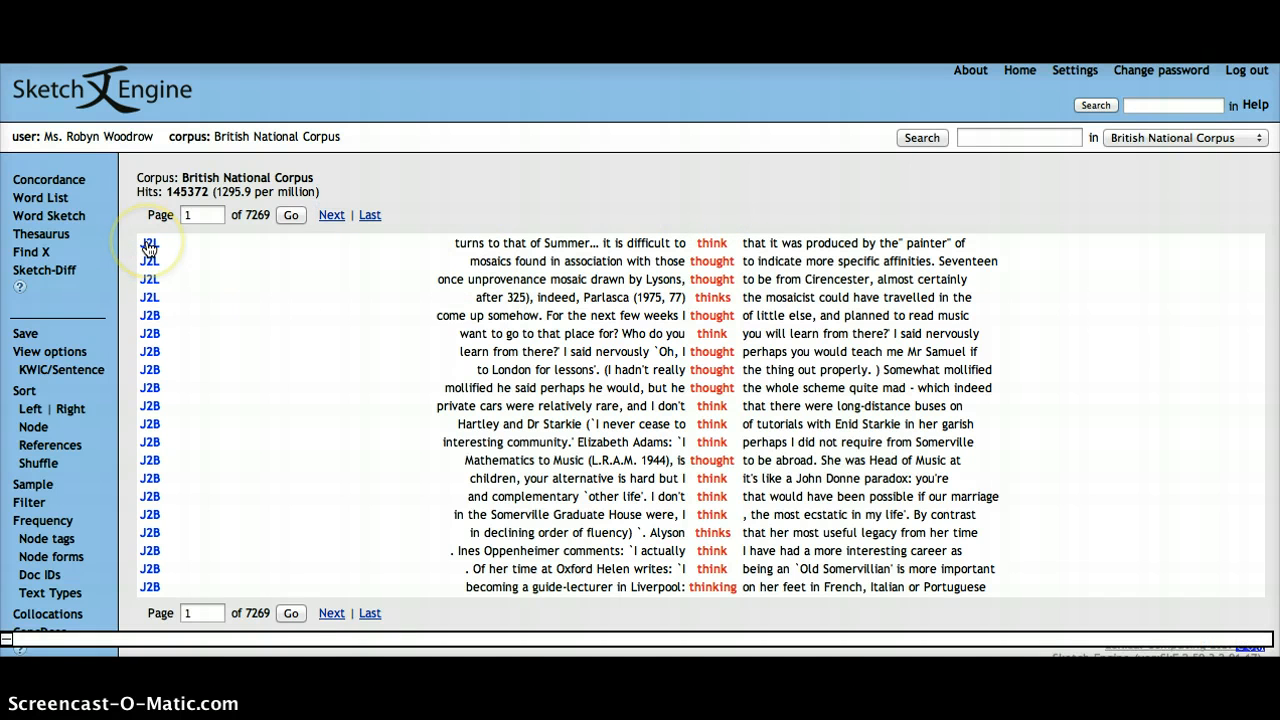
{"action": "left_click", "coordinate": [148, 242]}
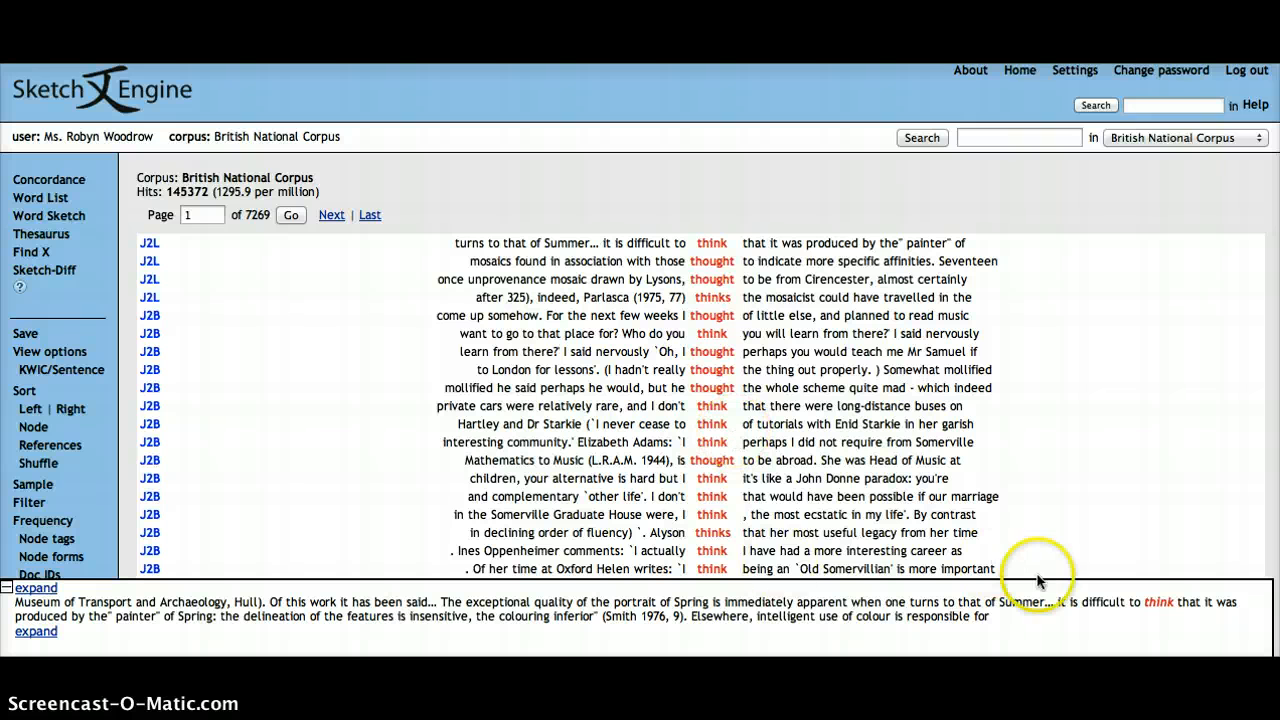
{"action": "mouse_move", "coordinate": [1058, 596]}
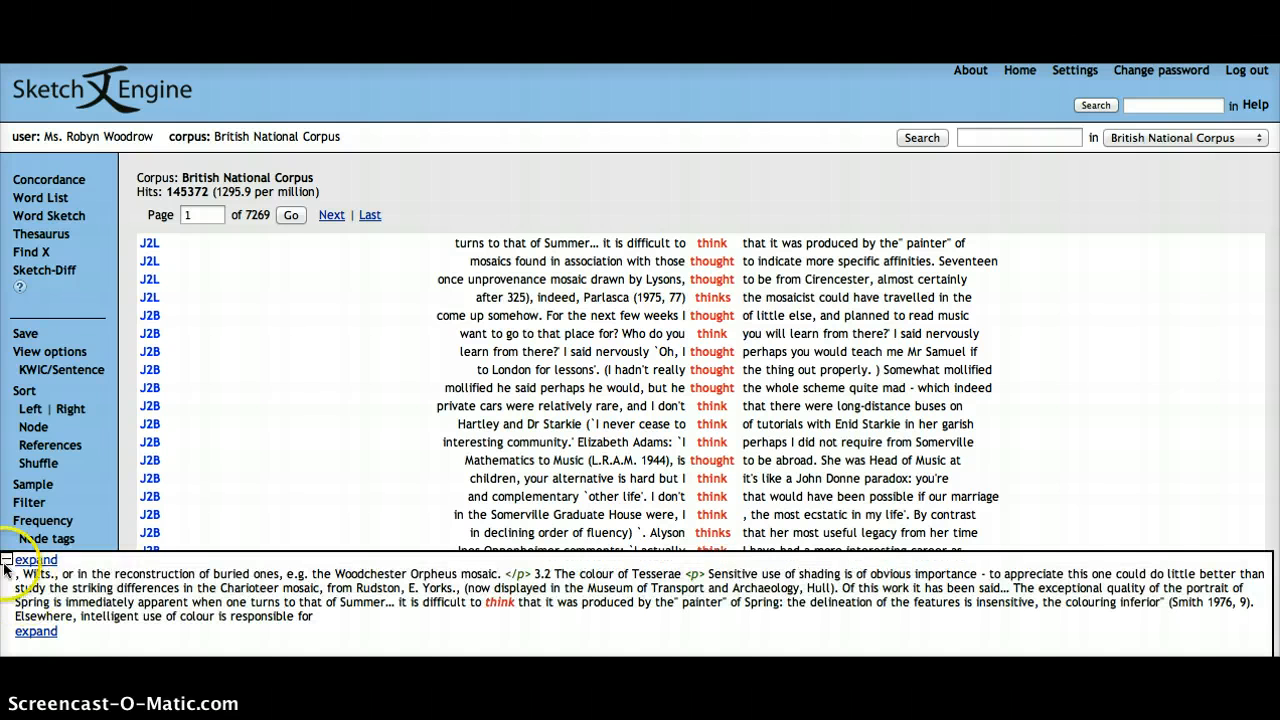
{"action": "left_click", "coordinate": [36, 560]}
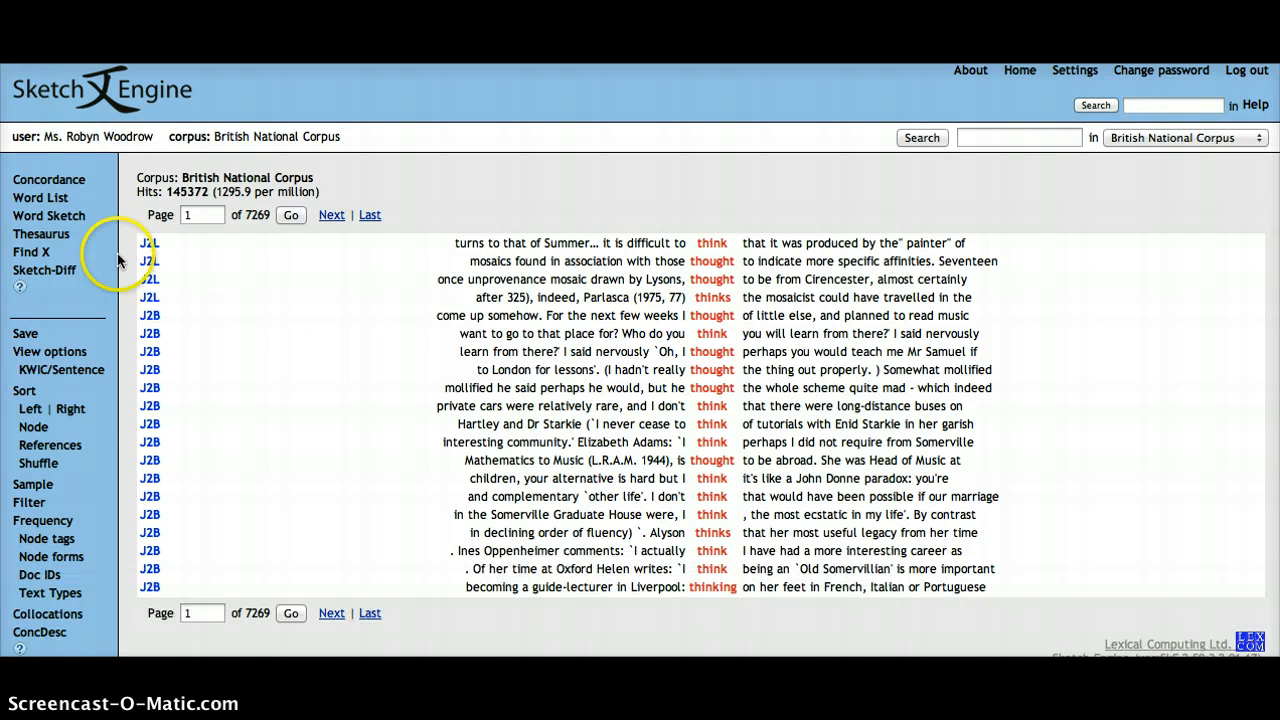
Switch to the Word Sketch form for 'think' and peek at its advanced options.
{"action": "left_click", "coordinate": [48, 216]}
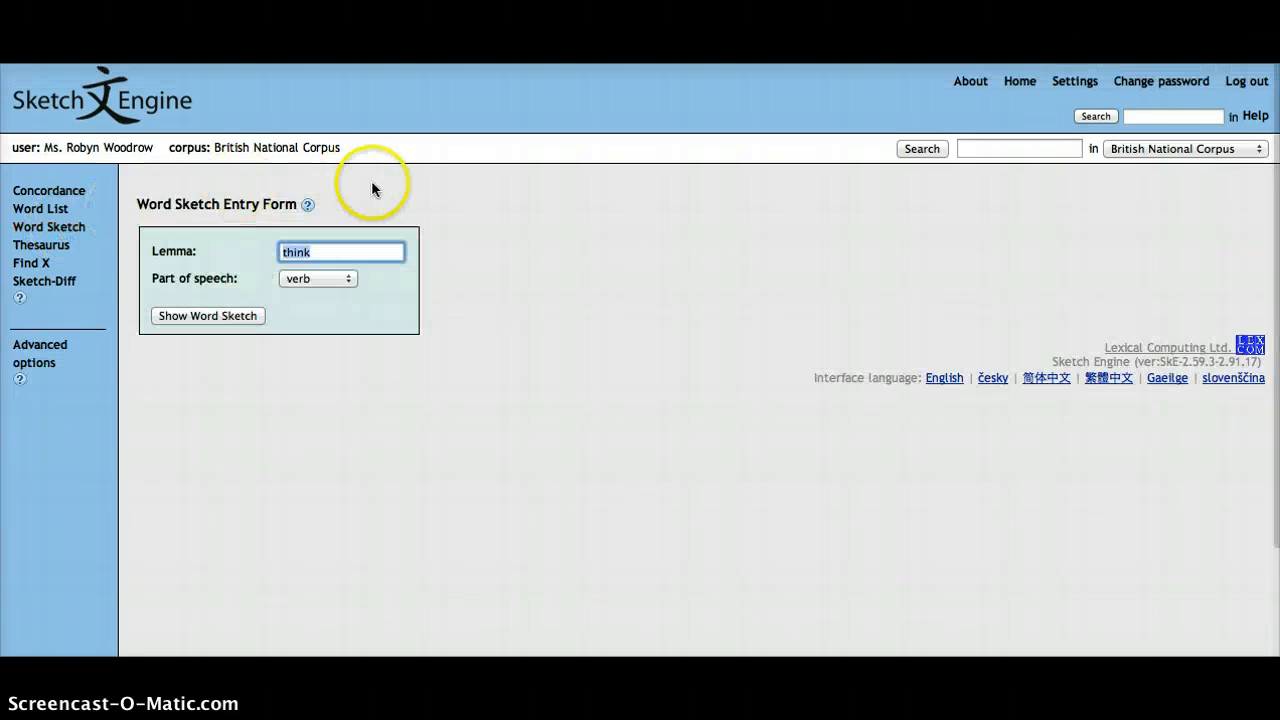
{"action": "mouse_move", "coordinate": [22, 212]}
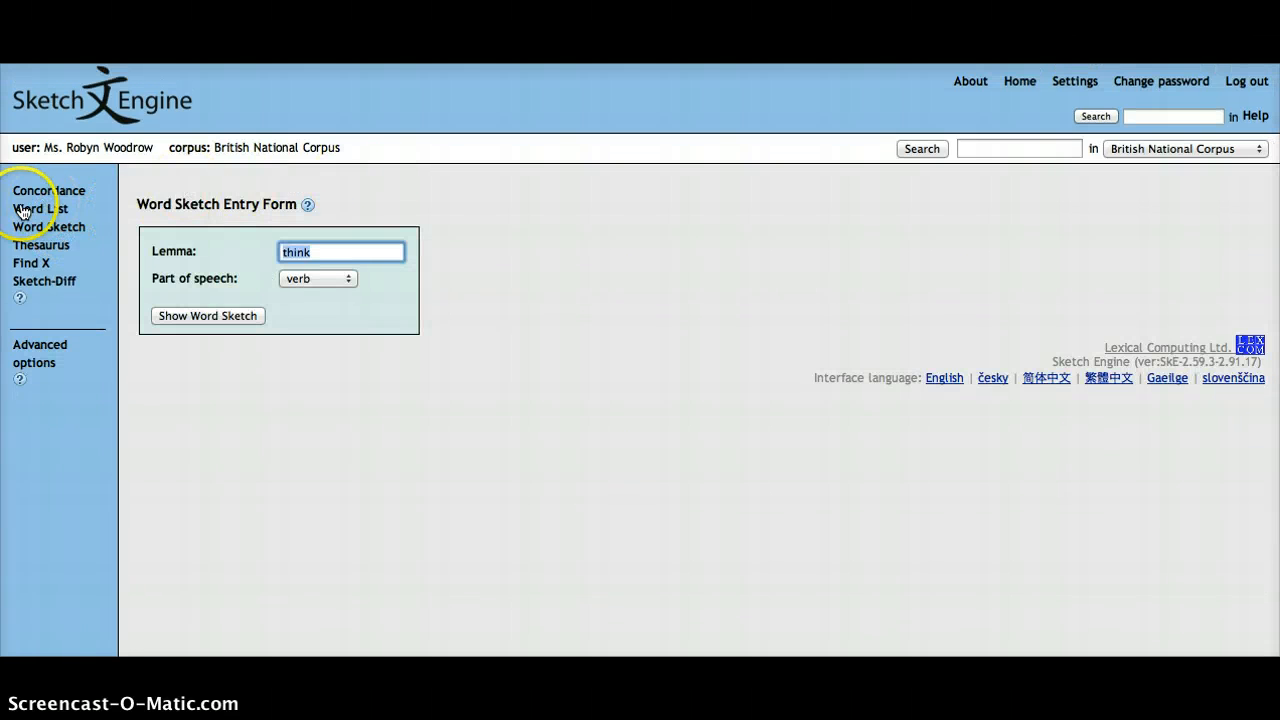
{"action": "mouse_move", "coordinate": [50, 350]}
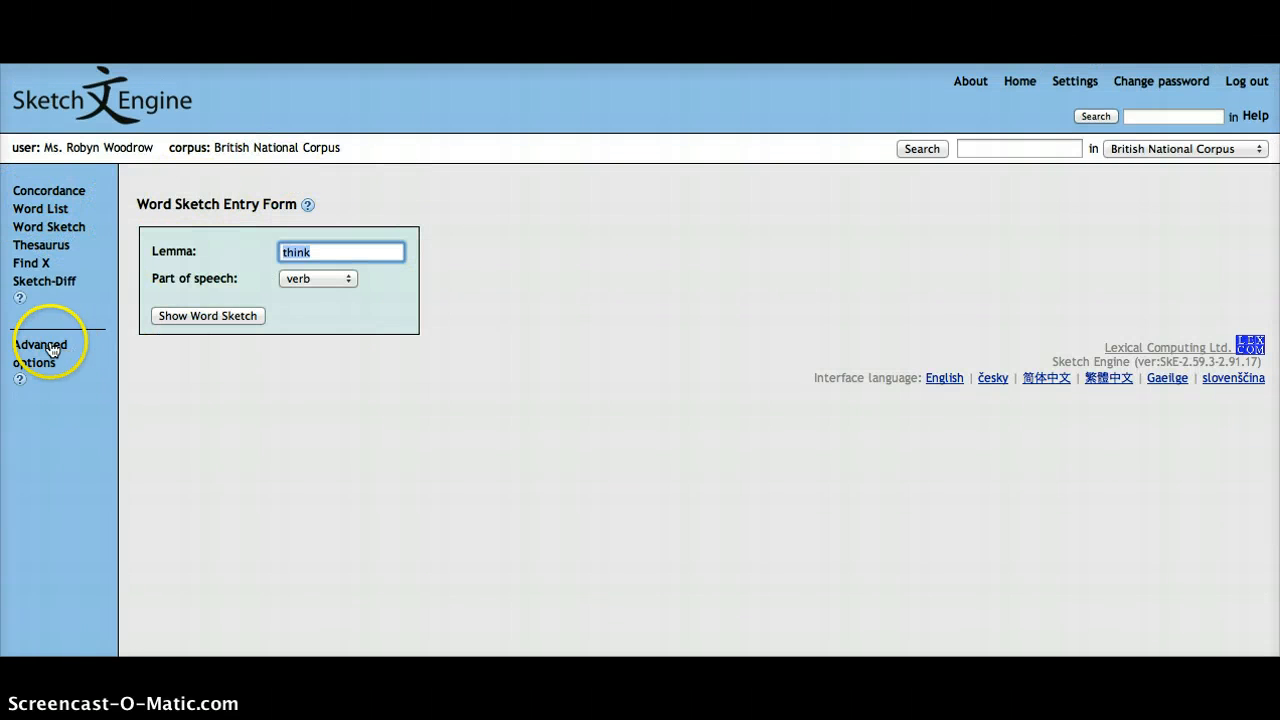
{"action": "left_click", "coordinate": [40, 352]}
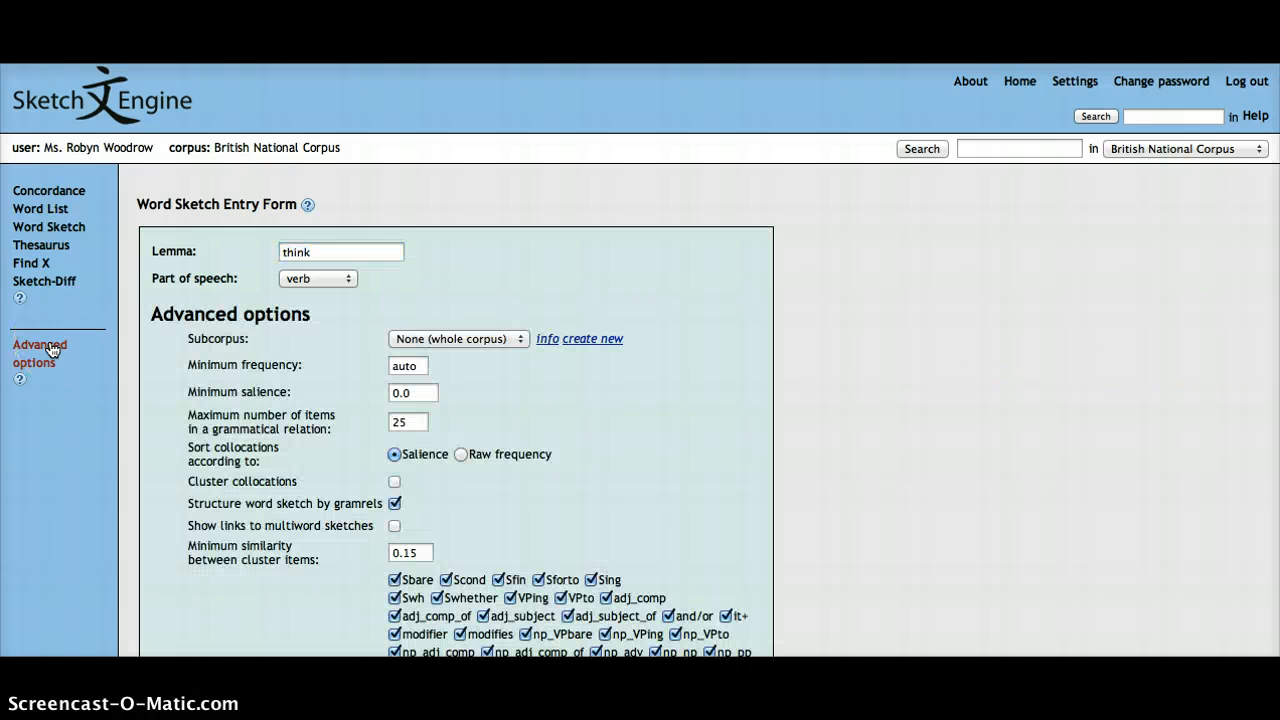
{"action": "left_click", "coordinate": [40, 352]}
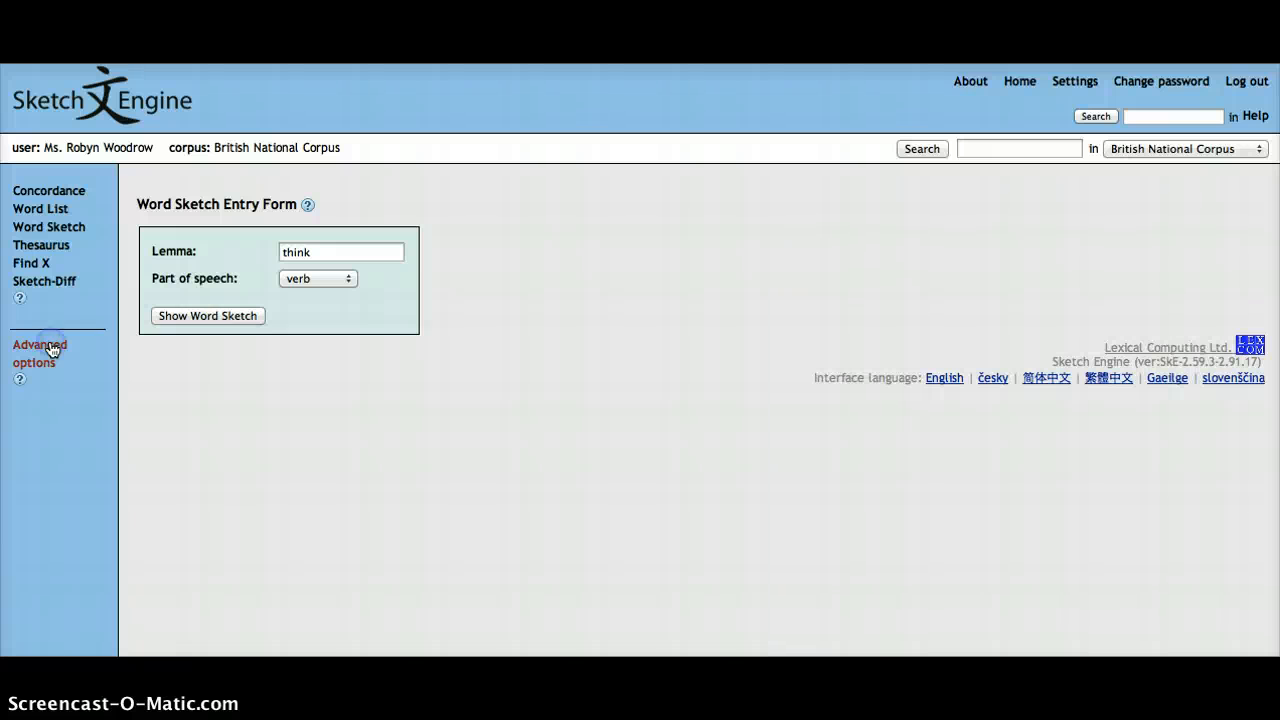
{"action": "mouse_move", "coordinate": [544, 224]}
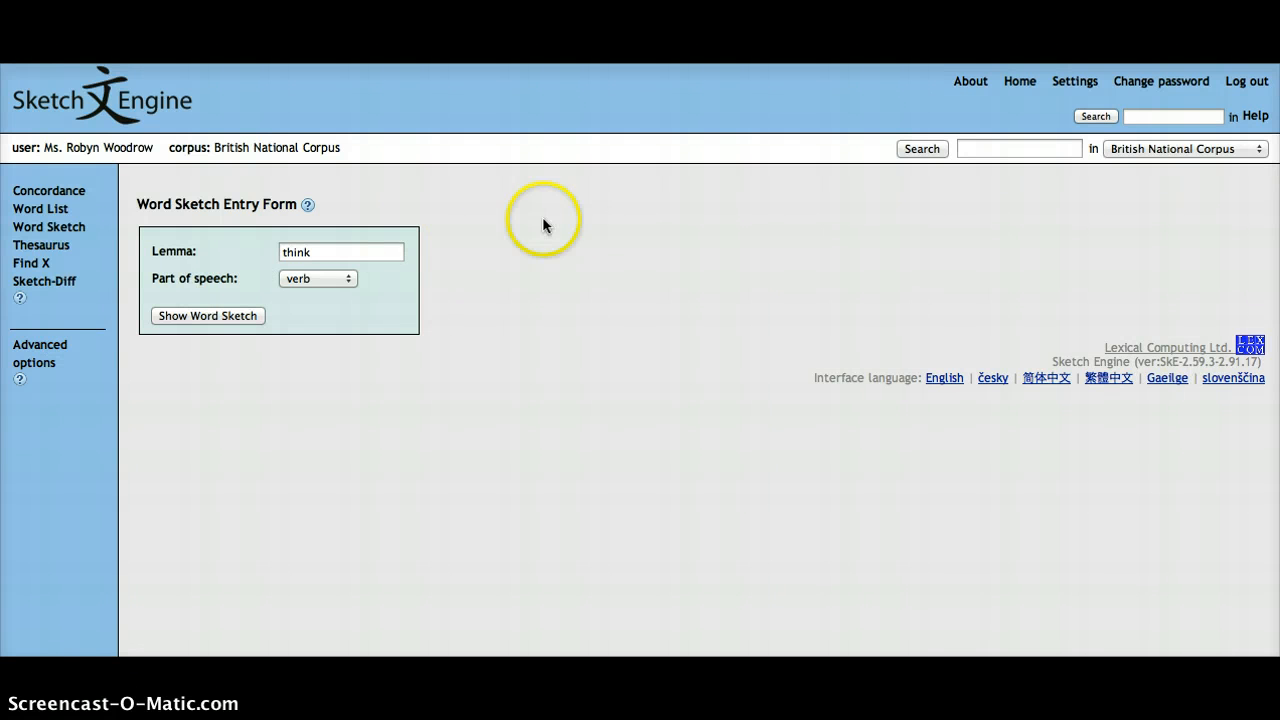
{"action": "mouse_move", "coordinate": [208, 316]}
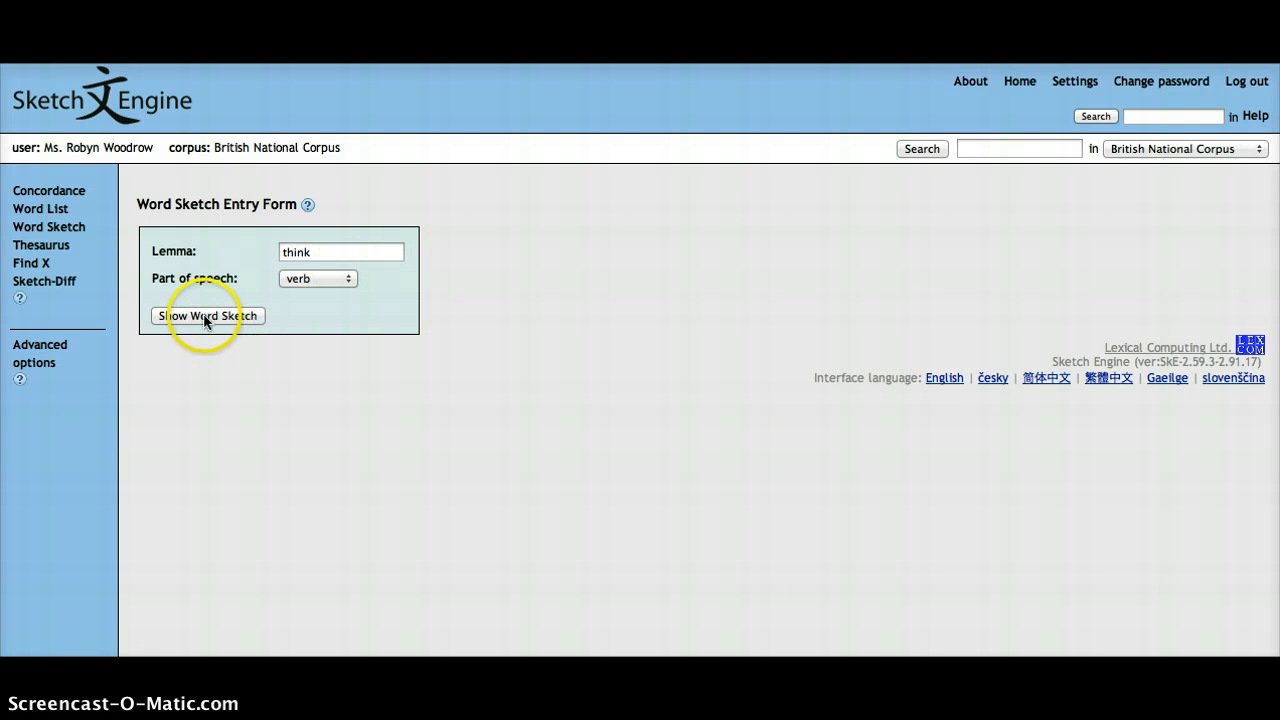
{"action": "mouse_move", "coordinate": [608, 188]}
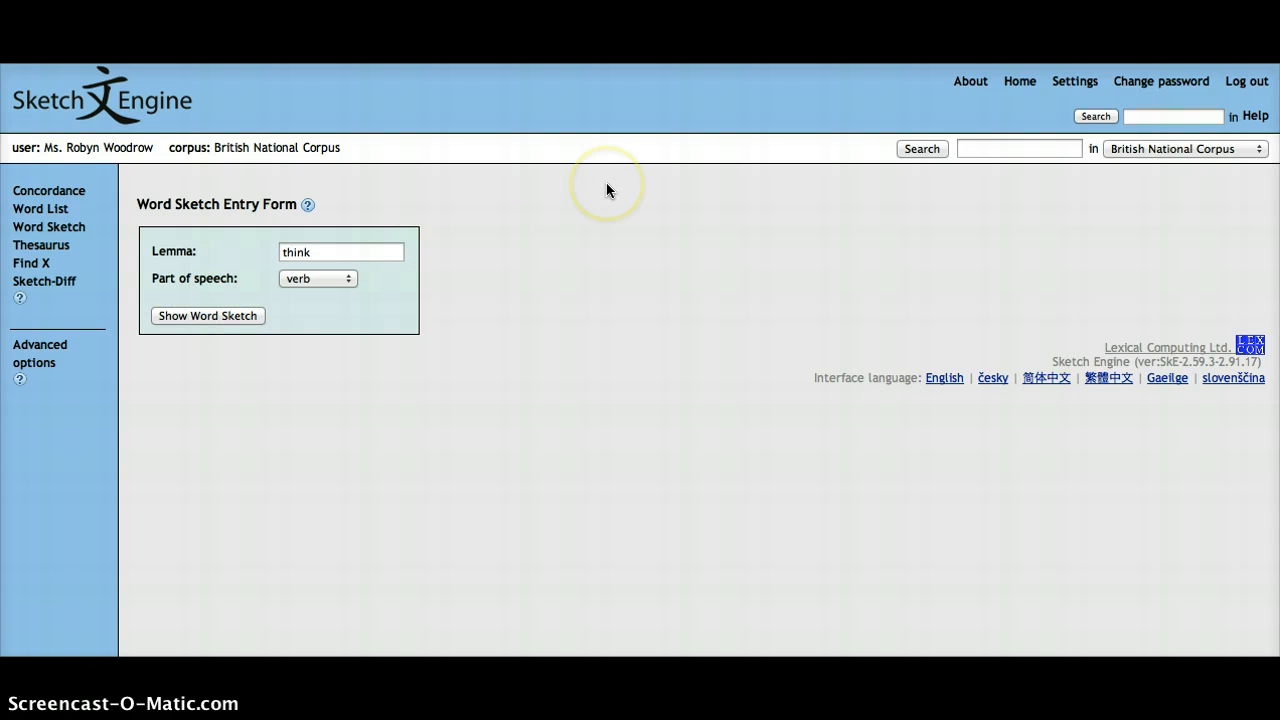
{"action": "left_click", "coordinate": [208, 316]}
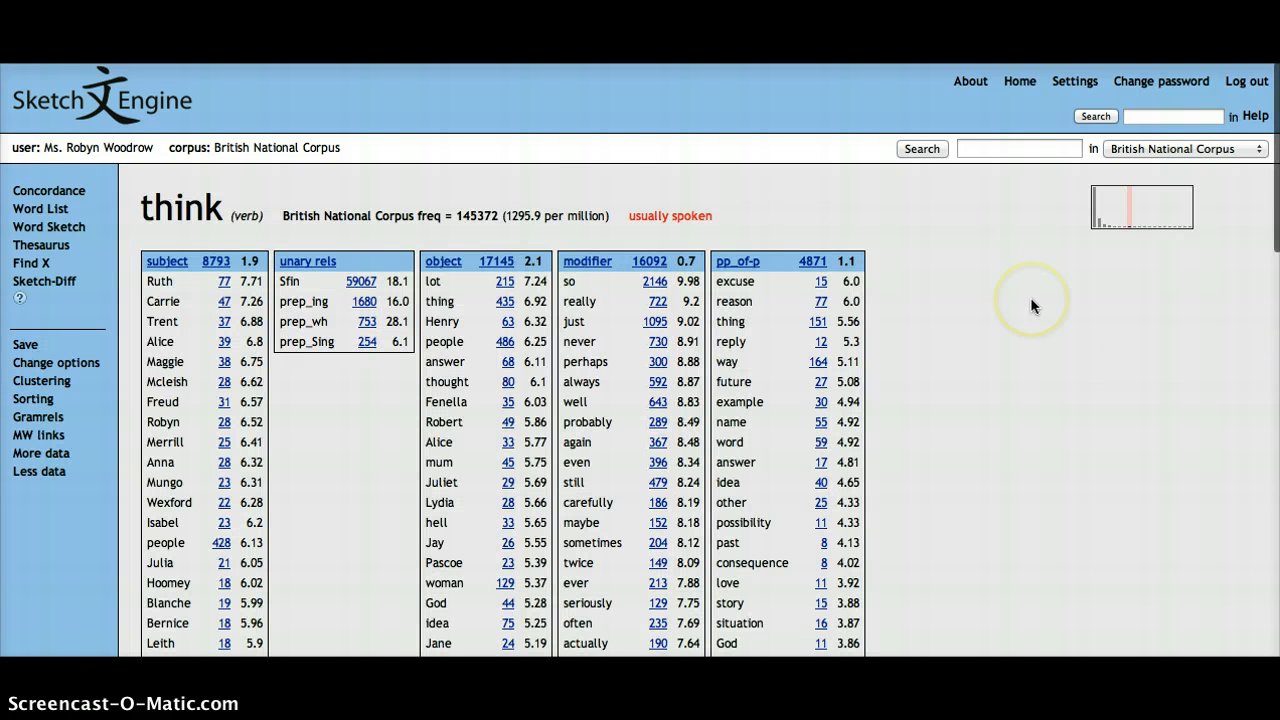
{"action": "scroll", "scroll_direction": "down", "scroll_amount": 3}
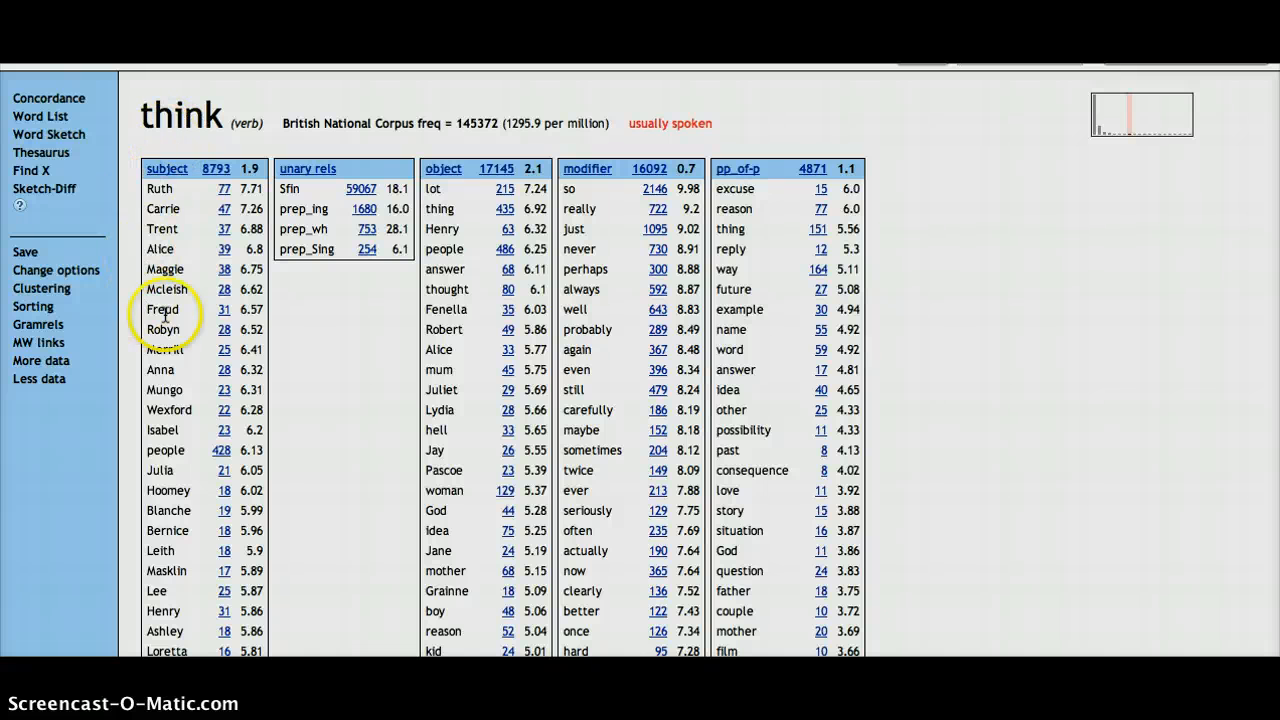
{"action": "mouse_move", "coordinate": [650, 144]}
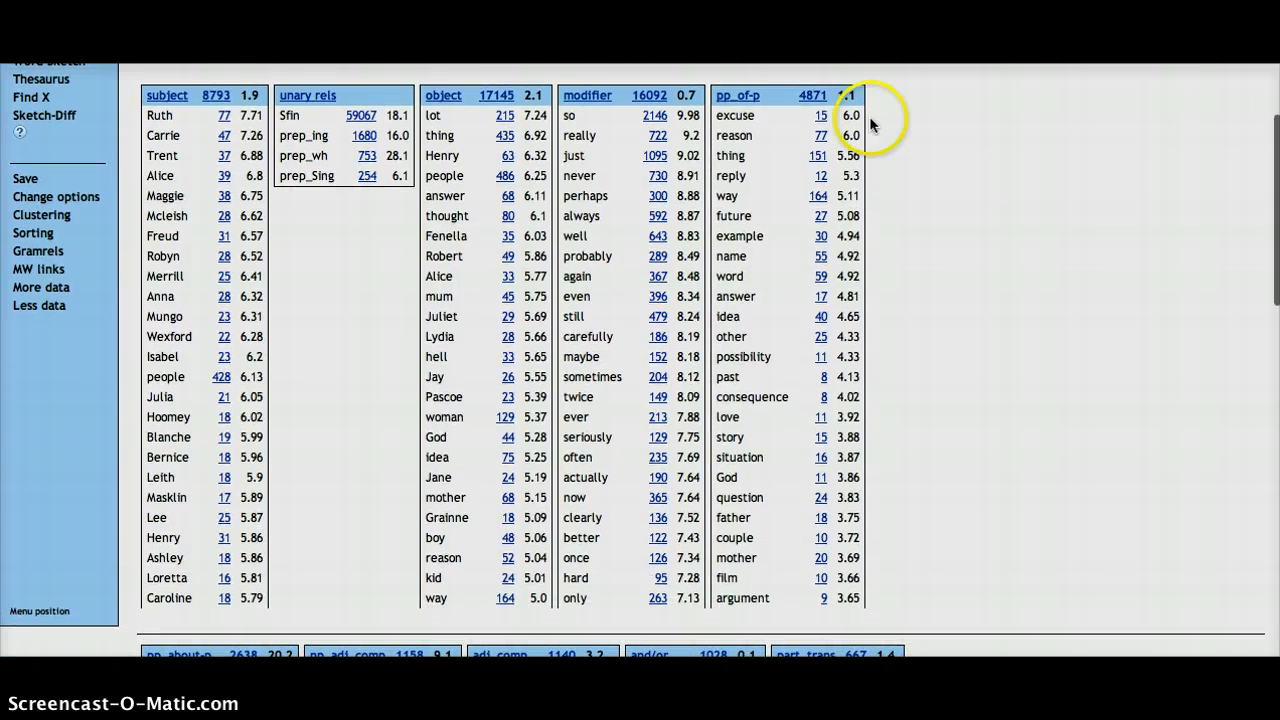
{"action": "mouse_move", "coordinate": [628, 80]}
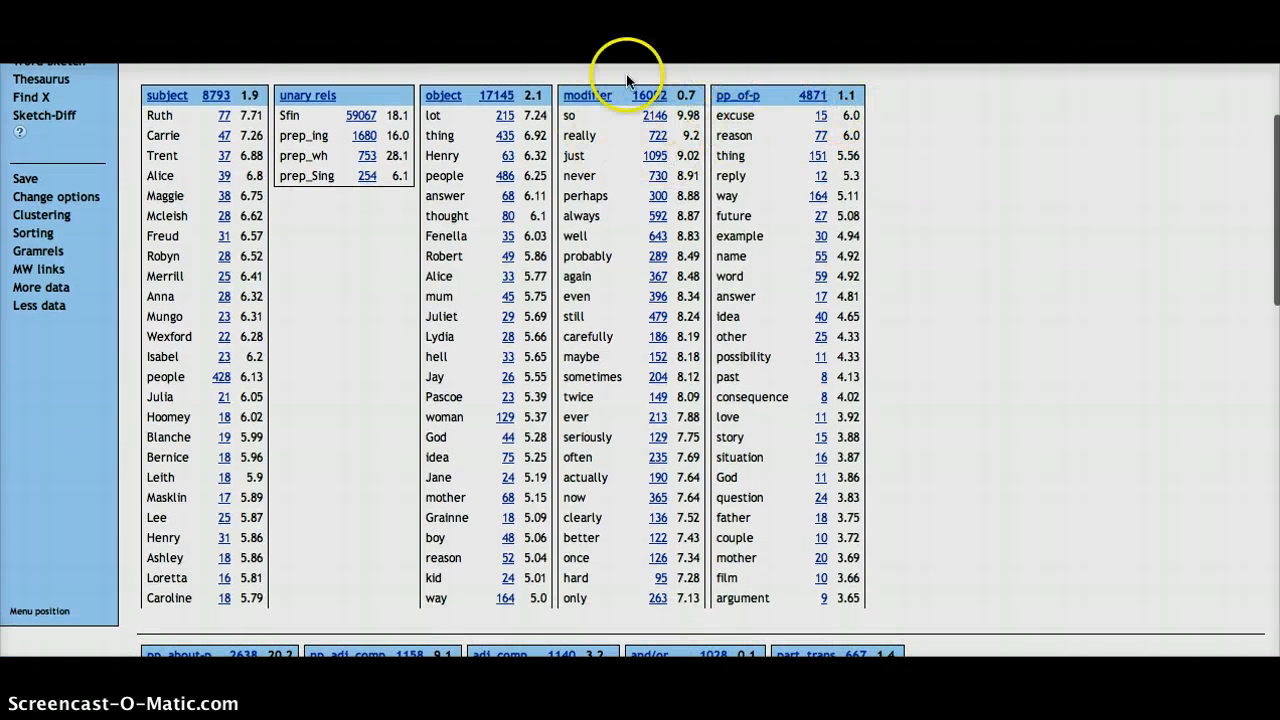
{"action": "mouse_move", "coordinate": [1016, 160]}
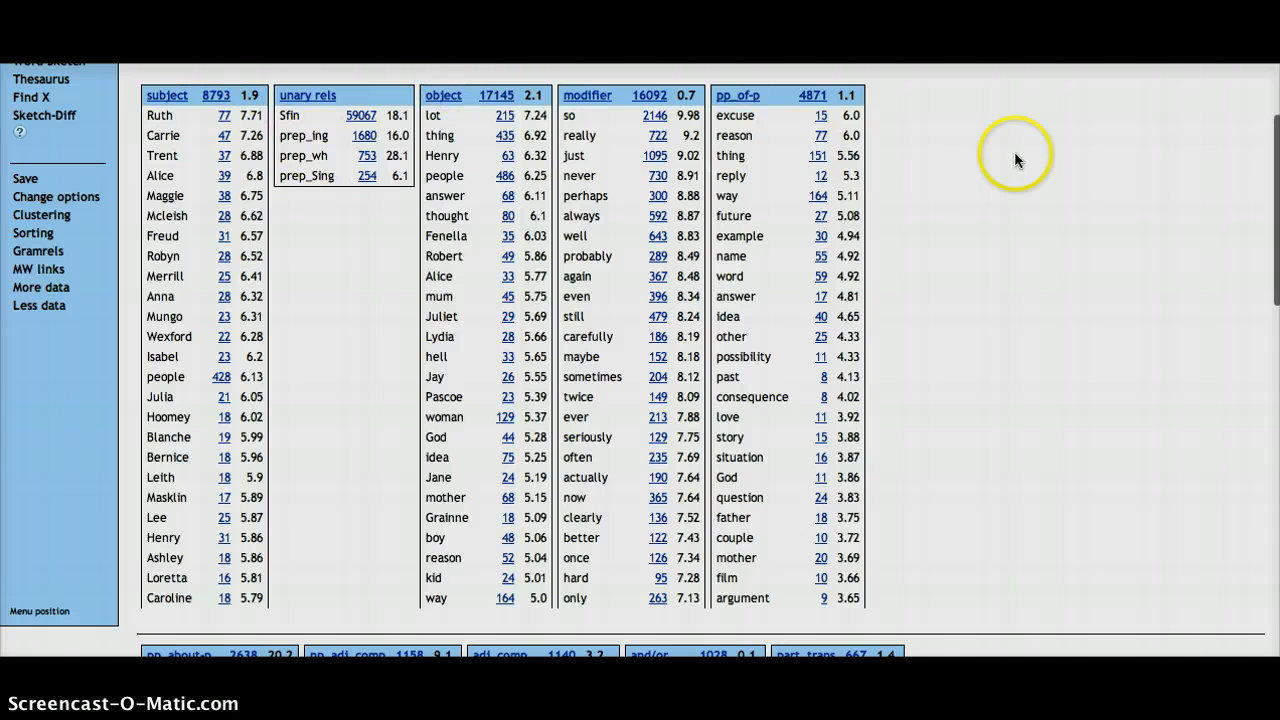
{"action": "mouse_move", "coordinate": [1020, 160]}
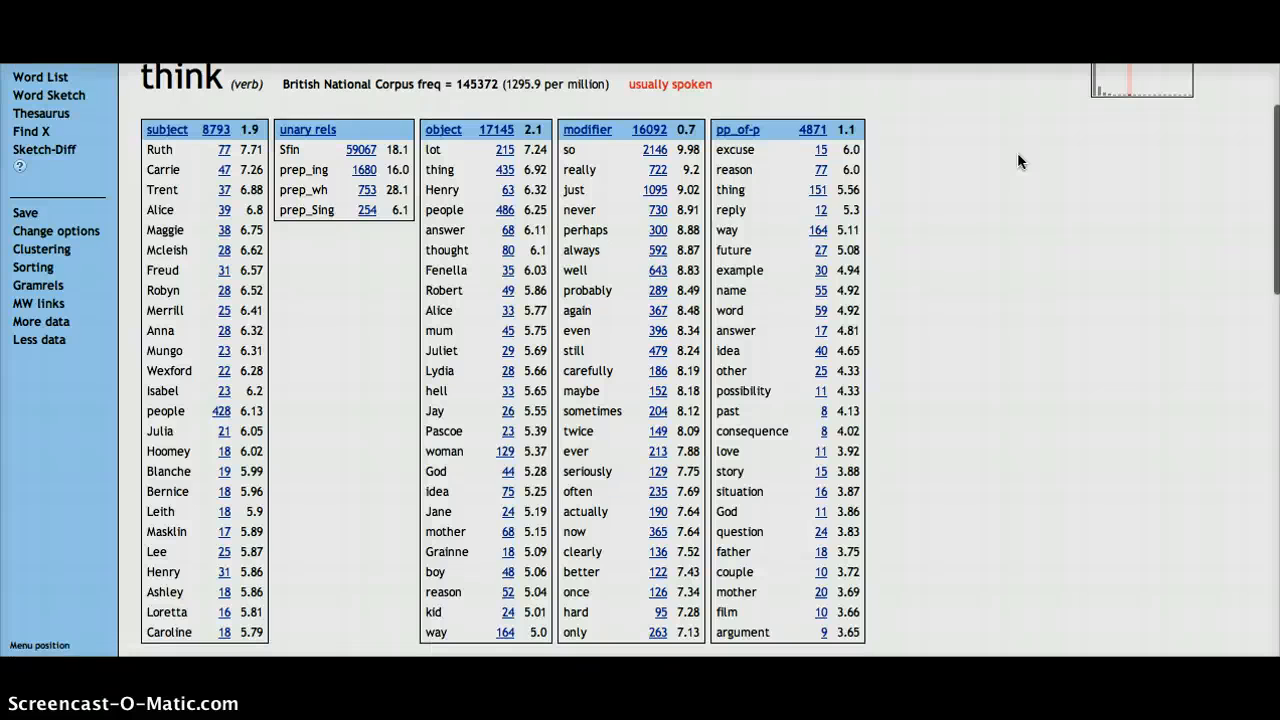
{"action": "scroll", "scroll_direction": "down", "scroll_amount": 3}
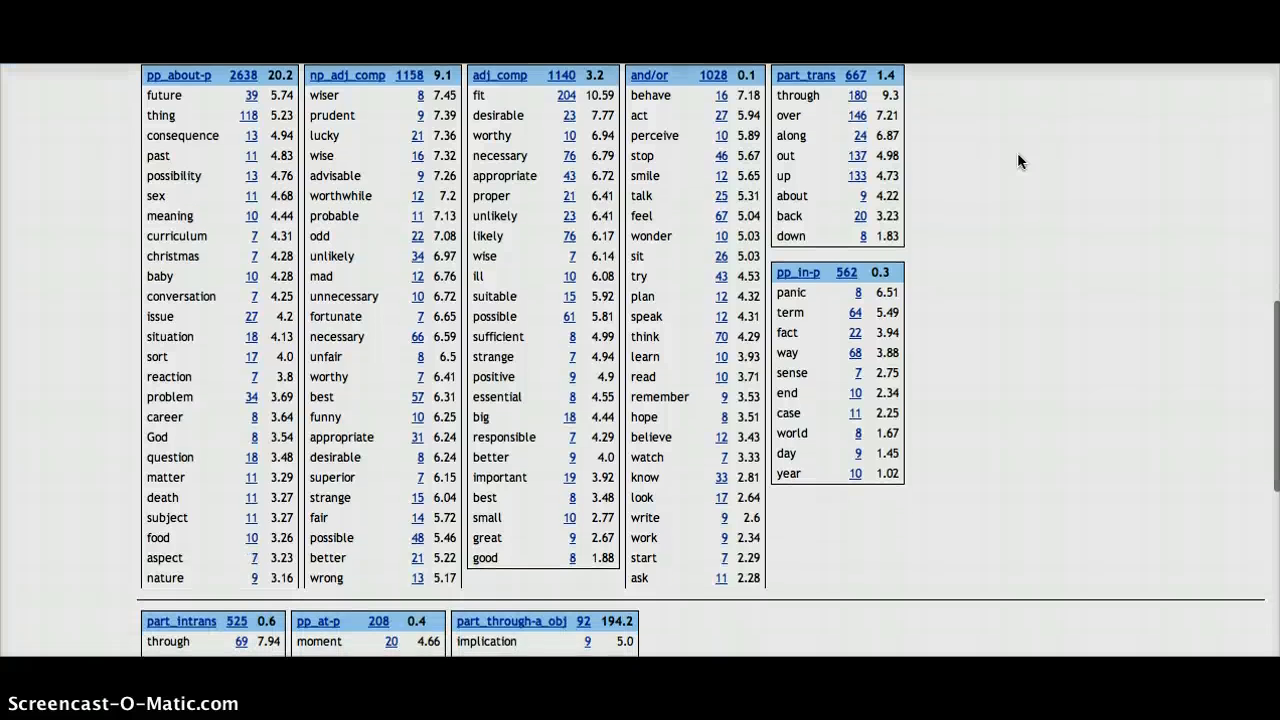
{"action": "scroll", "scroll_direction": "down", "scroll_amount": 3}
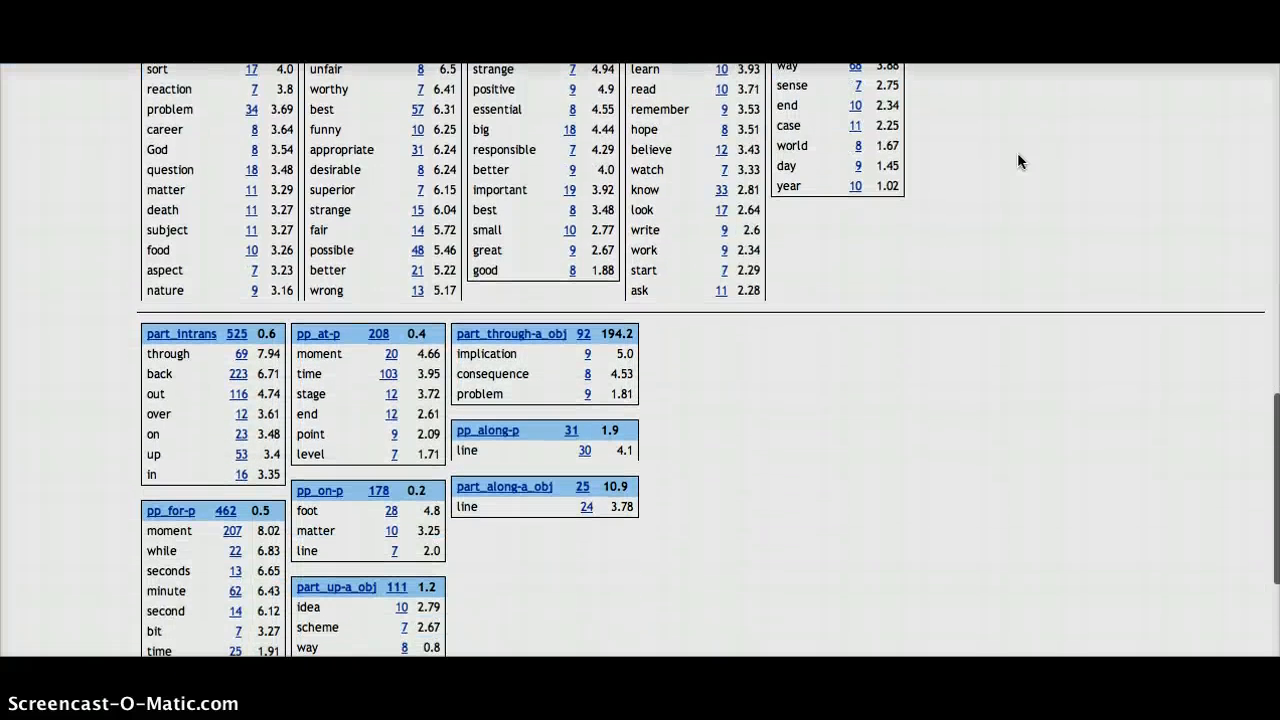
{"action": "scroll", "scroll_direction": "down", "scroll_amount": 3}
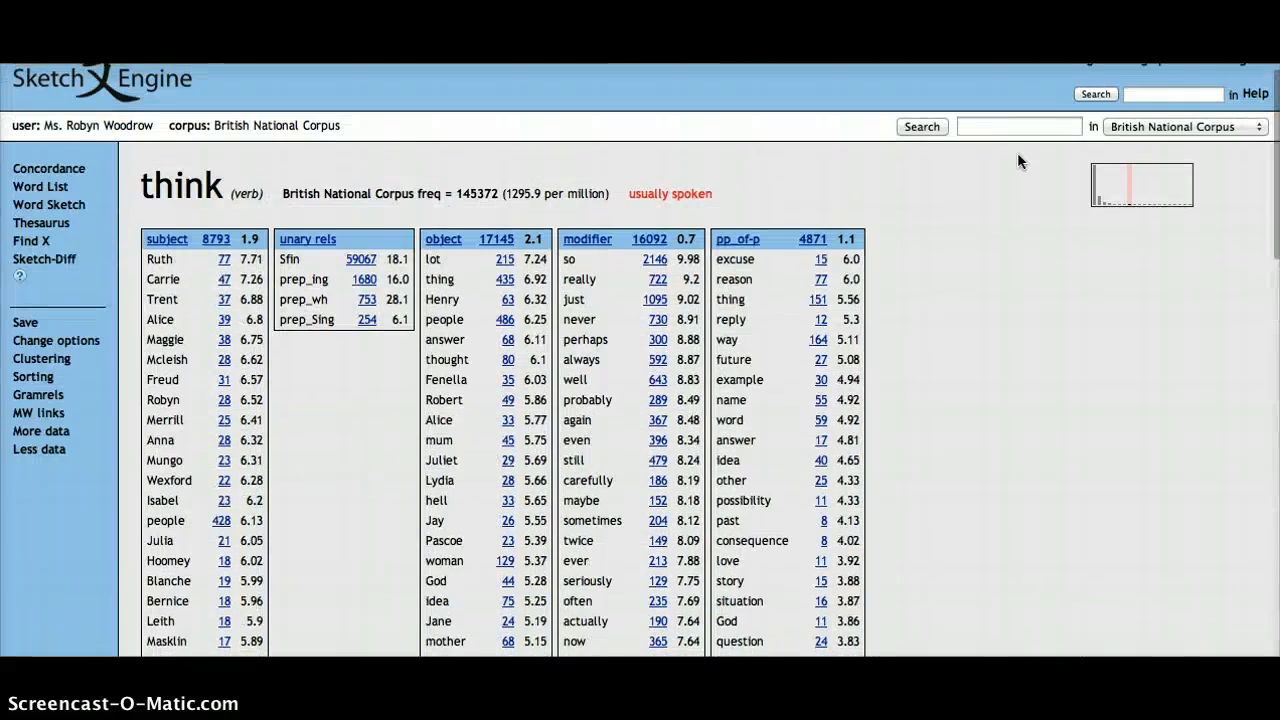
{"action": "mouse_move", "coordinate": [168, 162]}
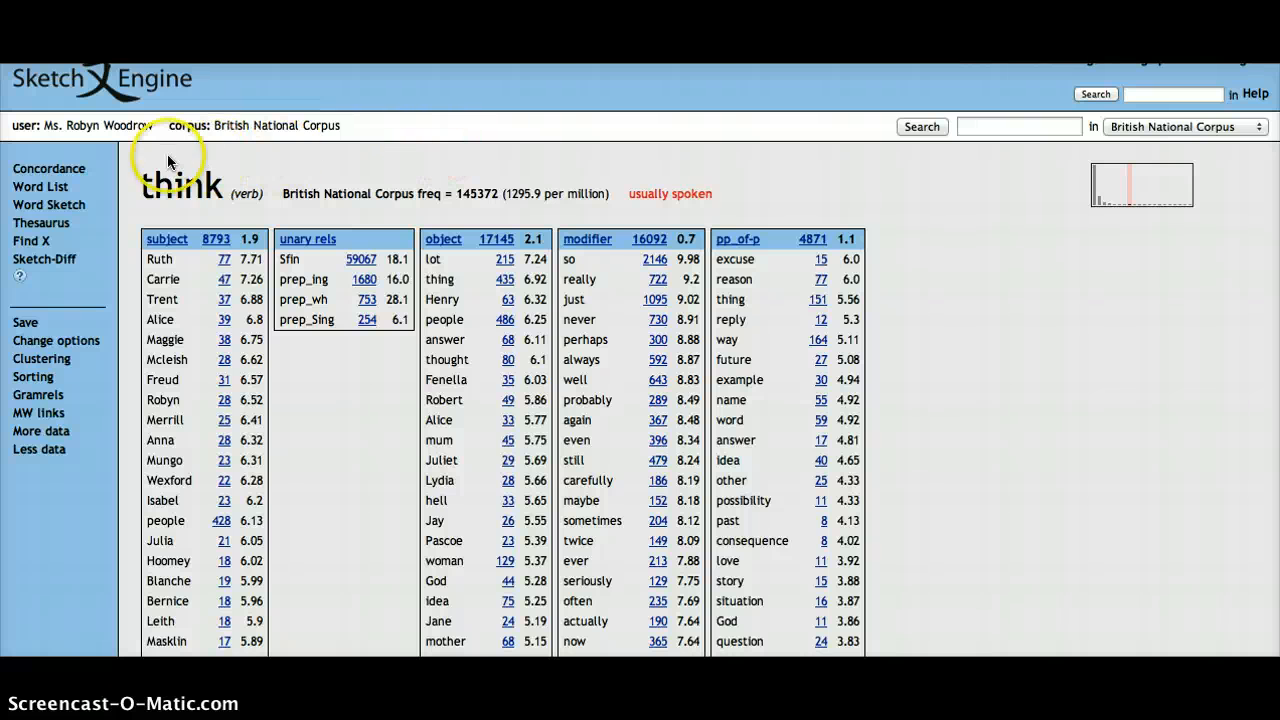
{"action": "mouse_move", "coordinate": [332, 186]}
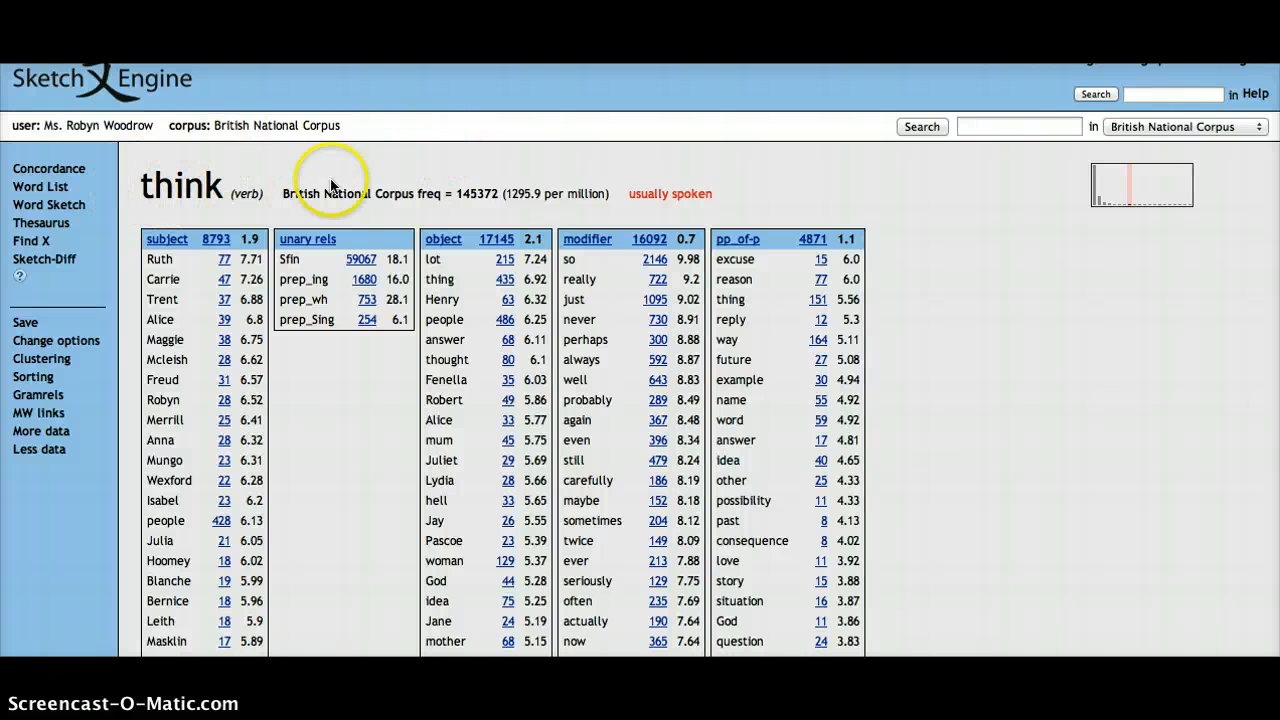
{"action": "mouse_move", "coordinate": [912, 224]}
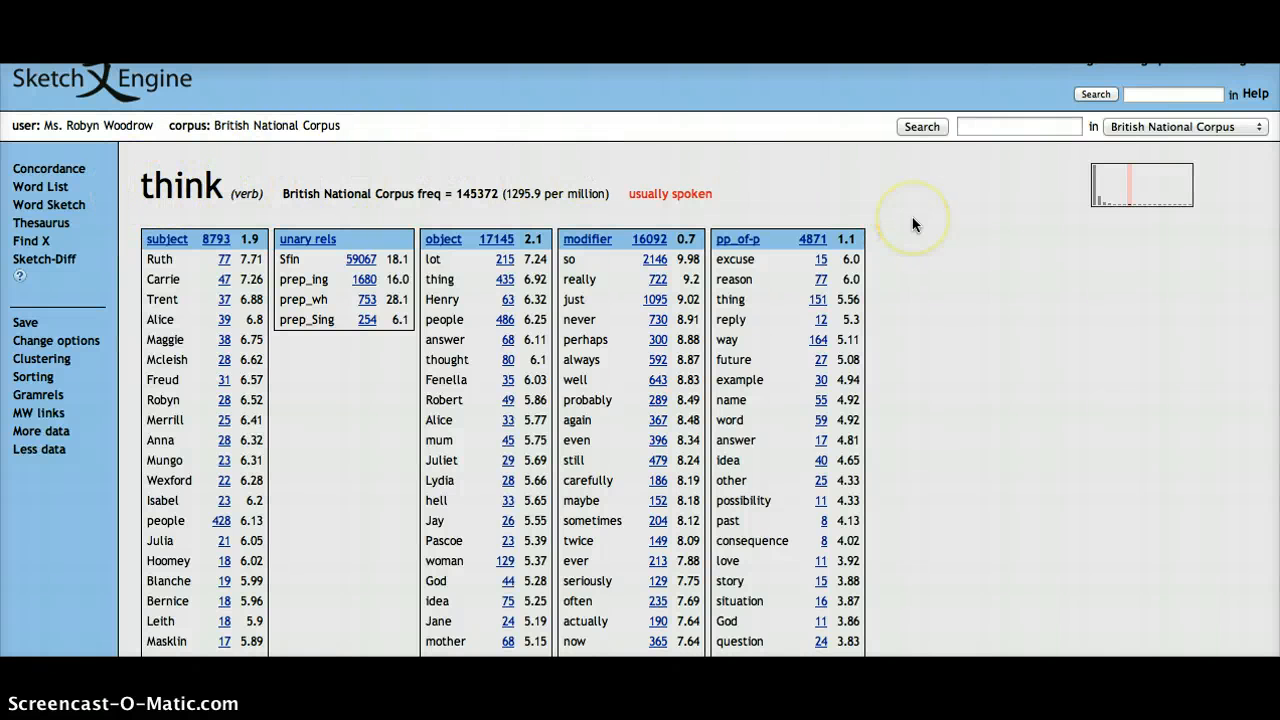
{"action": "mouse_move", "coordinate": [450, 344]}
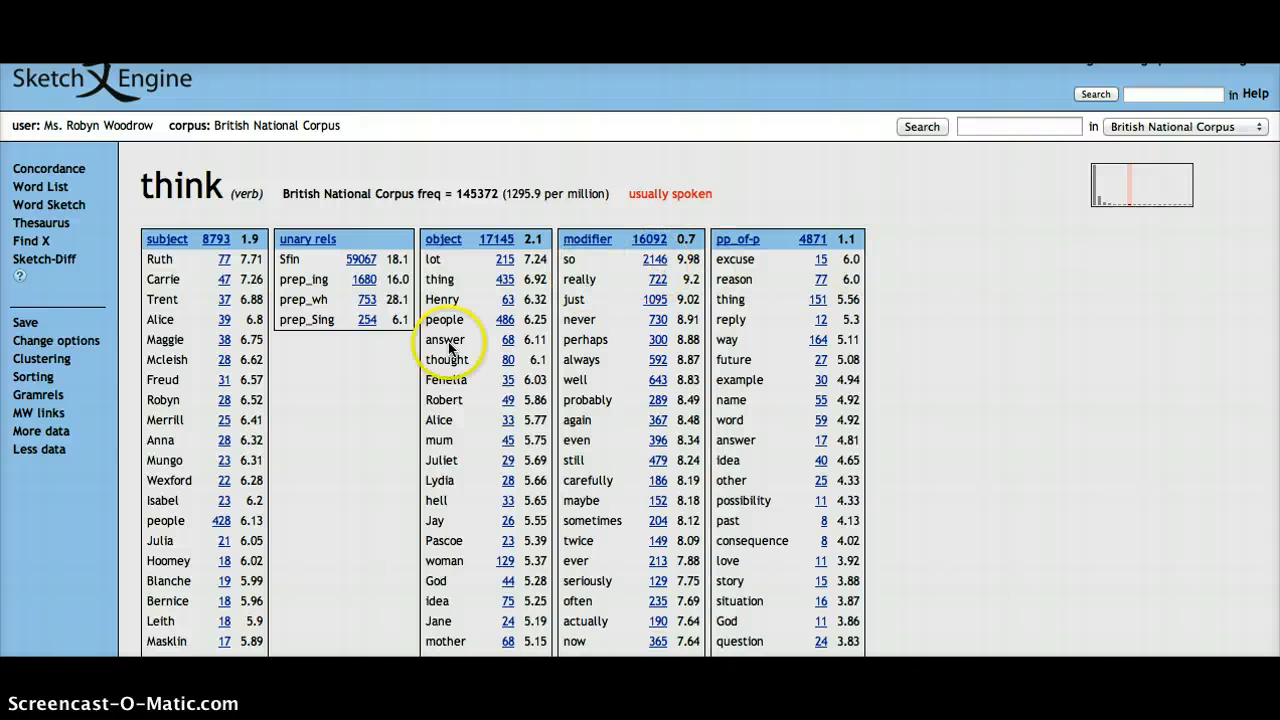
{"action": "mouse_move", "coordinate": [496, 196]}
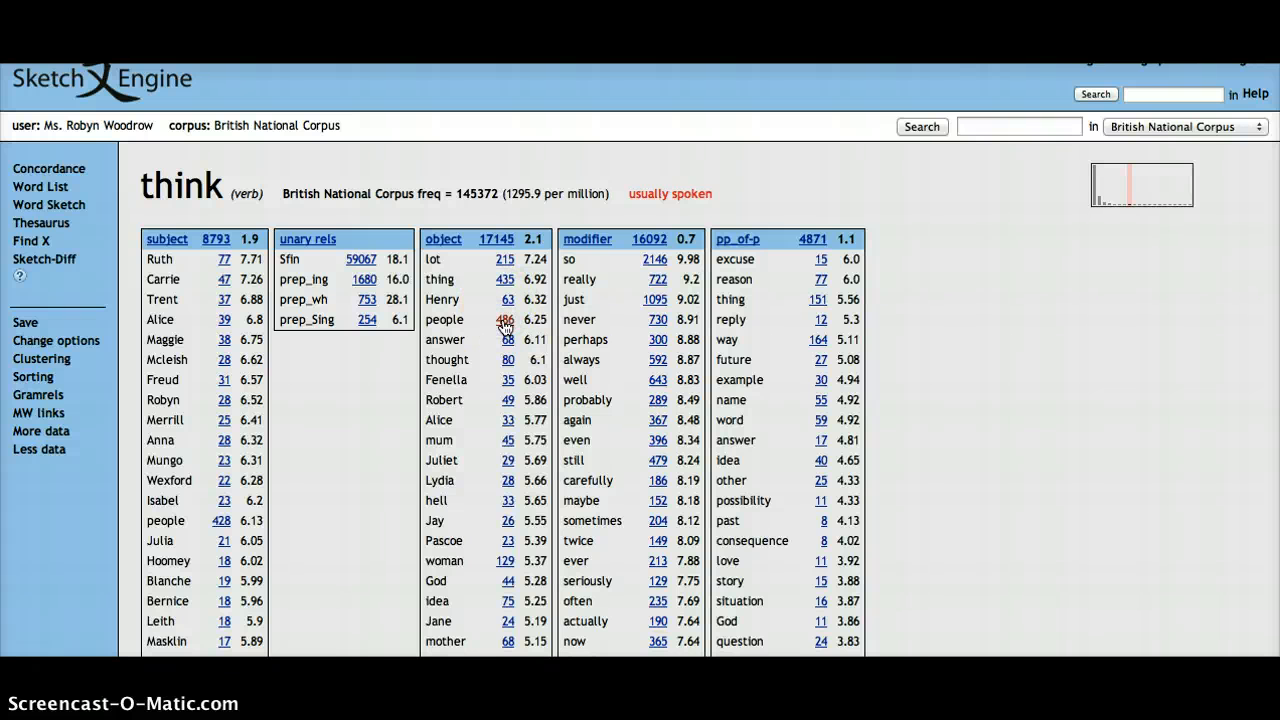
Show the 486 concordance lines where 'think' takes 'people' as its object.
{"action": "left_click", "coordinate": [504, 320]}
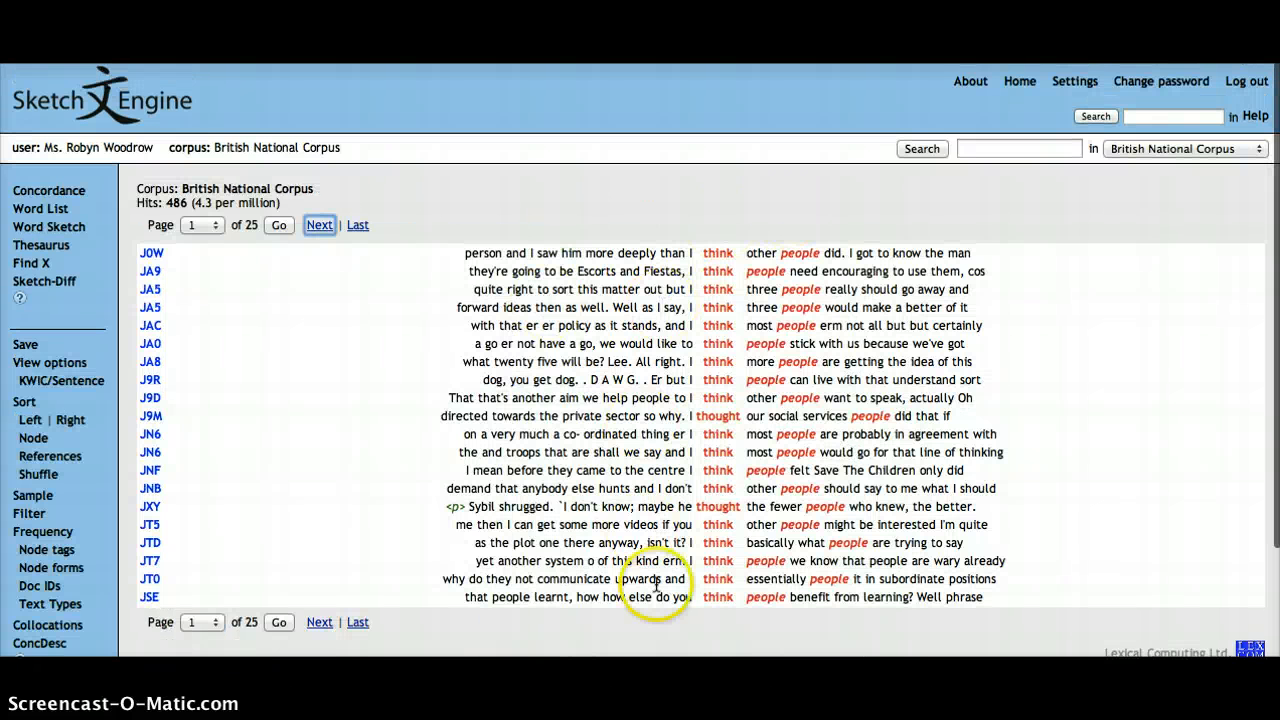
{"action": "mouse_move", "coordinate": [716, 296]}
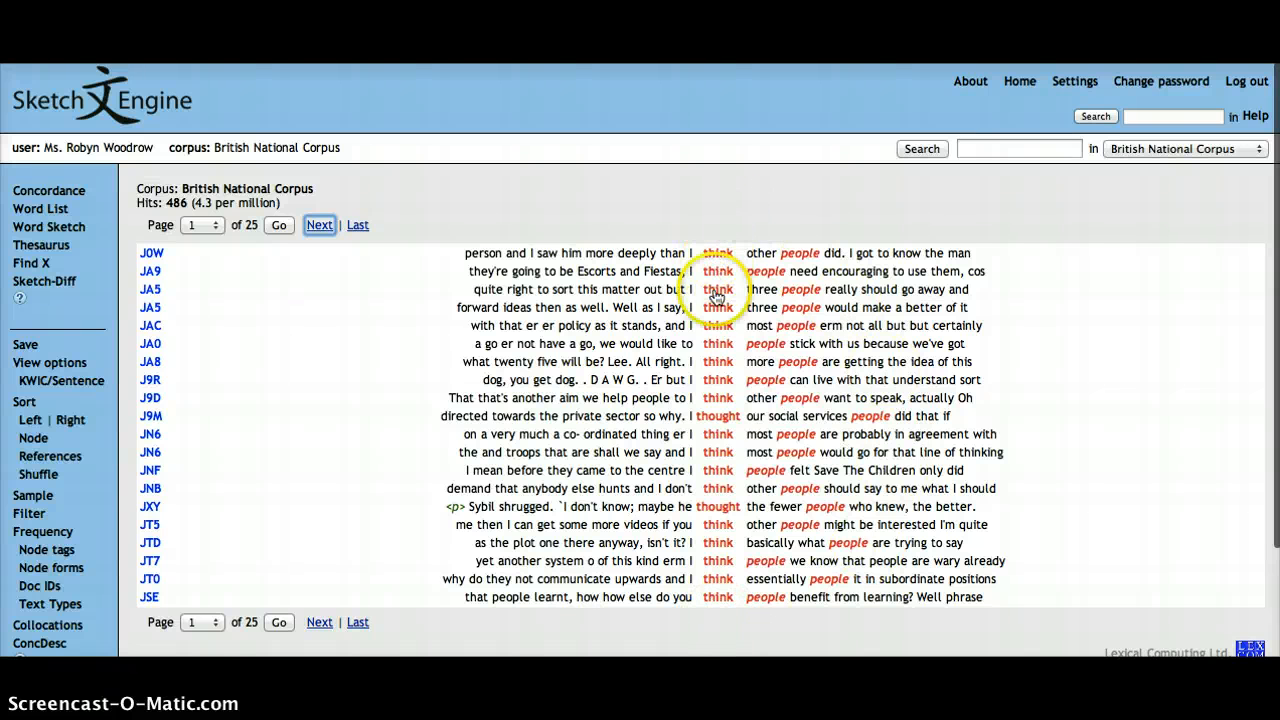
{"action": "mouse_move", "coordinate": [720, 252]}
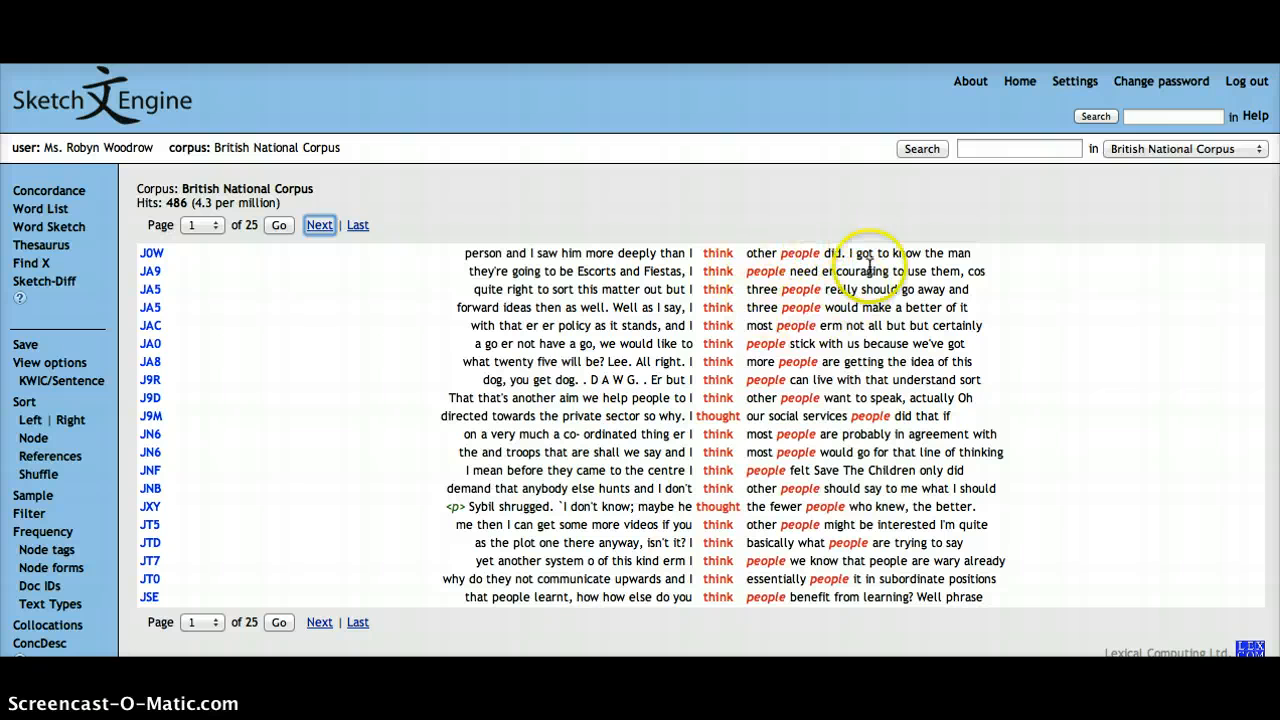
{"action": "mouse_move", "coordinate": [844, 230]}
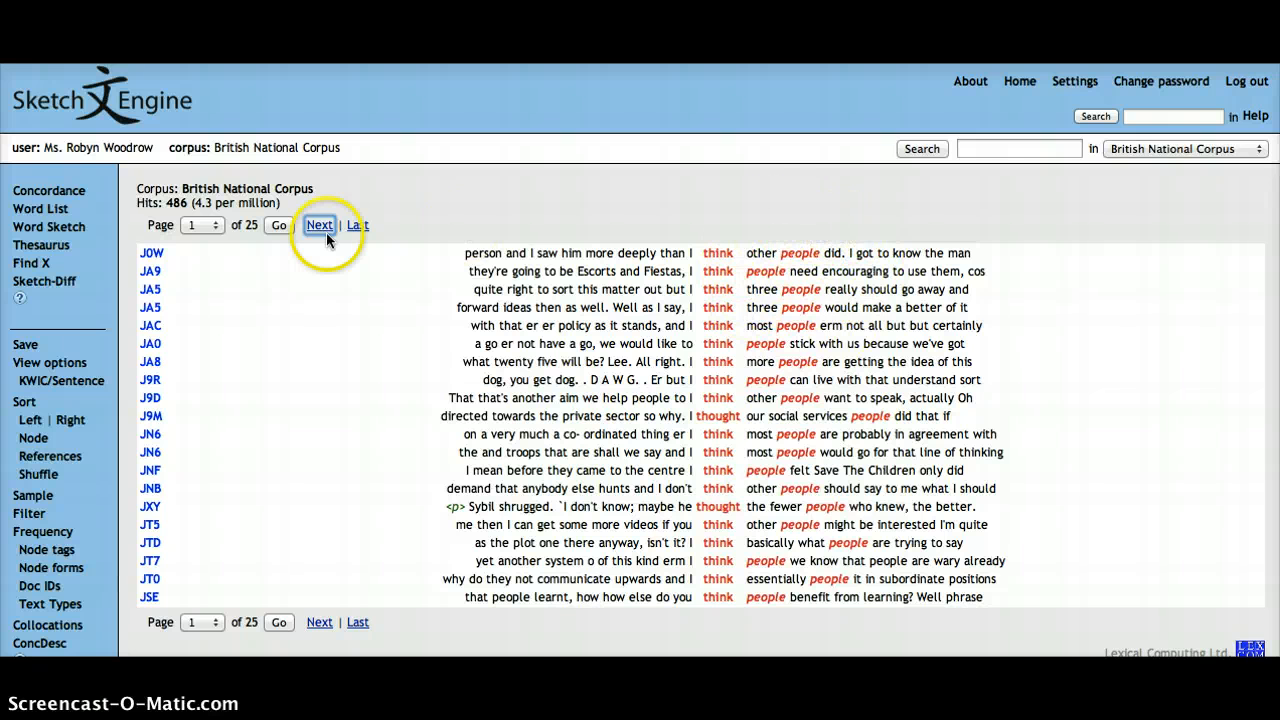
{"action": "mouse_move", "coordinate": [42, 244]}
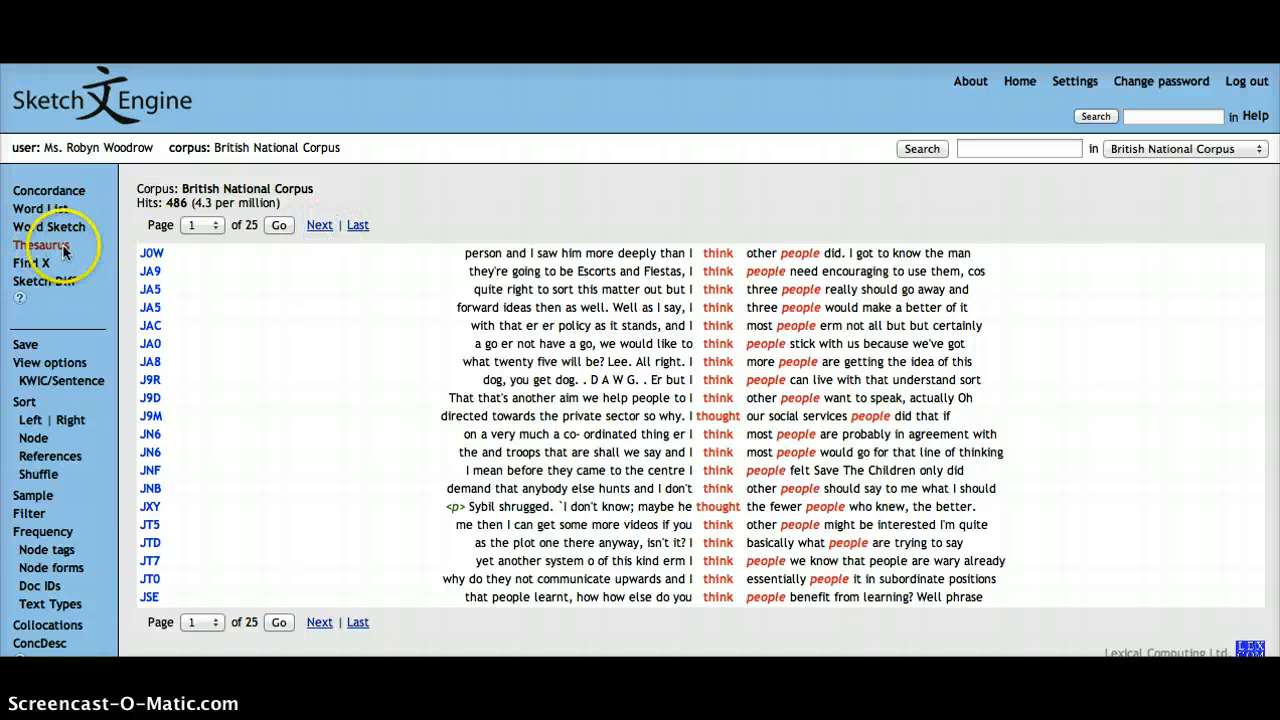
Go to the Thesaurus form for verb 'think' and peek at its advanced options.
{"action": "left_click", "coordinate": [40, 244]}
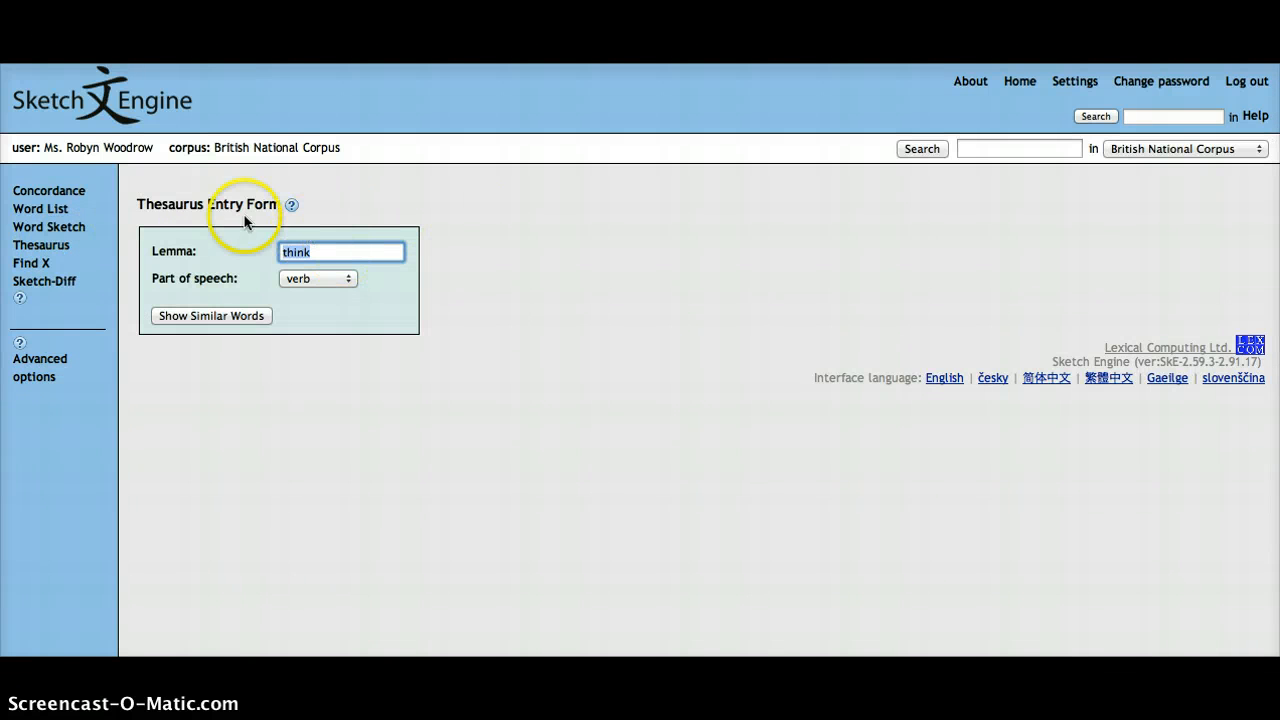
{"action": "mouse_move", "coordinate": [56, 344]}
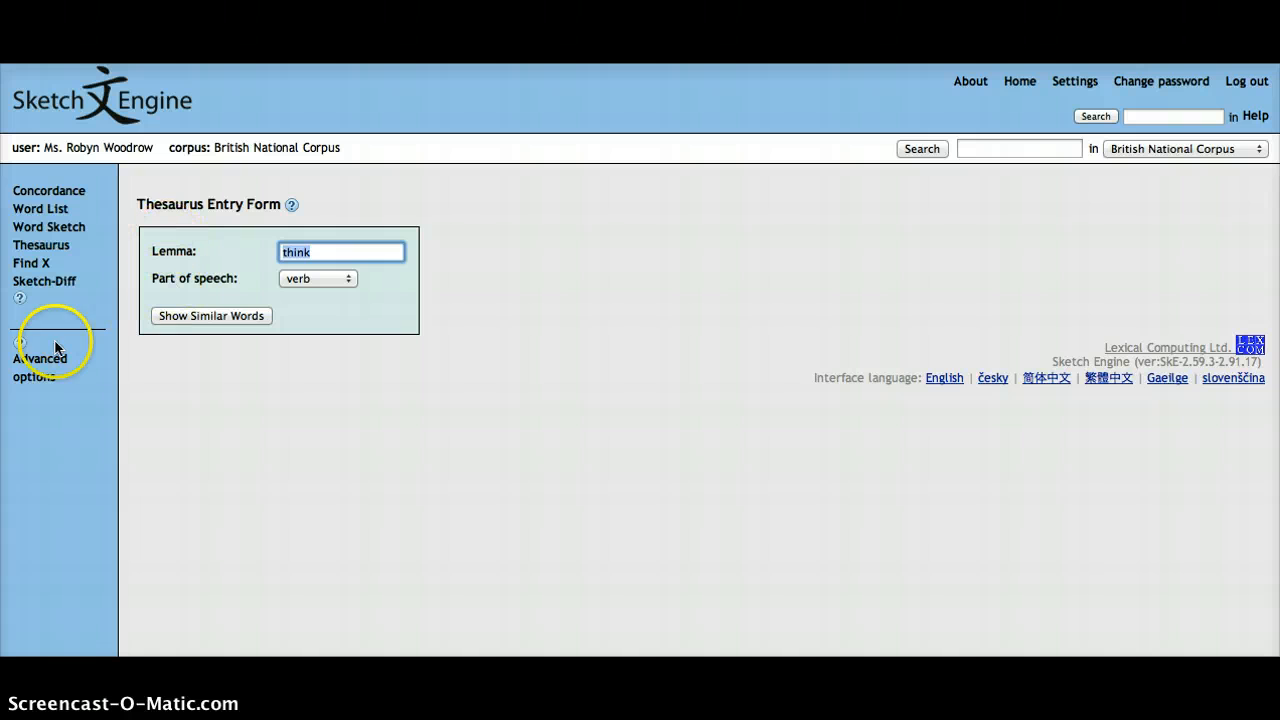
{"action": "left_click", "coordinate": [40, 368]}
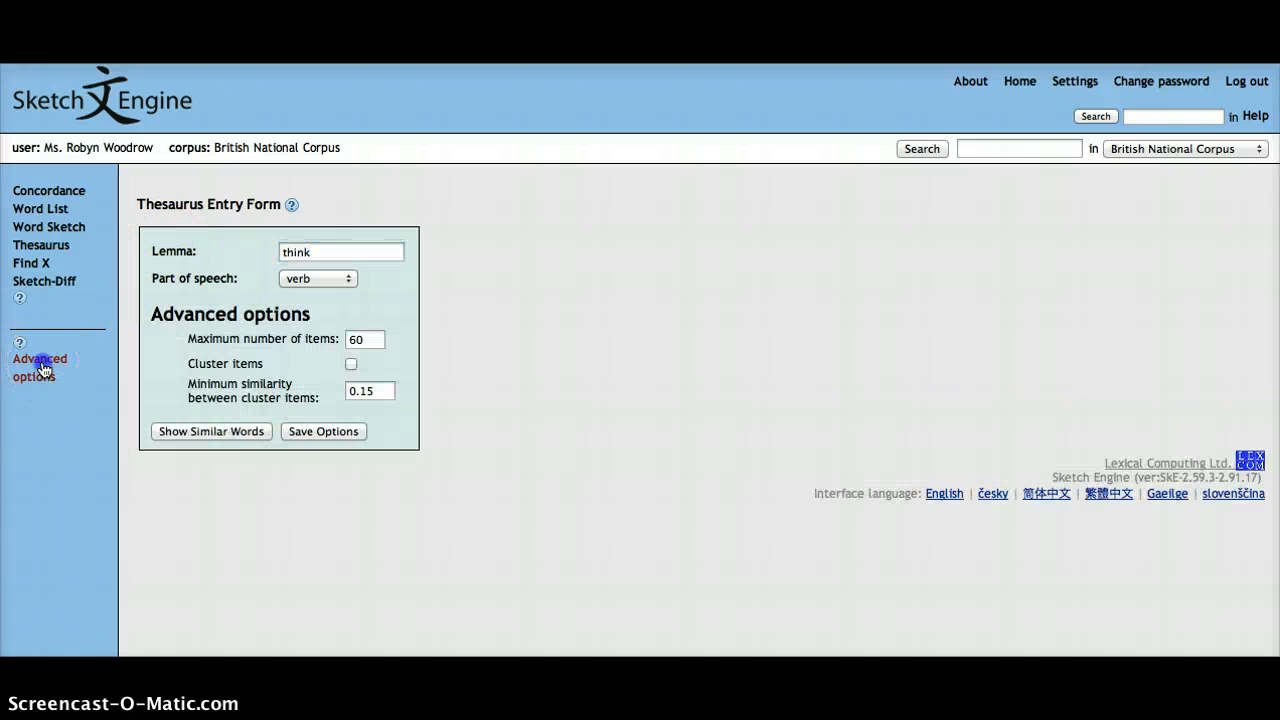
{"action": "left_click", "coordinate": [40, 368]}
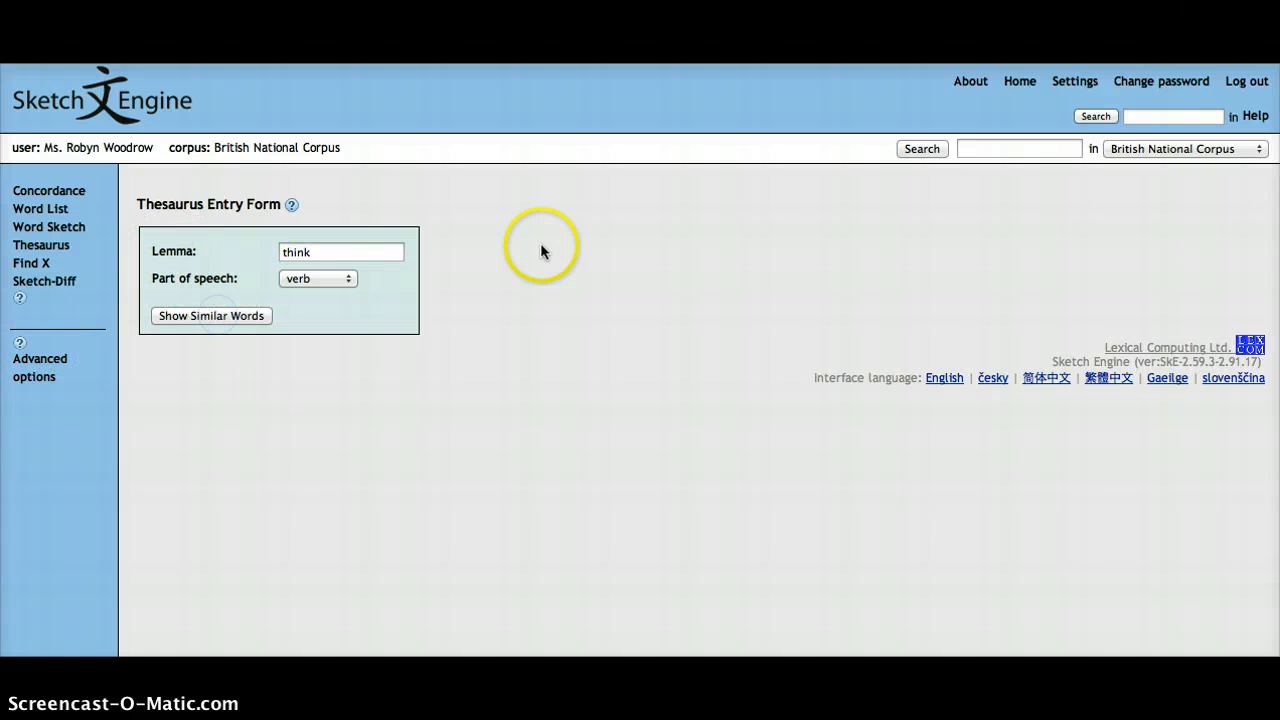
List the verbs most similar to 'think', such as know, say and see, ranked by score.
{"action": "left_click", "coordinate": [210, 316]}
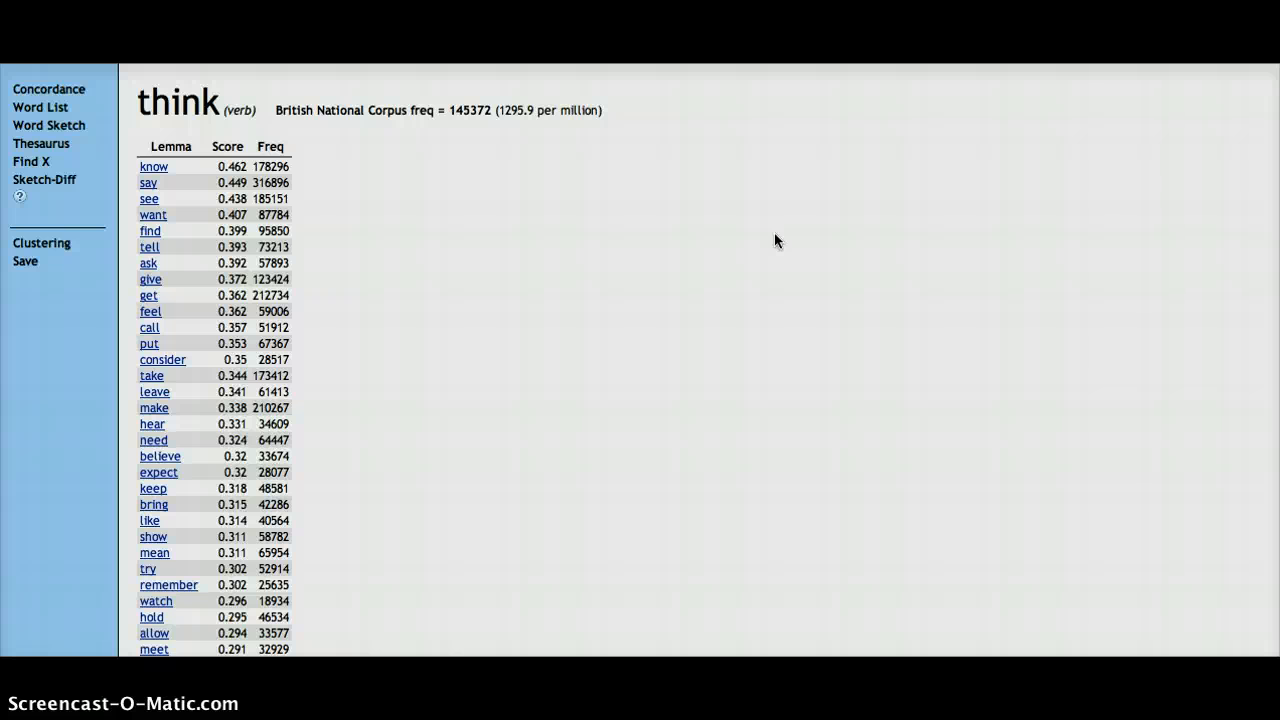
{"action": "mouse_move", "coordinate": [148, 182]}
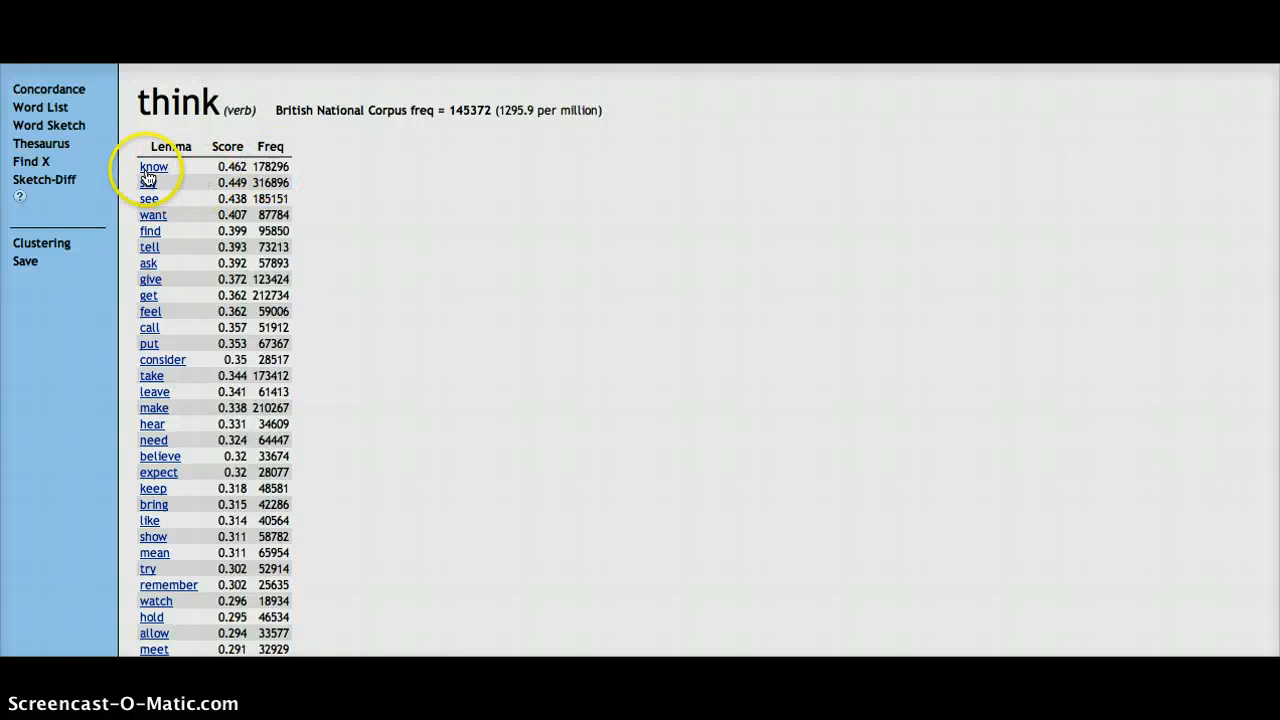
{"action": "mouse_move", "coordinate": [396, 468]}
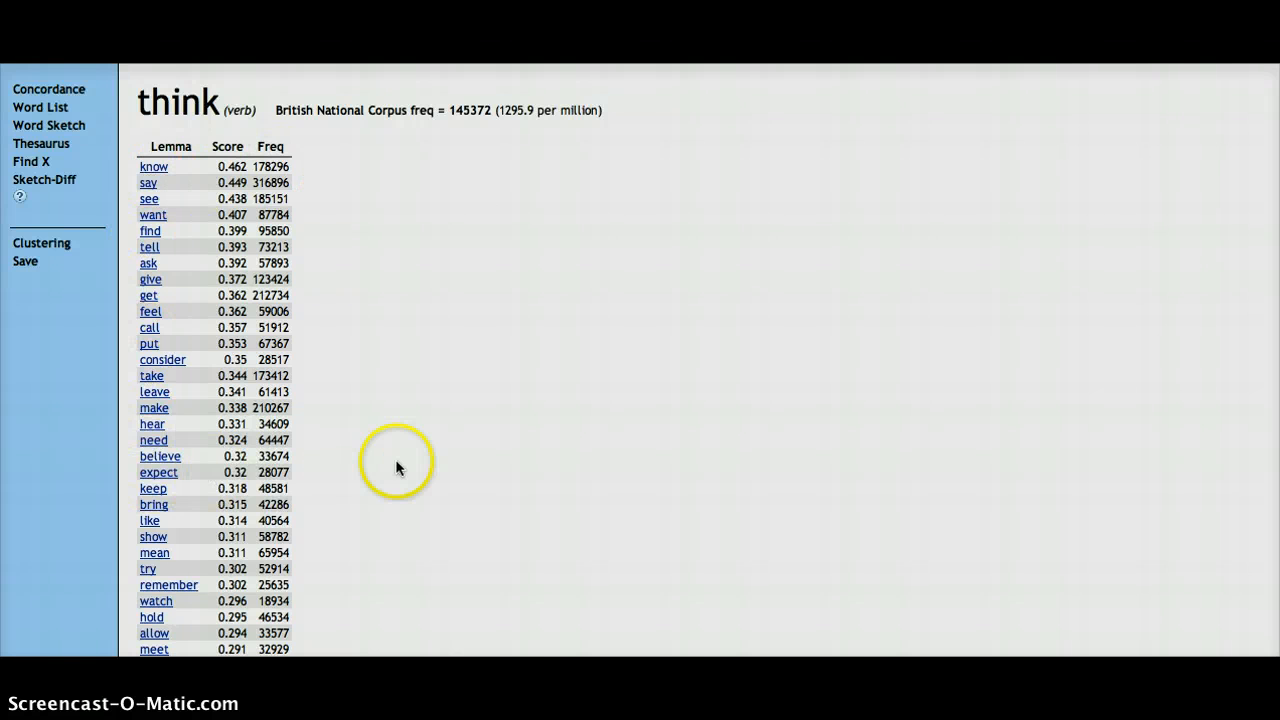
{"action": "mouse_move", "coordinate": [196, 220]}
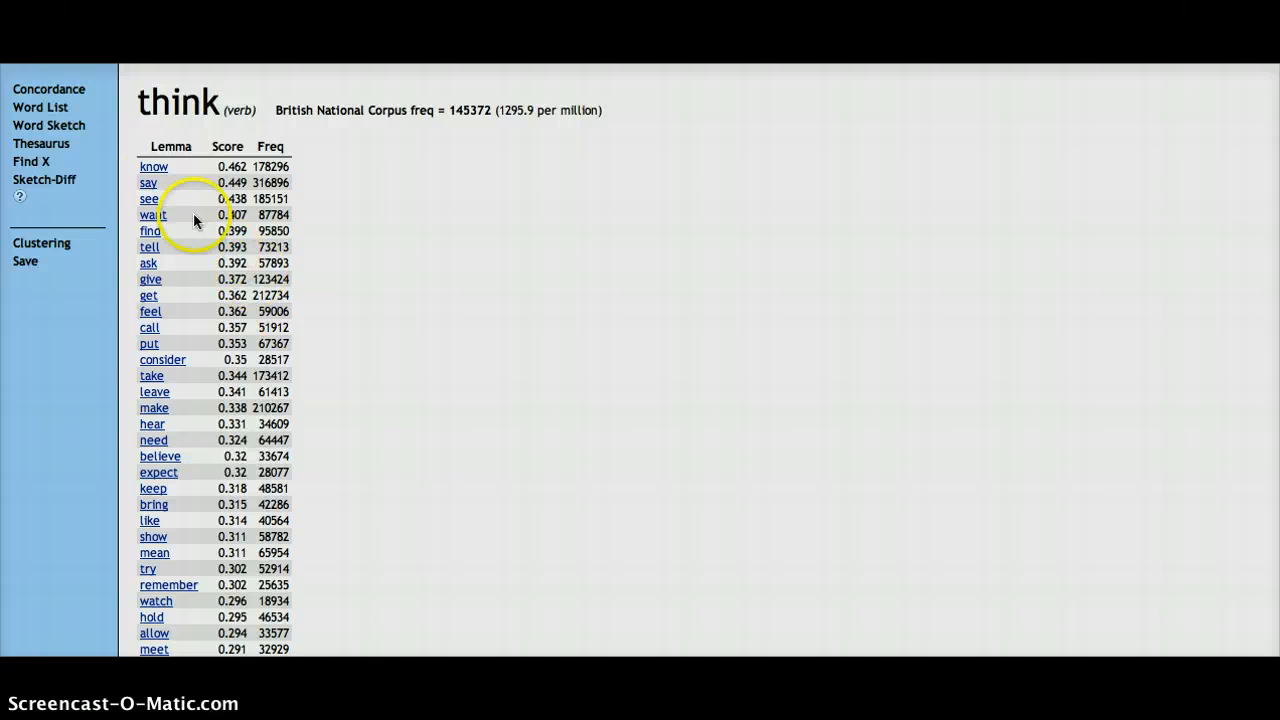
{"action": "mouse_move", "coordinate": [372, 388]}
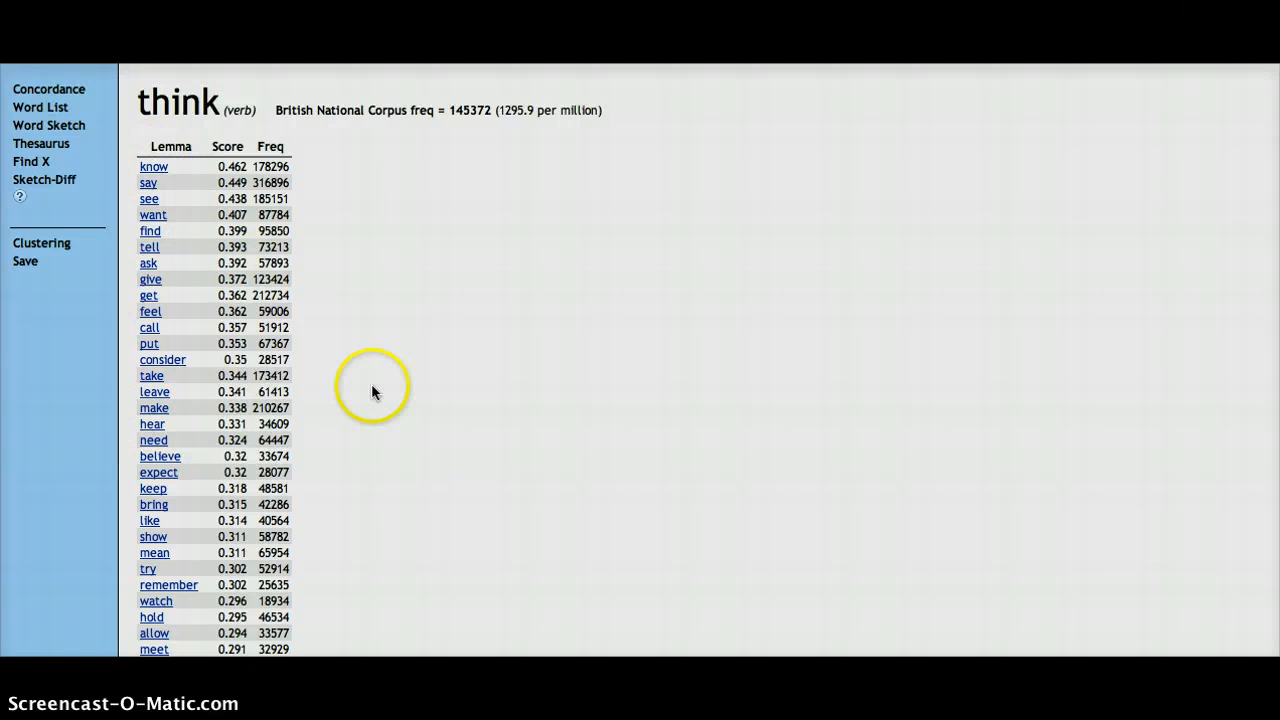
{"action": "mouse_move", "coordinate": [208, 96]}
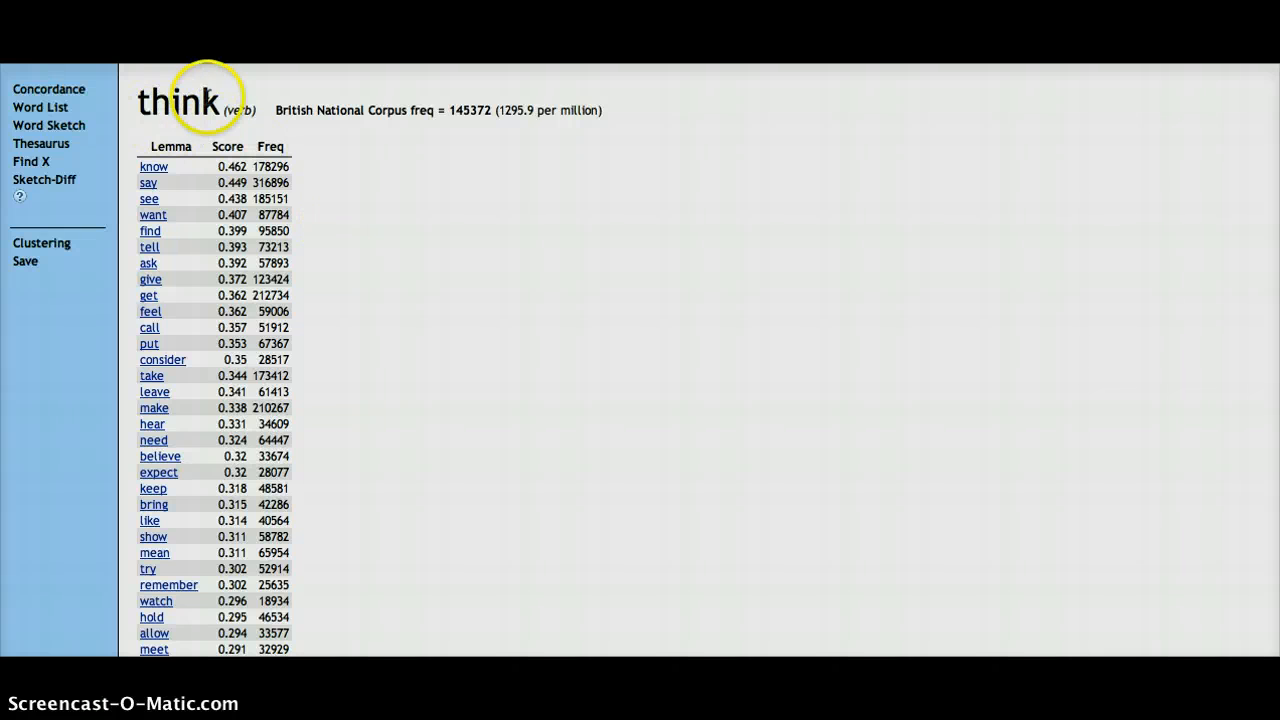
{"action": "mouse_move", "coordinate": [372, 178]}
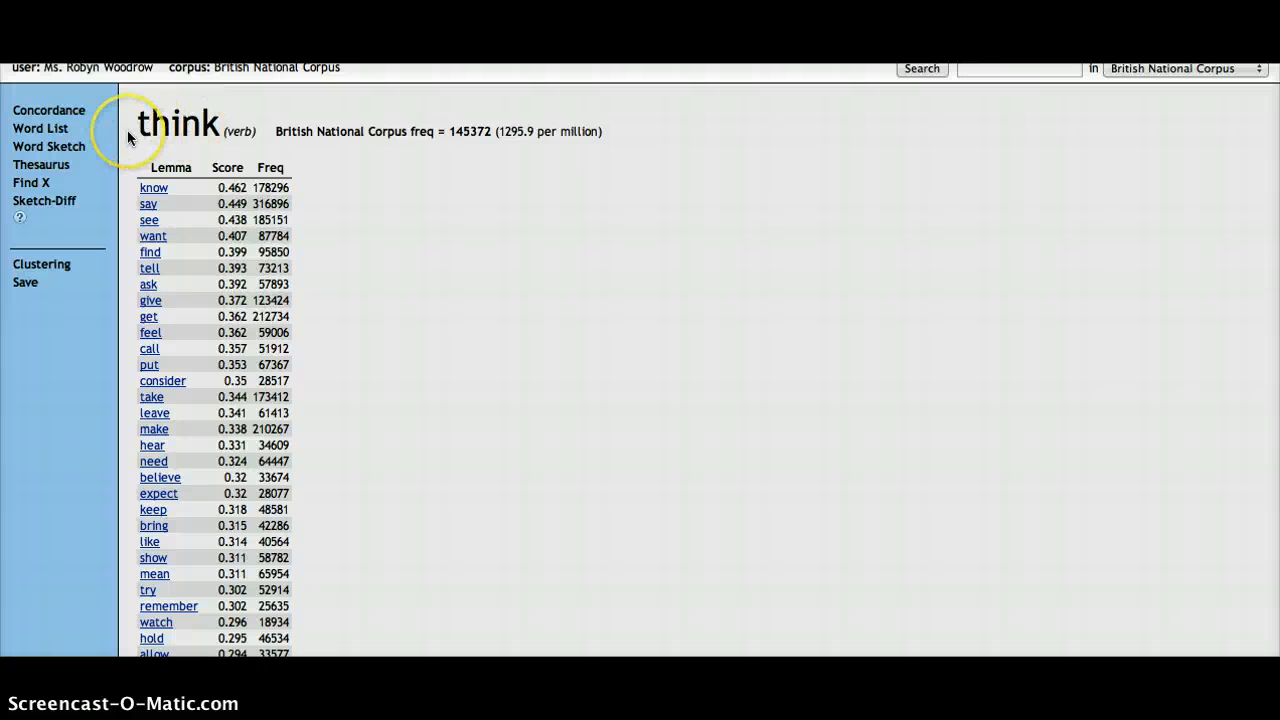
{"action": "mouse_move", "coordinate": [124, 352]}
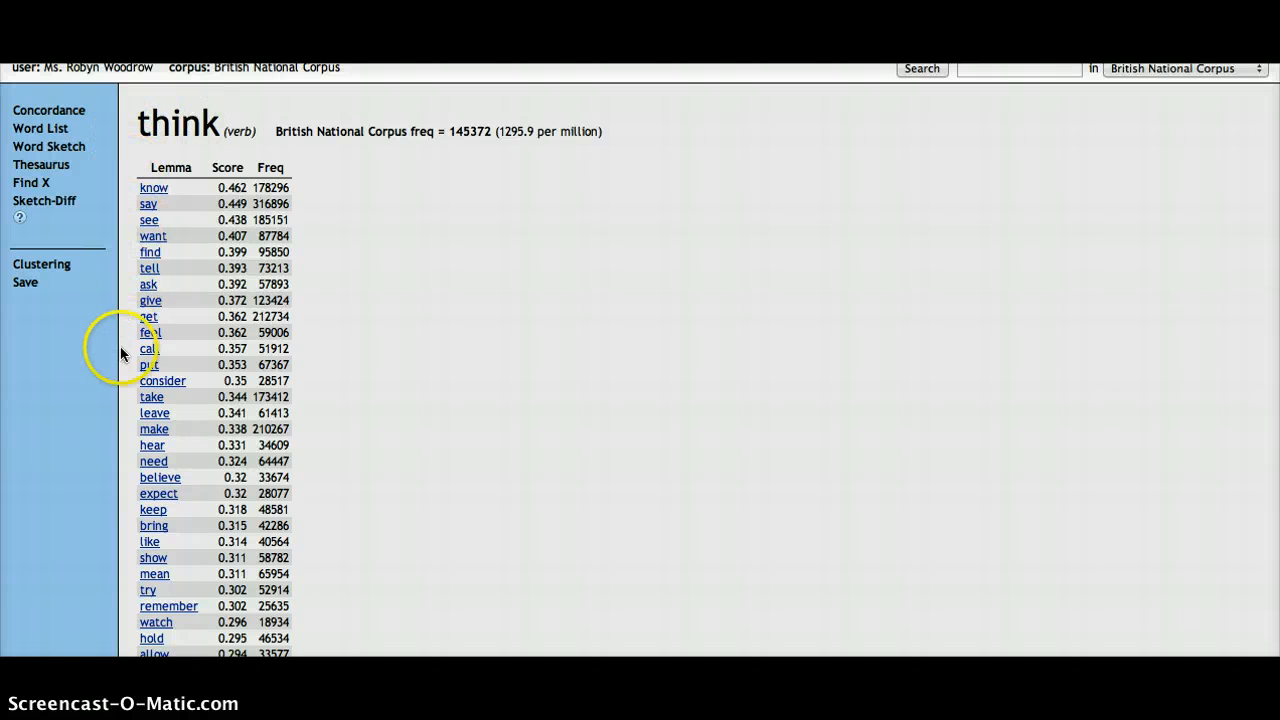
{"action": "mouse_move", "coordinate": [340, 440]}
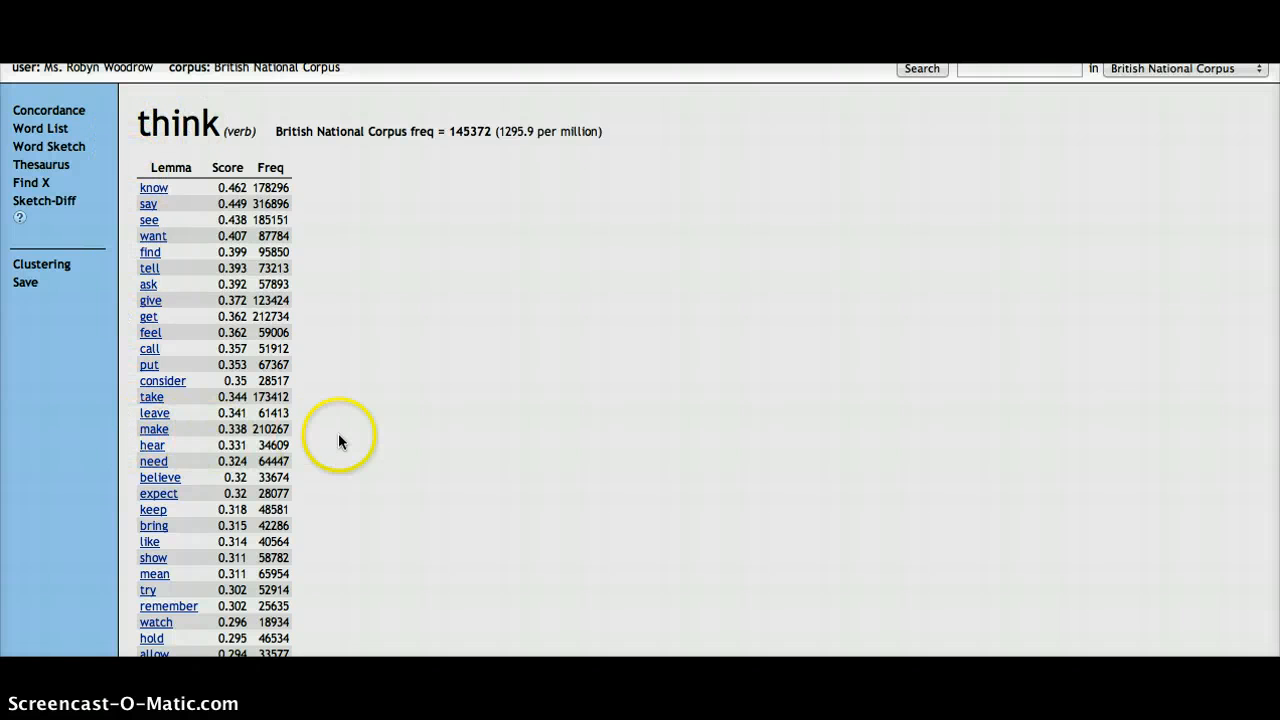
{"action": "mouse_move", "coordinate": [148, 204]}
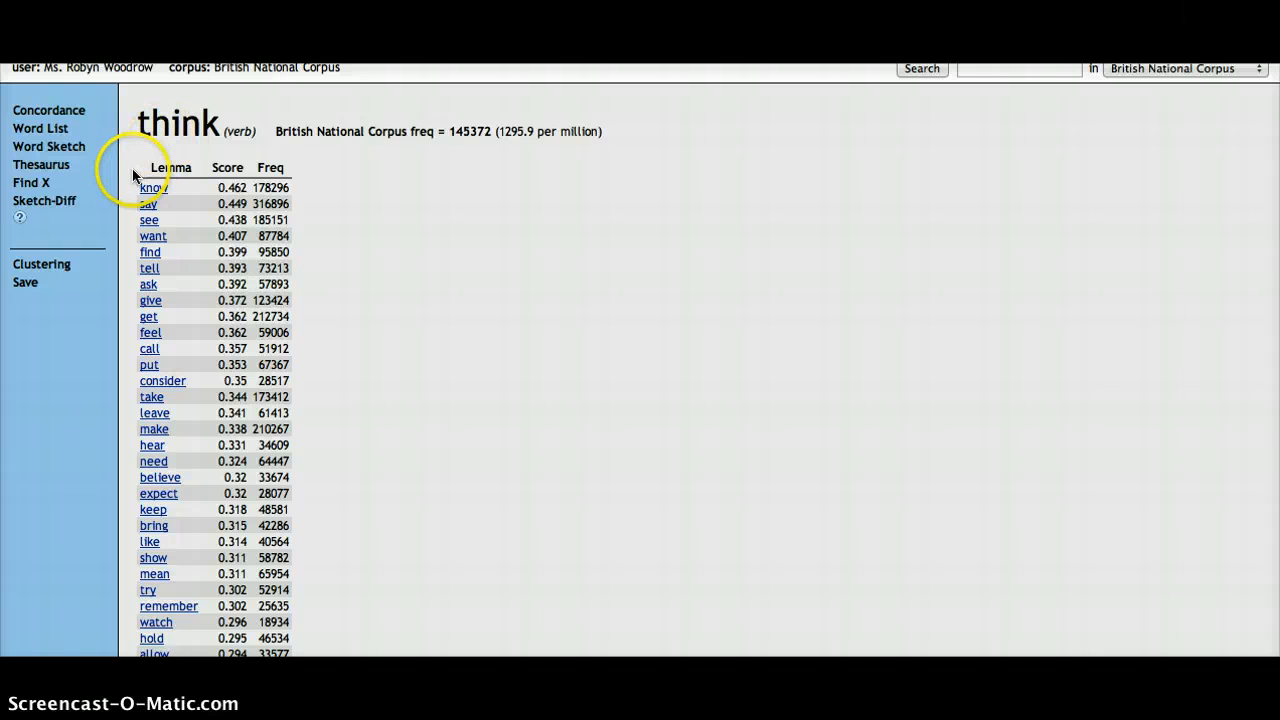
{"action": "mouse_move", "coordinate": [164, 388]}
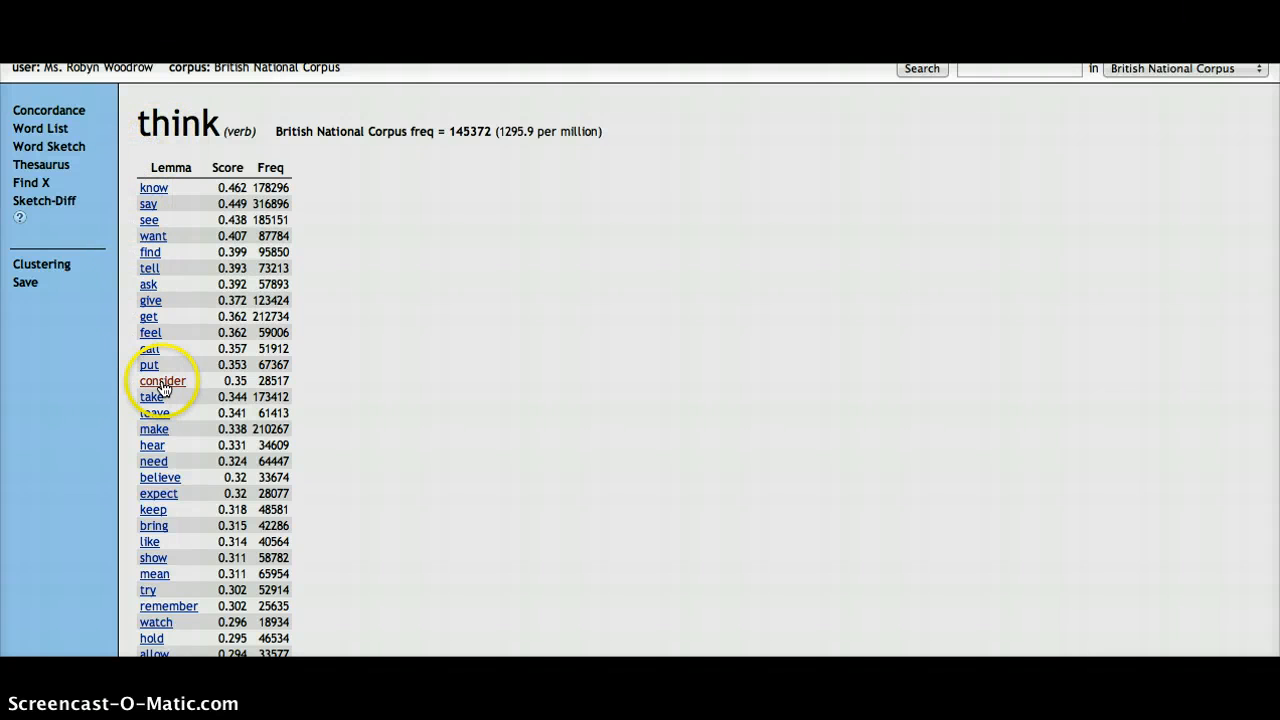
Run the think/consider sketch difference and browse its grammatical relation tables.
{"action": "left_click", "coordinate": [162, 380]}
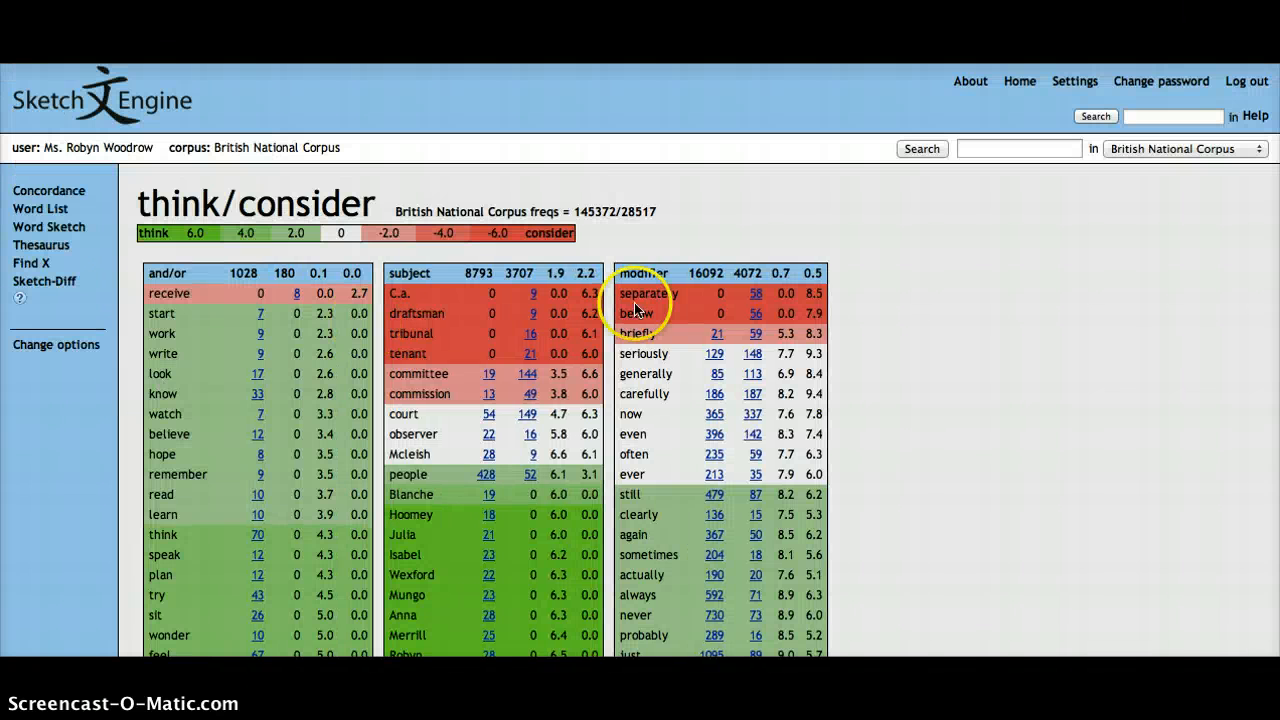
{"action": "mouse_move", "coordinate": [1032, 456]}
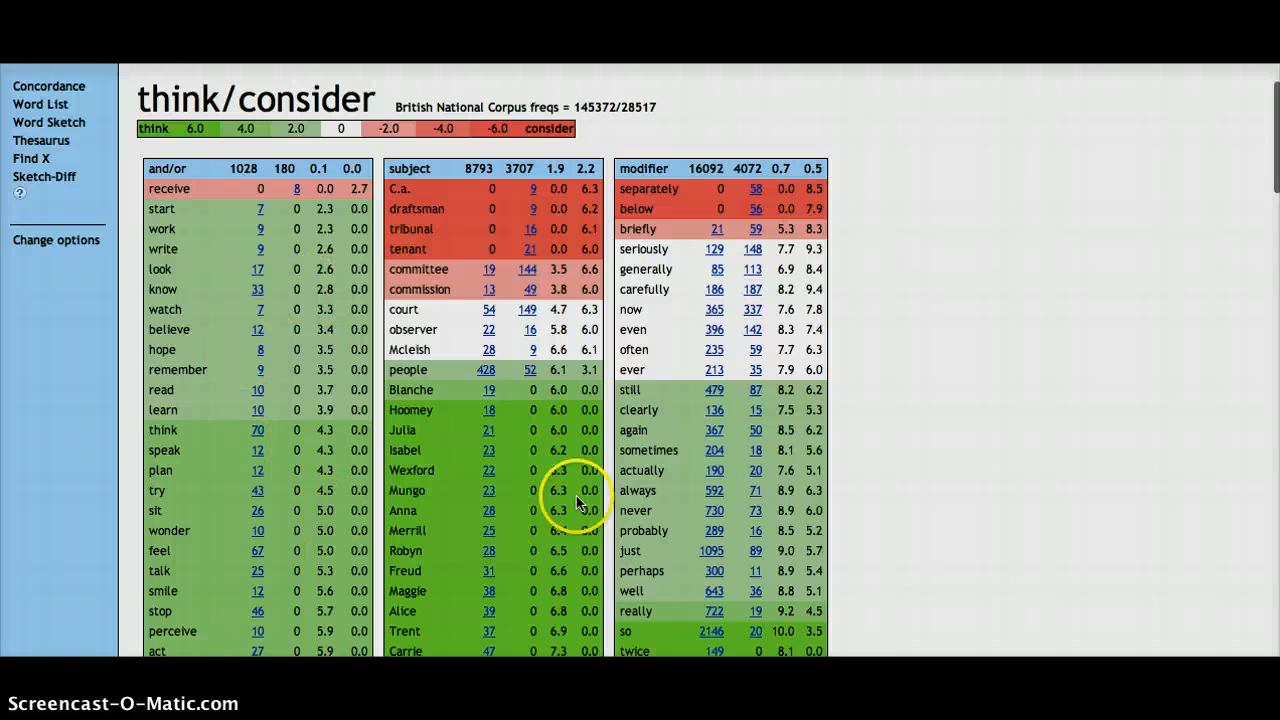
{"action": "mouse_move", "coordinate": [230, 100]}
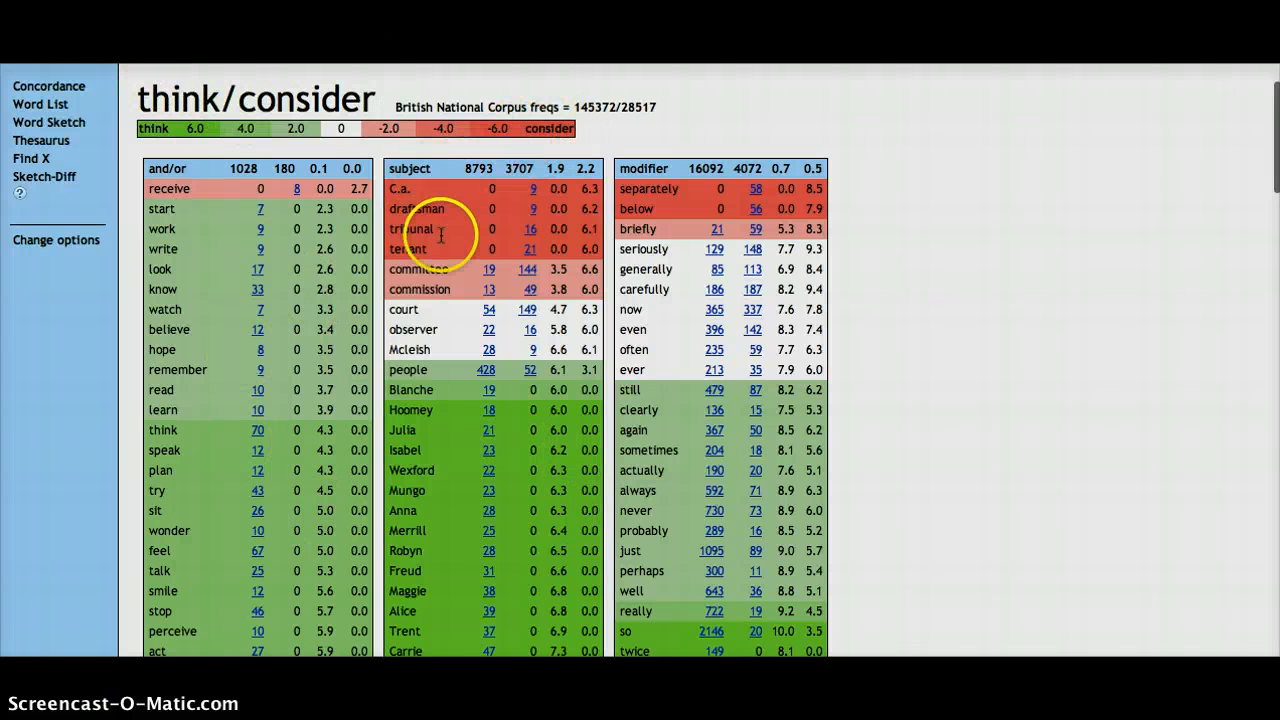
{"action": "mouse_move", "coordinate": [1012, 172]}
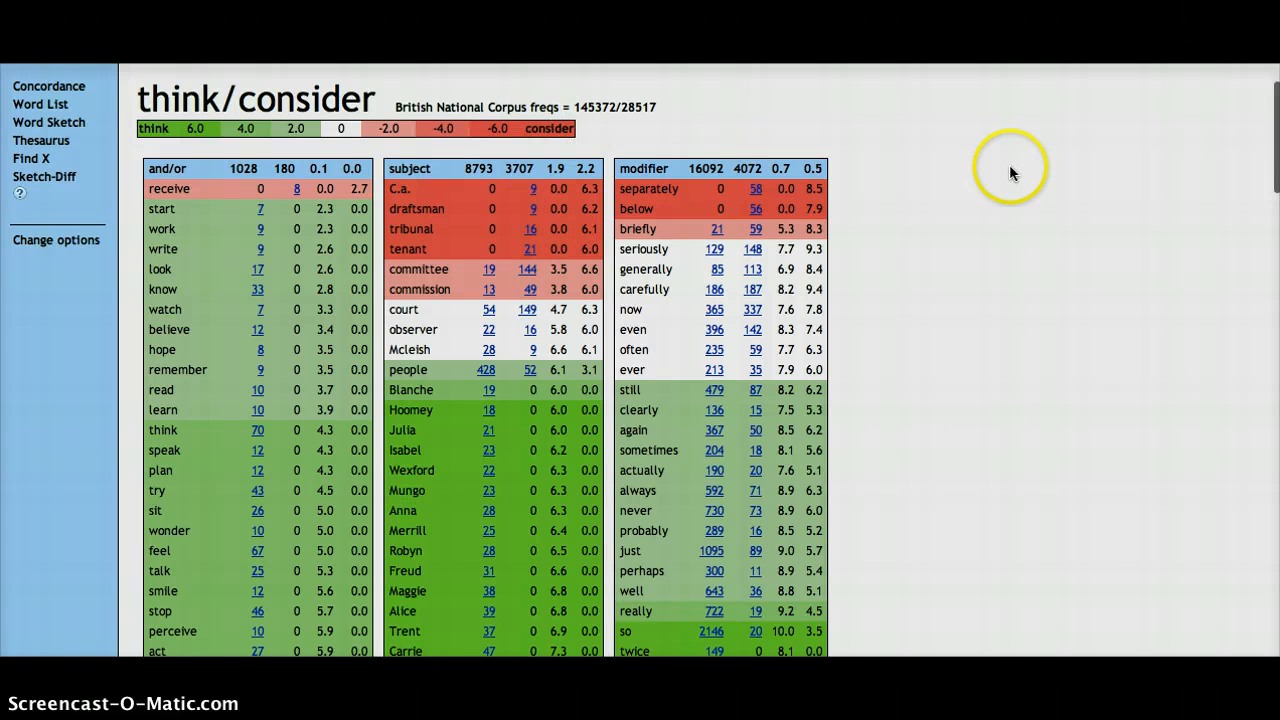
{"action": "mouse_move", "coordinate": [1012, 172]}
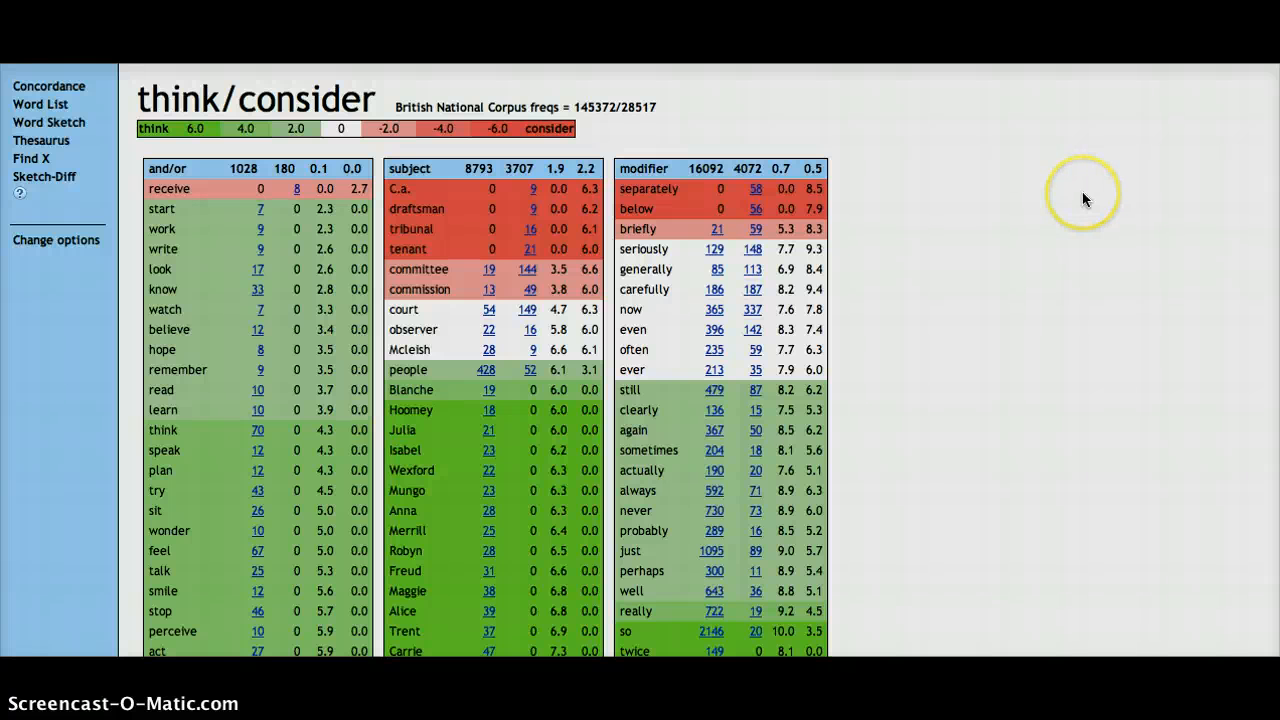
{"action": "mouse_move", "coordinate": [1084, 200]}
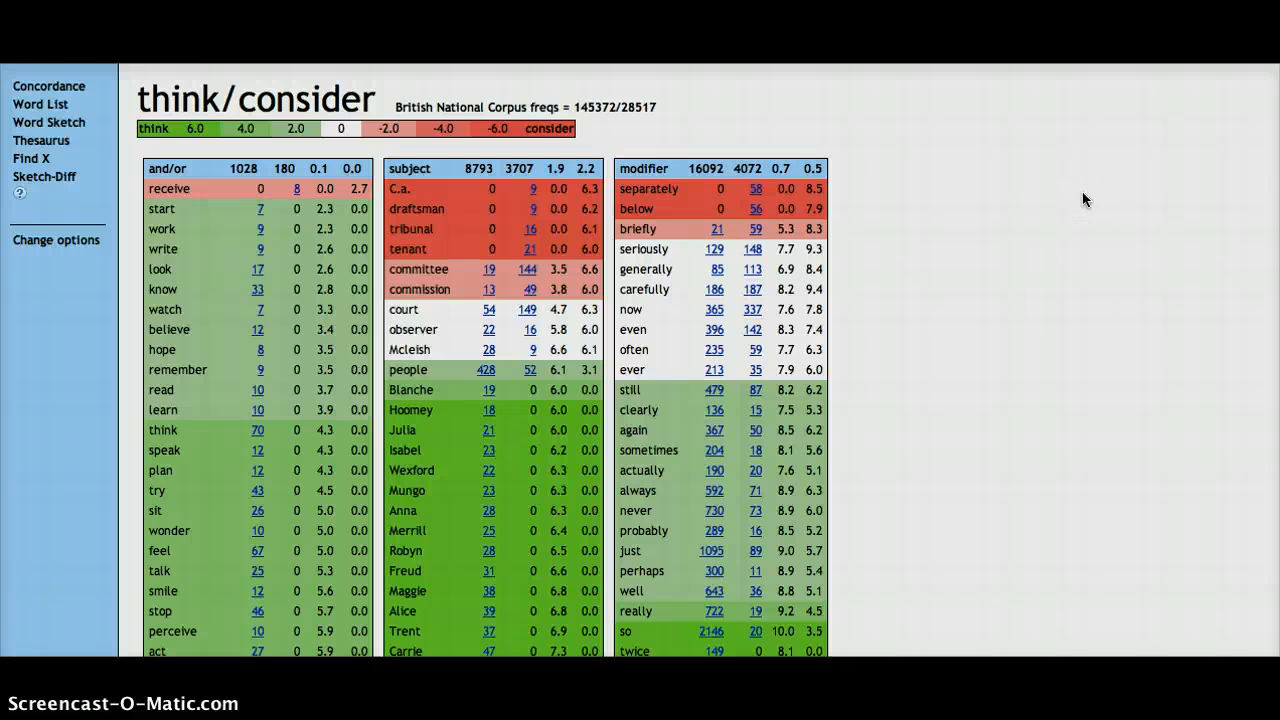
{"action": "scroll", "scroll_direction": "down", "scroll_amount": 3}
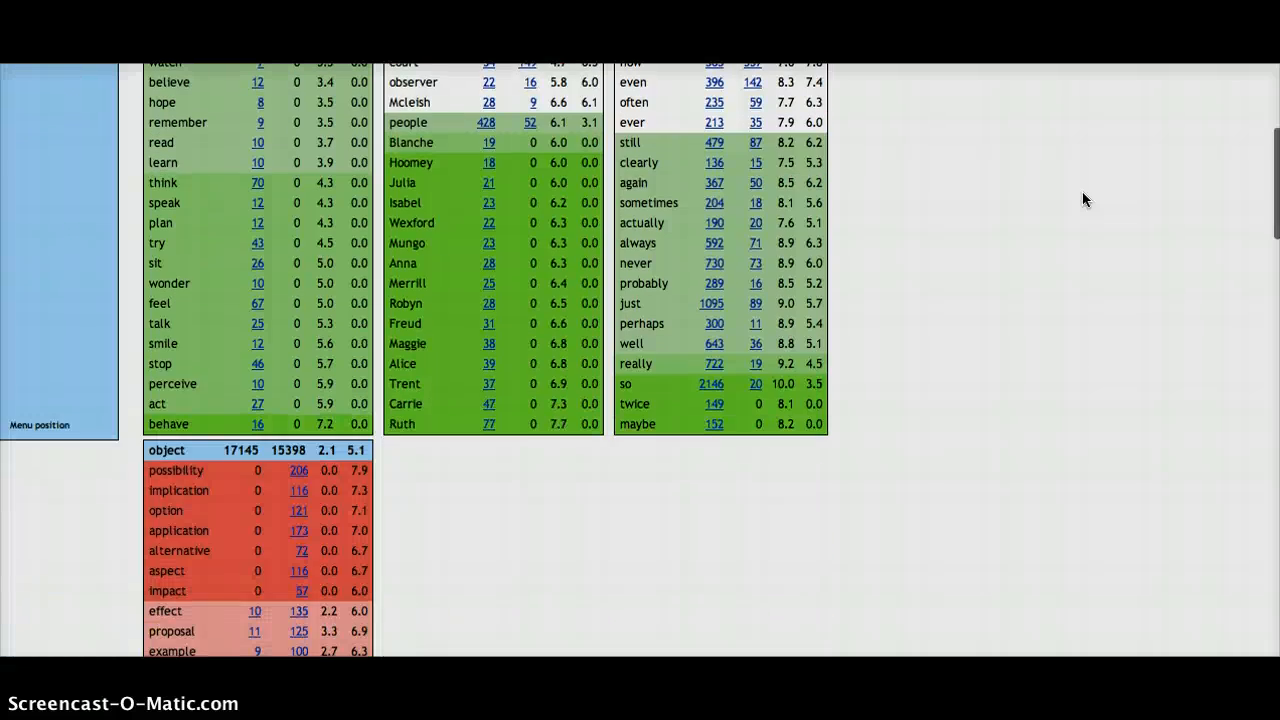
{"action": "scroll", "scroll_direction": "up", "scroll_amount": 3}
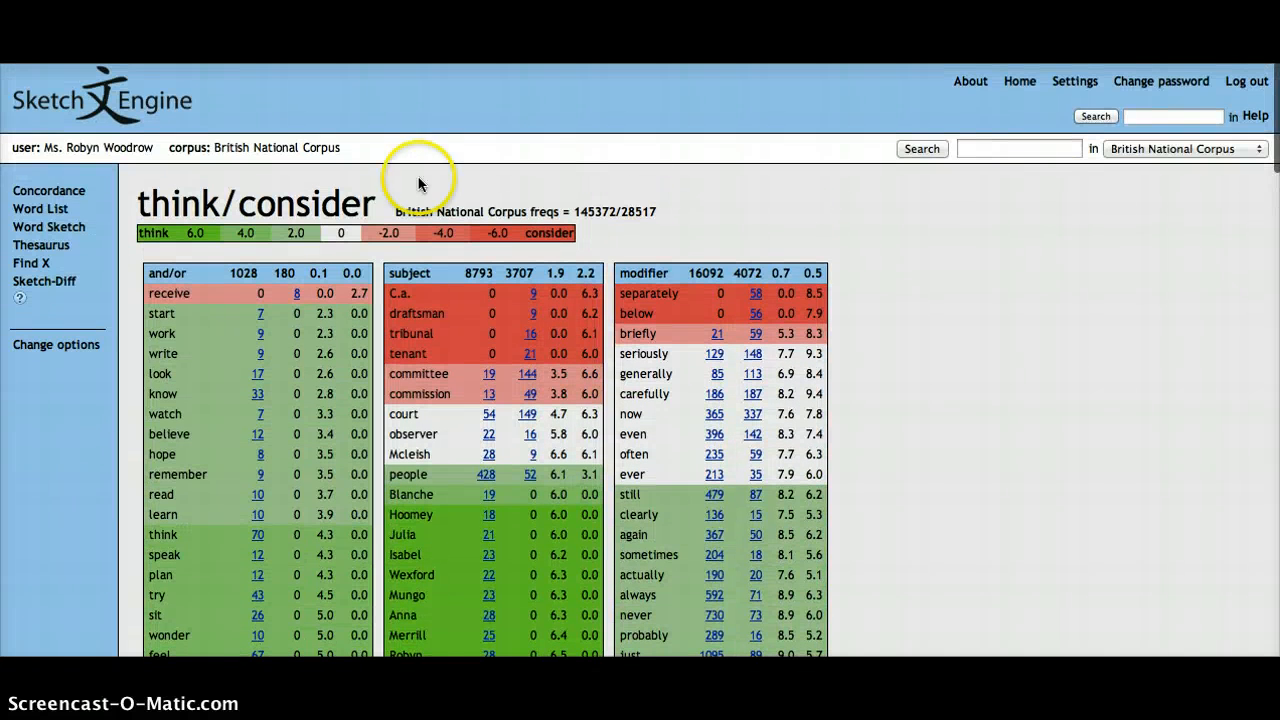
{"action": "mouse_move", "coordinate": [82, 262]}
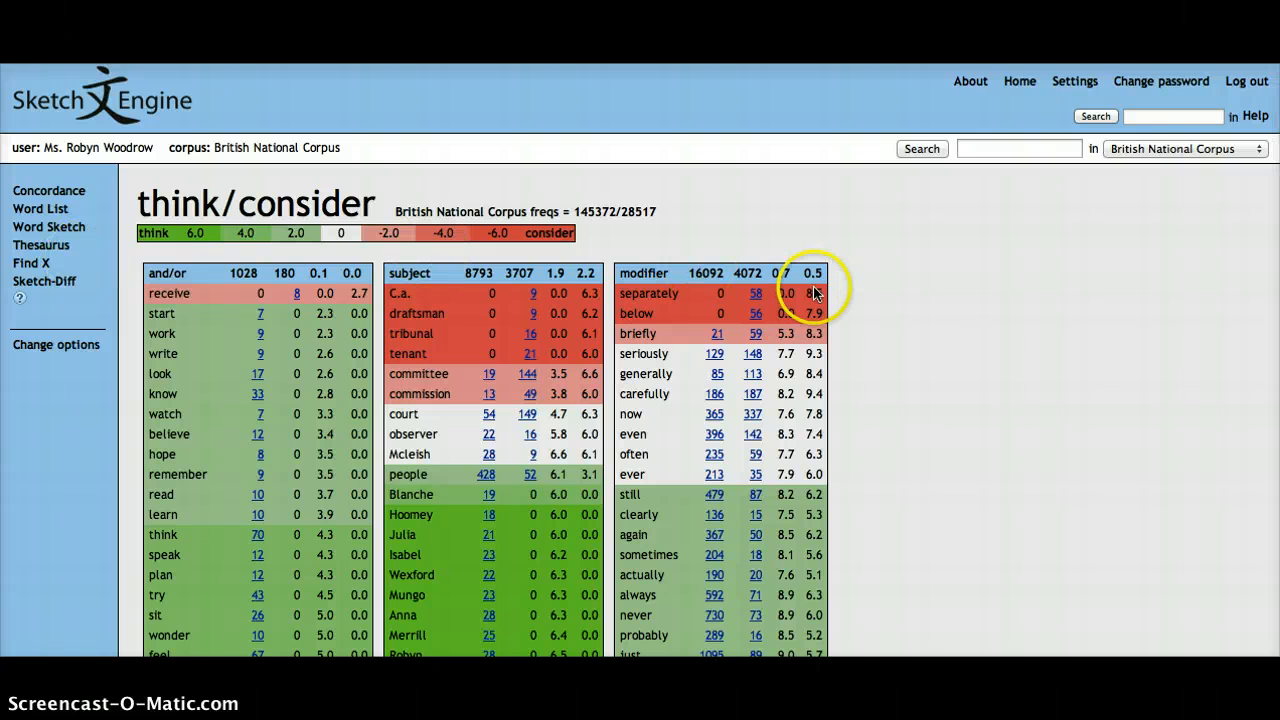
{"action": "mouse_move", "coordinate": [118, 100]}
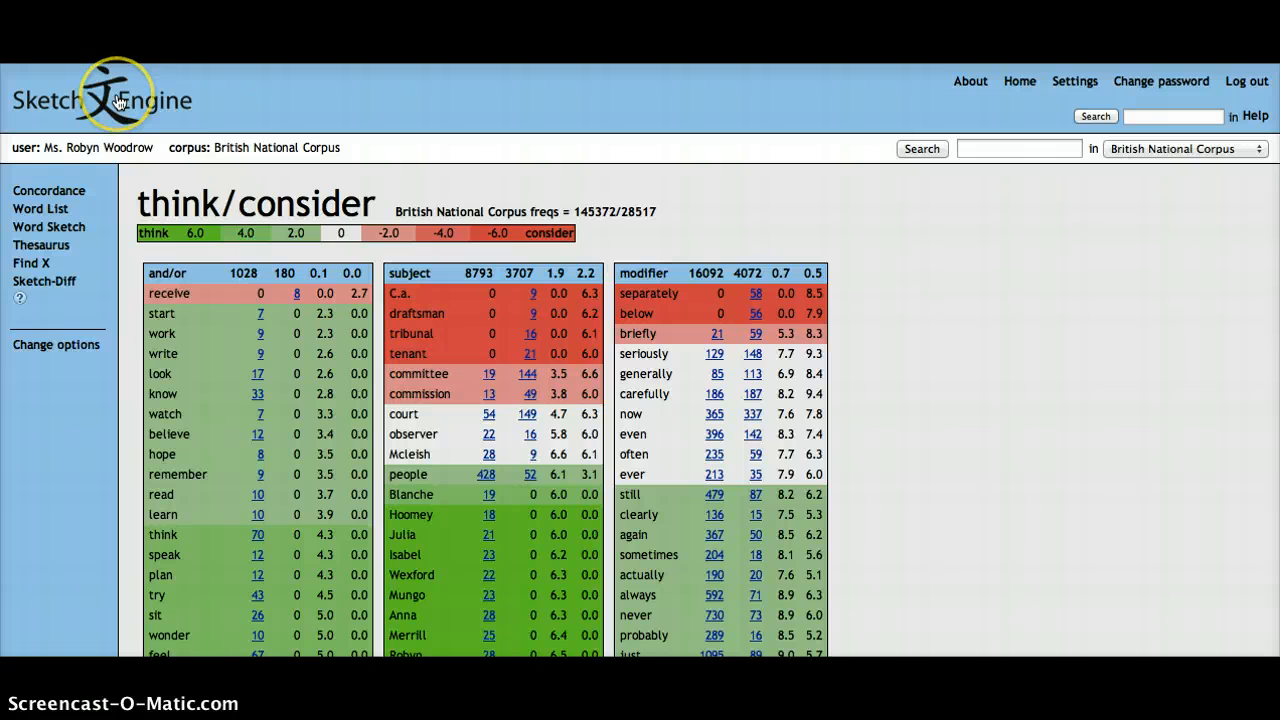
Return to the Sketch Engine home page listing available and own corpora.
{"action": "left_click", "coordinate": [1020, 80]}
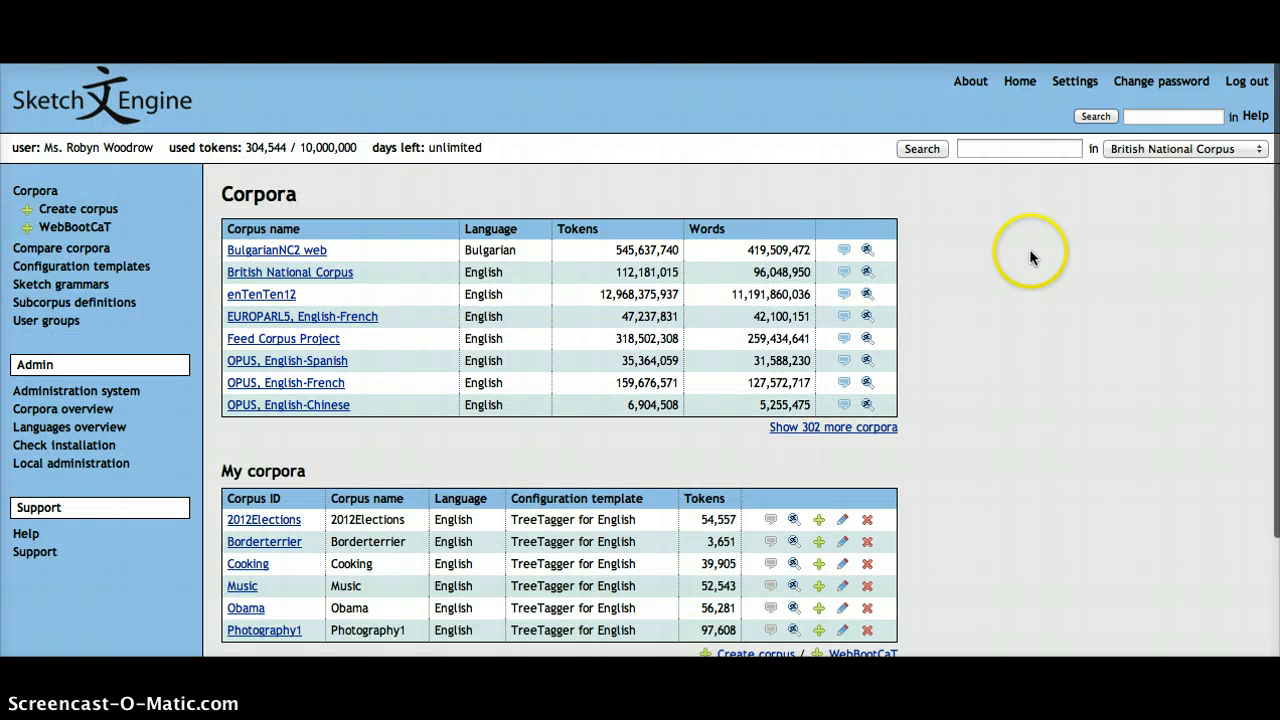
{"action": "mouse_move", "coordinate": [438, 318]}
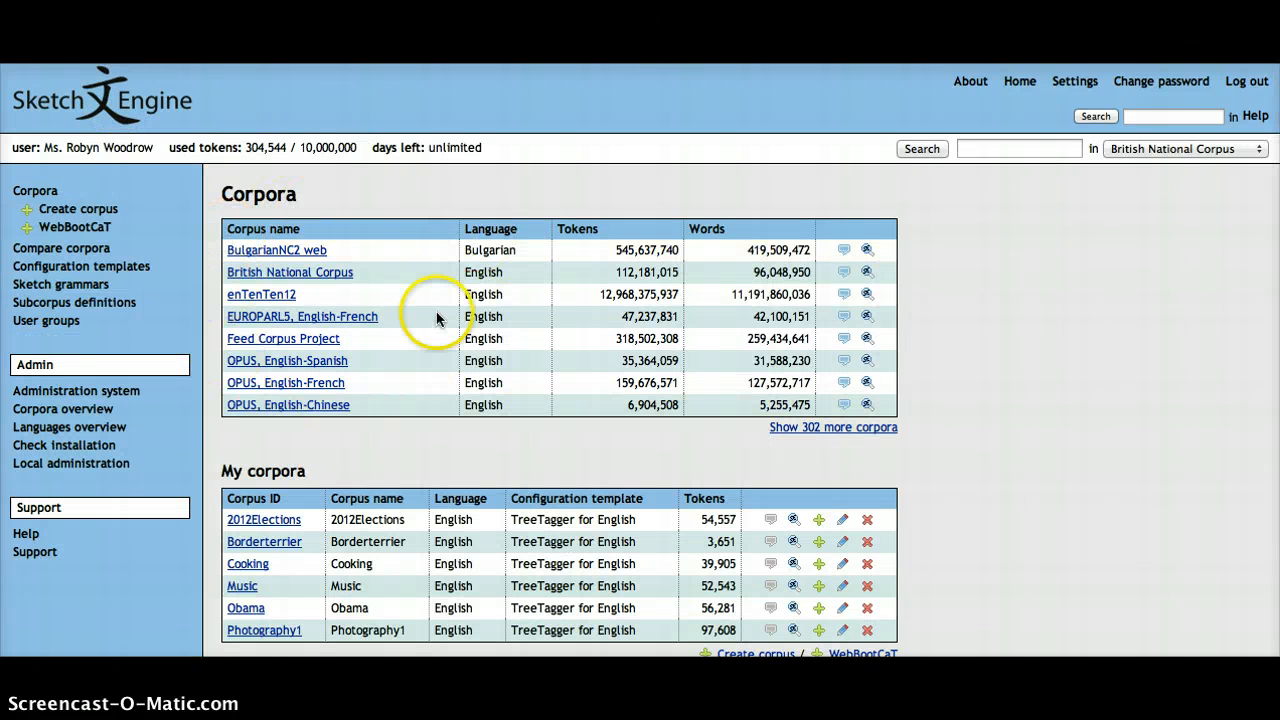
{"action": "mouse_move", "coordinate": [312, 294]}
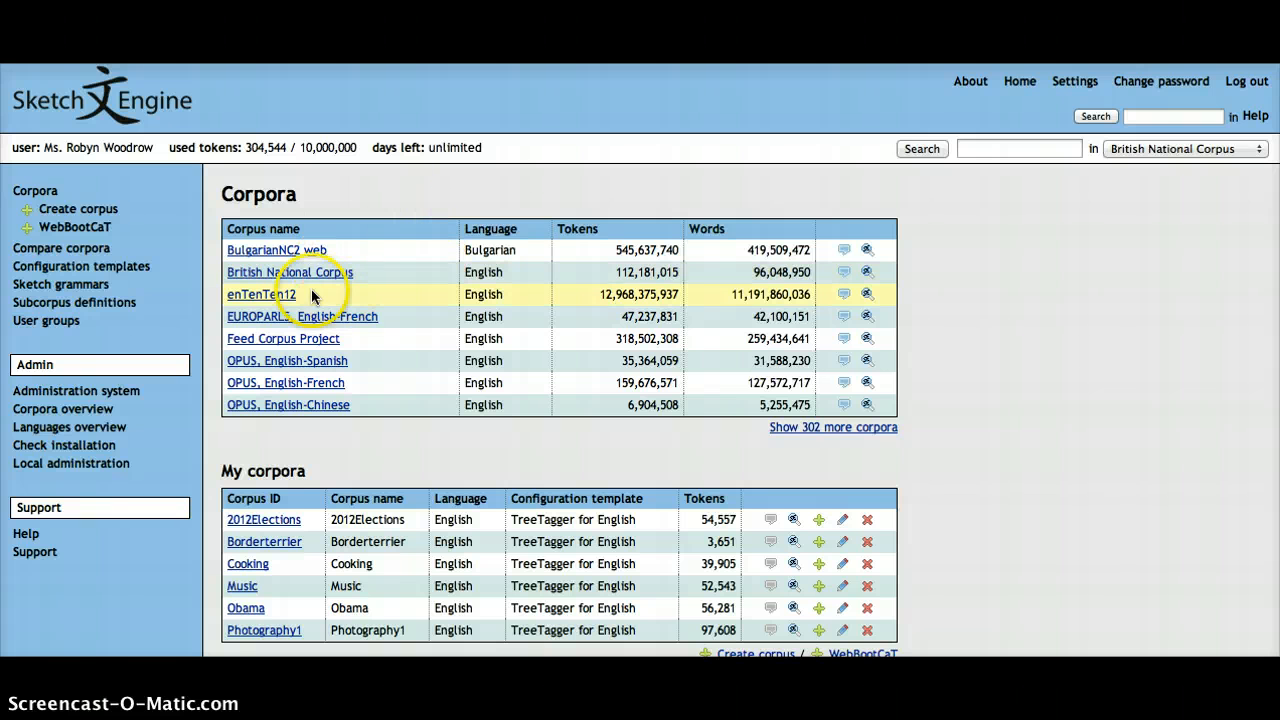
{"action": "mouse_move", "coordinate": [404, 296]}
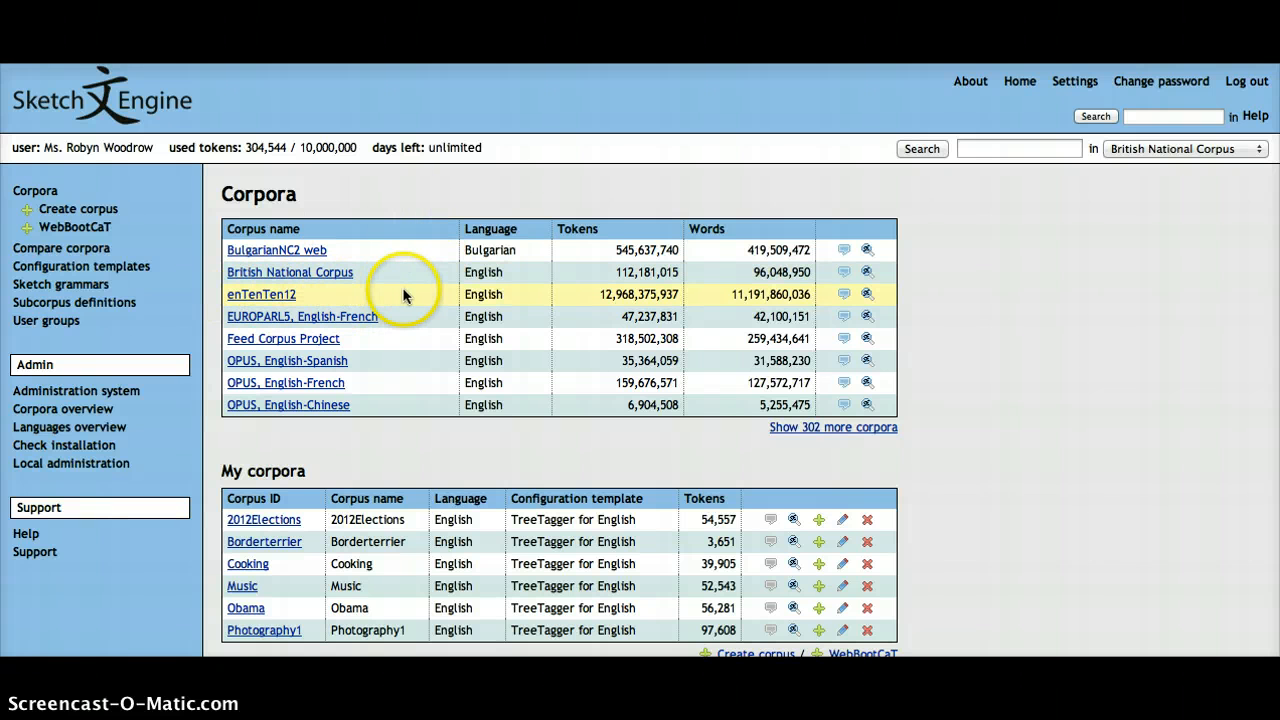
{"action": "mouse_move", "coordinate": [424, 294]}
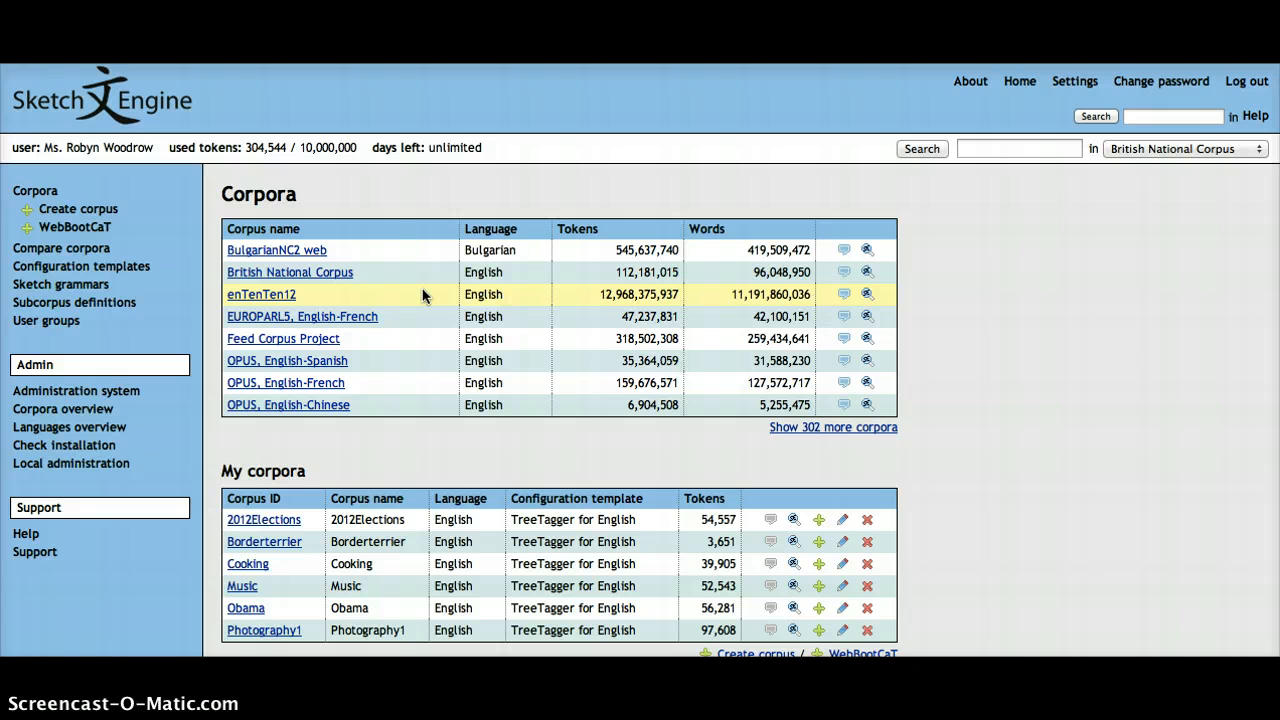
{"action": "mouse_move", "coordinate": [110, 240]}
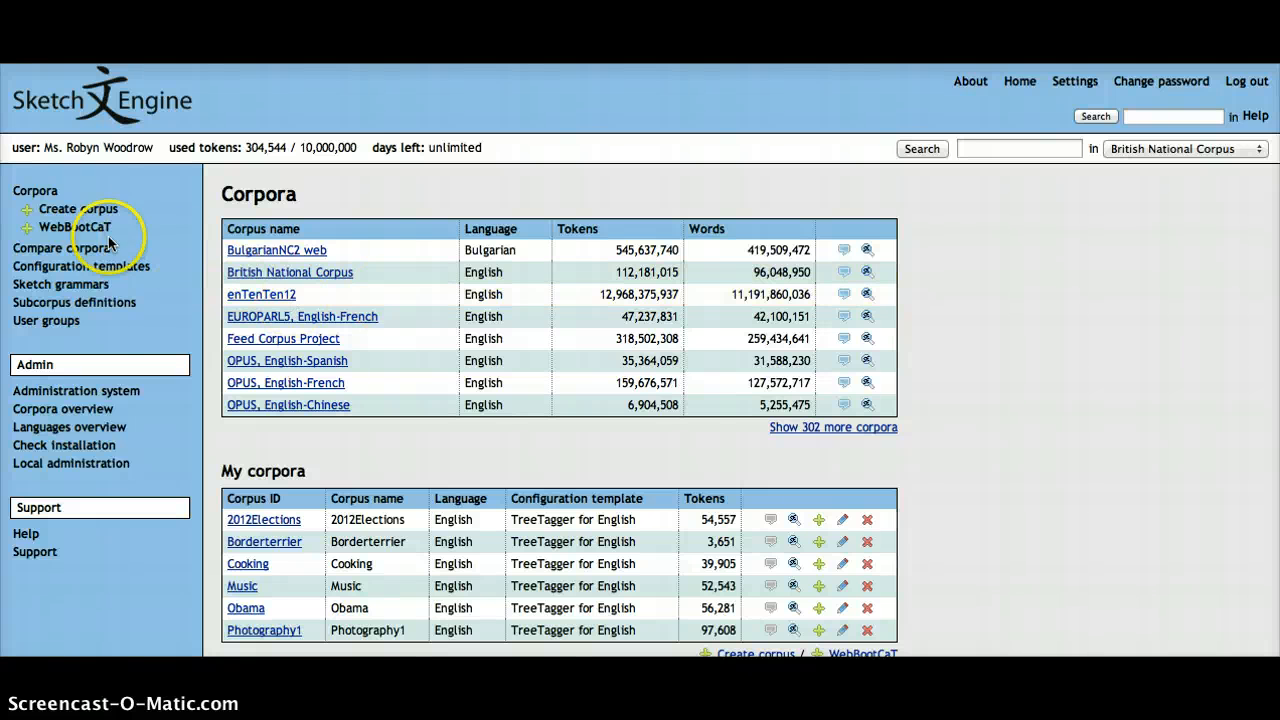
{"action": "mouse_move", "coordinate": [212, 300]}
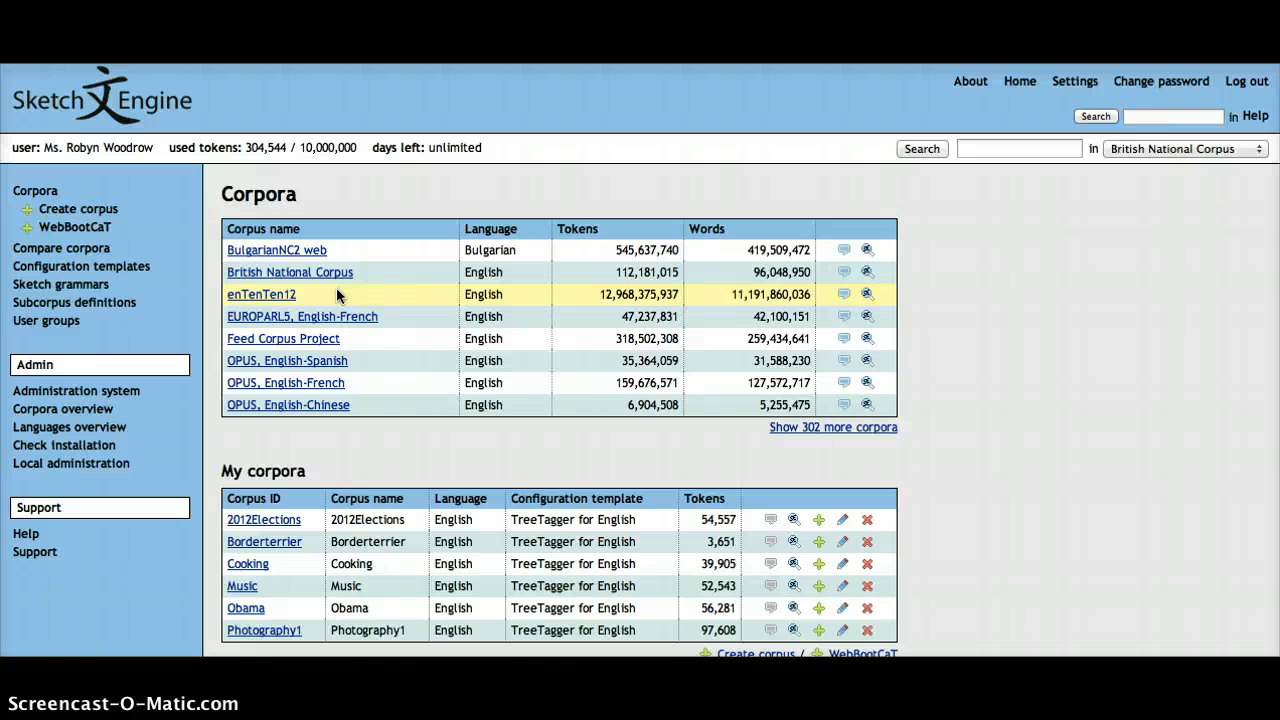
{"action": "mouse_move", "coordinate": [508, 316]}
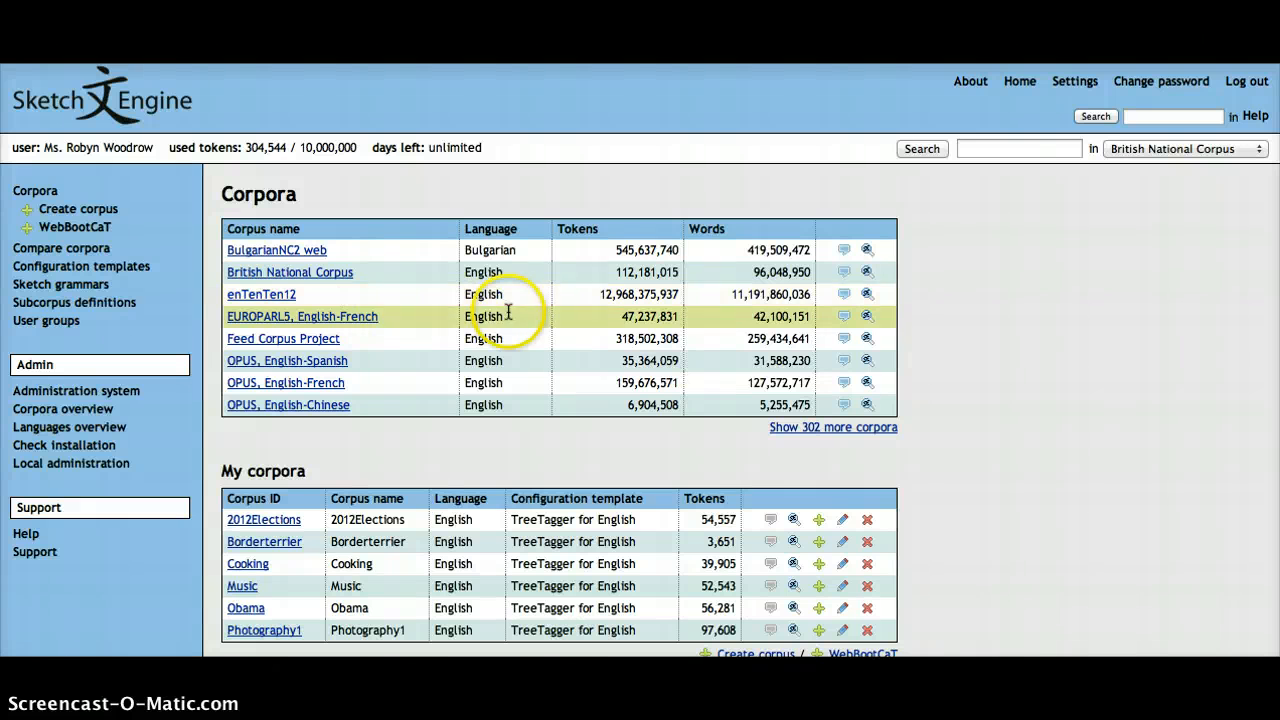
{"action": "mouse_move", "coordinate": [992, 280]}
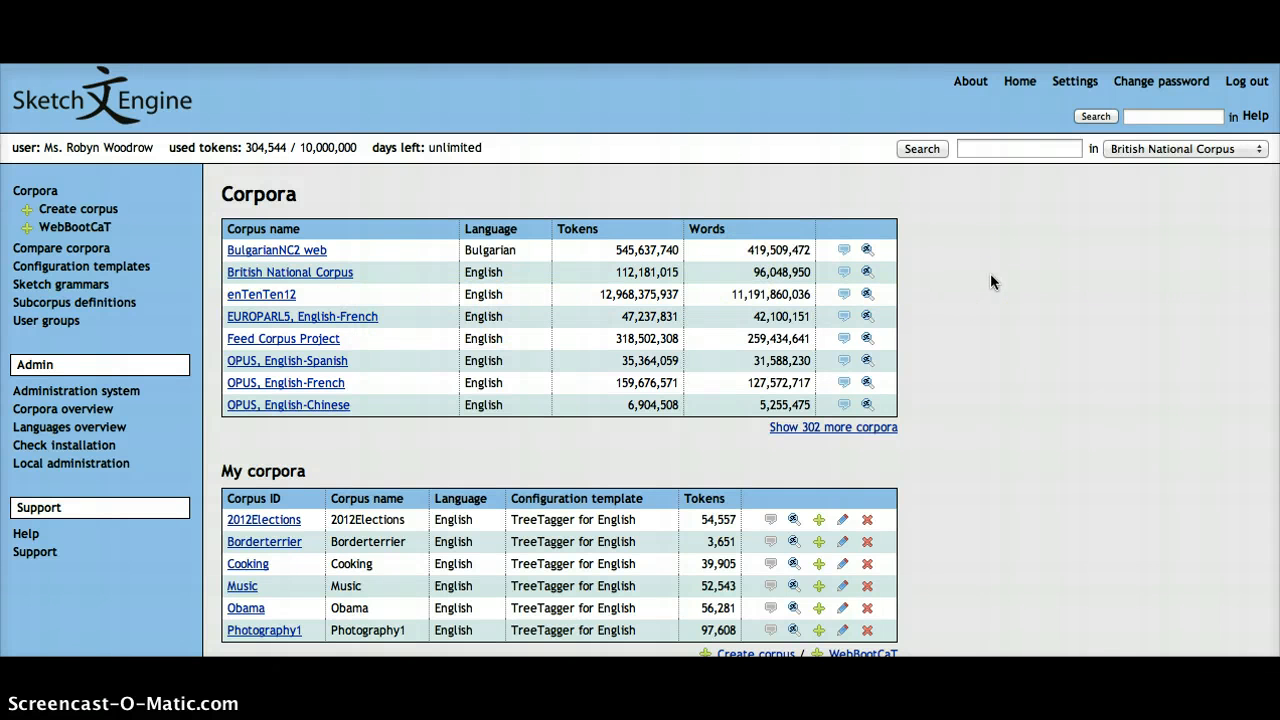
{"action": "mouse_move", "coordinate": [448, 568]}
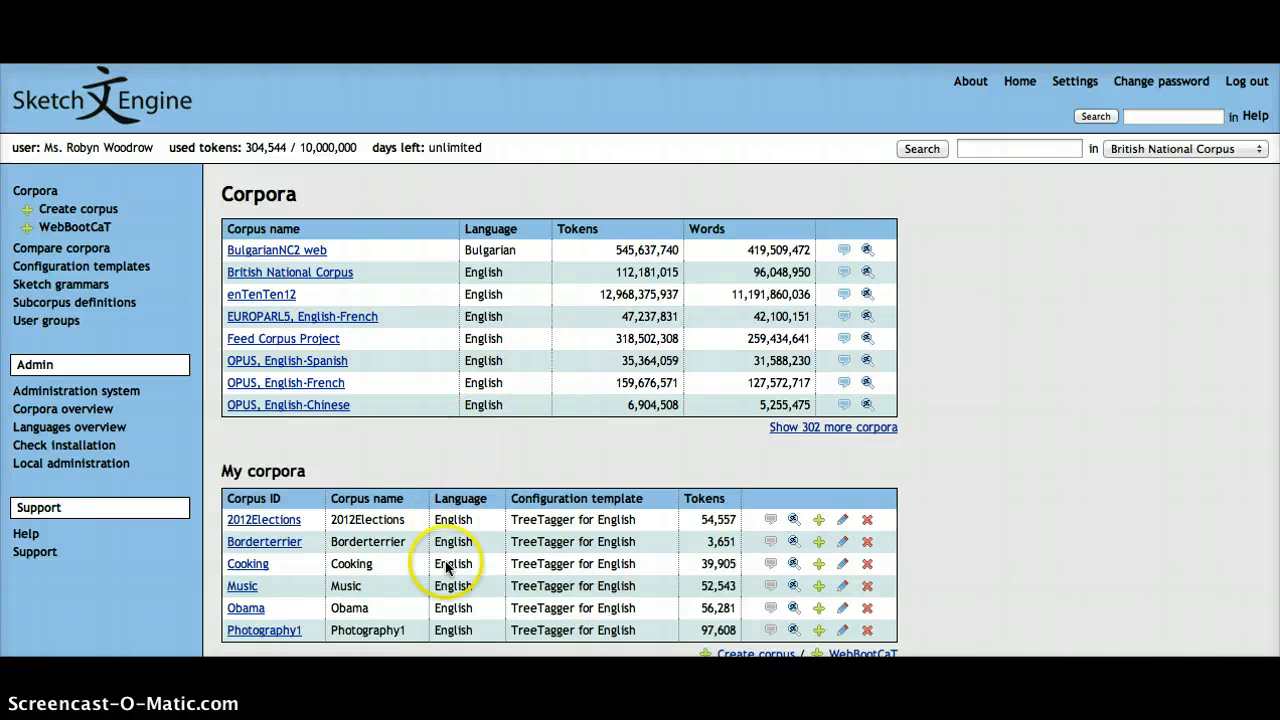